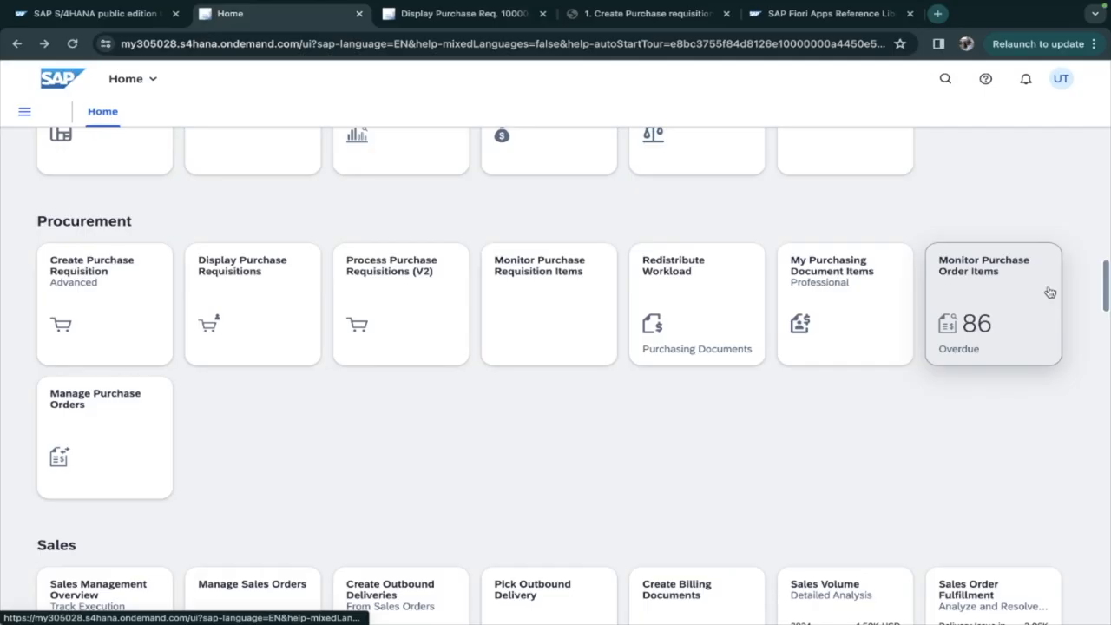
pyautogui.moveTo(580, 434)
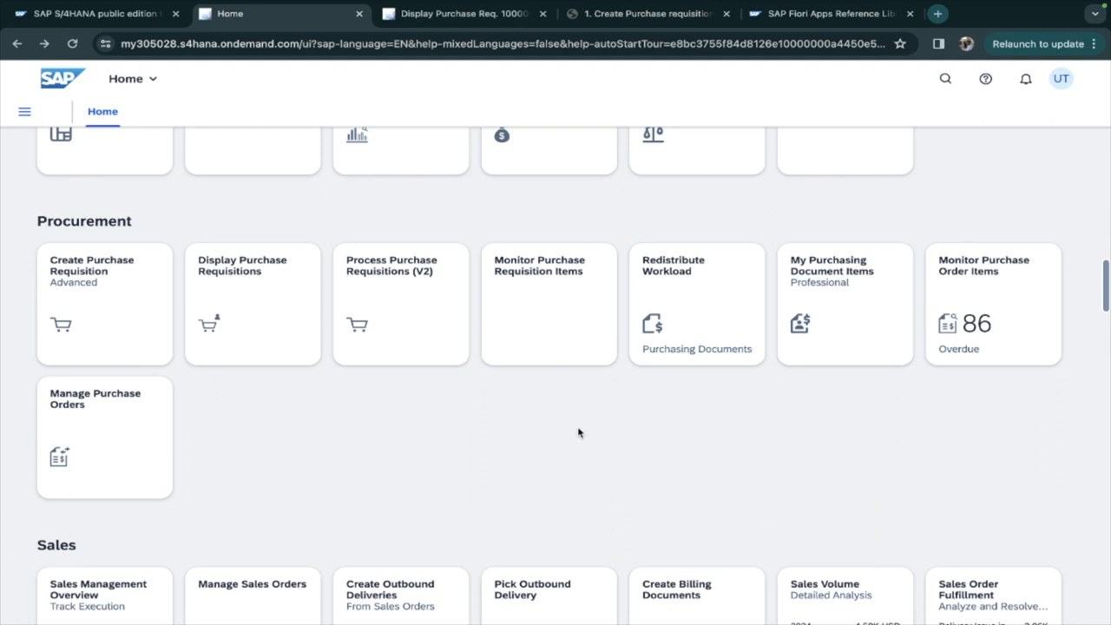
pyautogui.moveTo(674, 314)
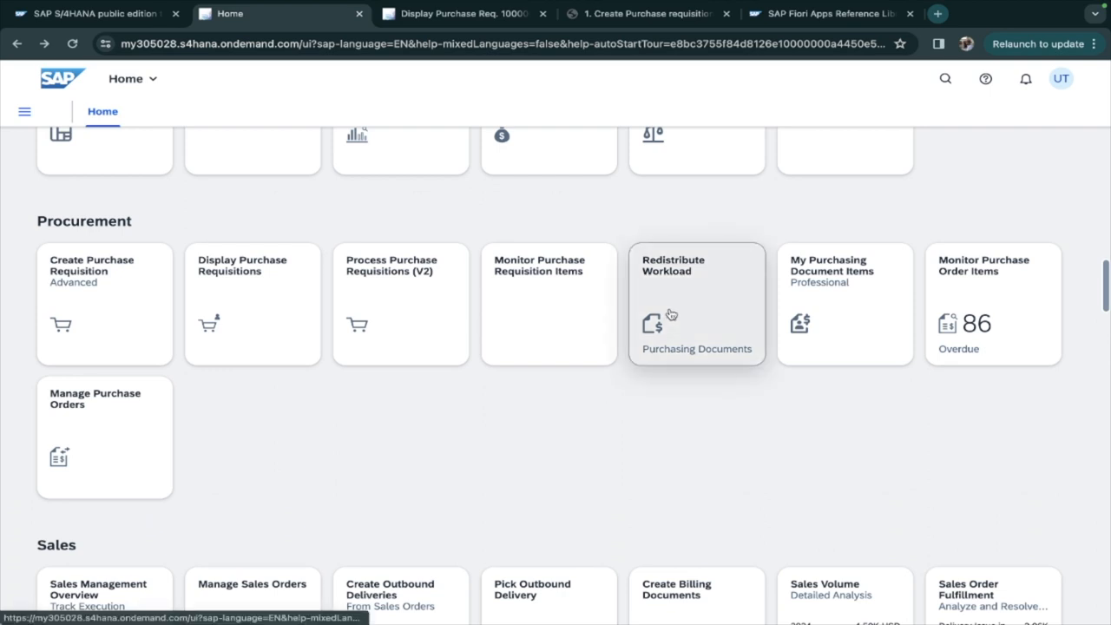
pyautogui.moveTo(684, 321)
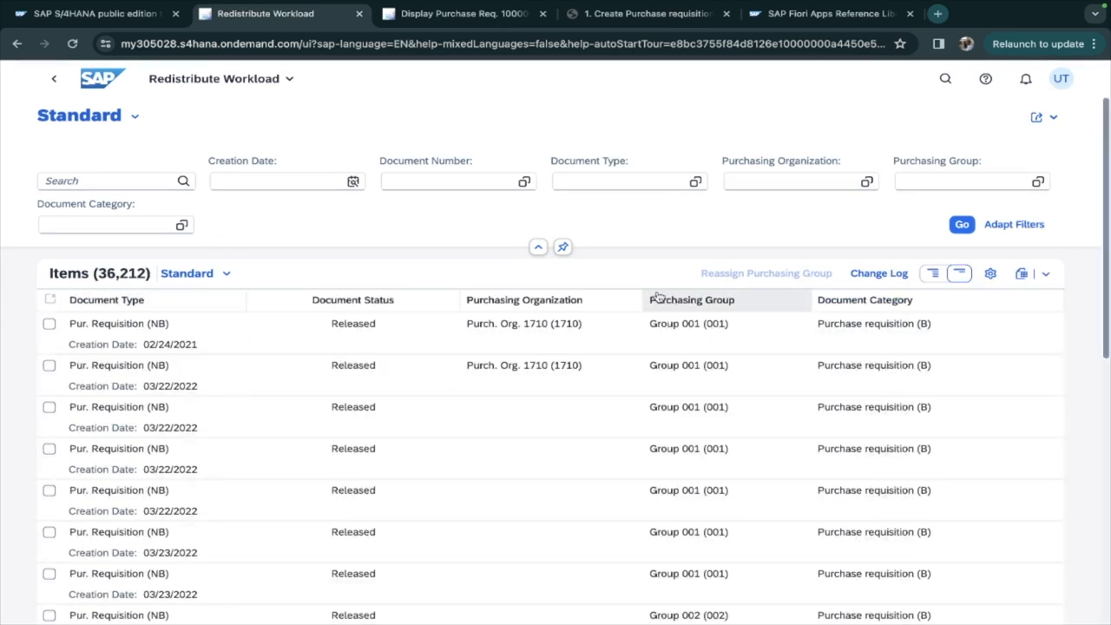
pyautogui.moveTo(441, 222)
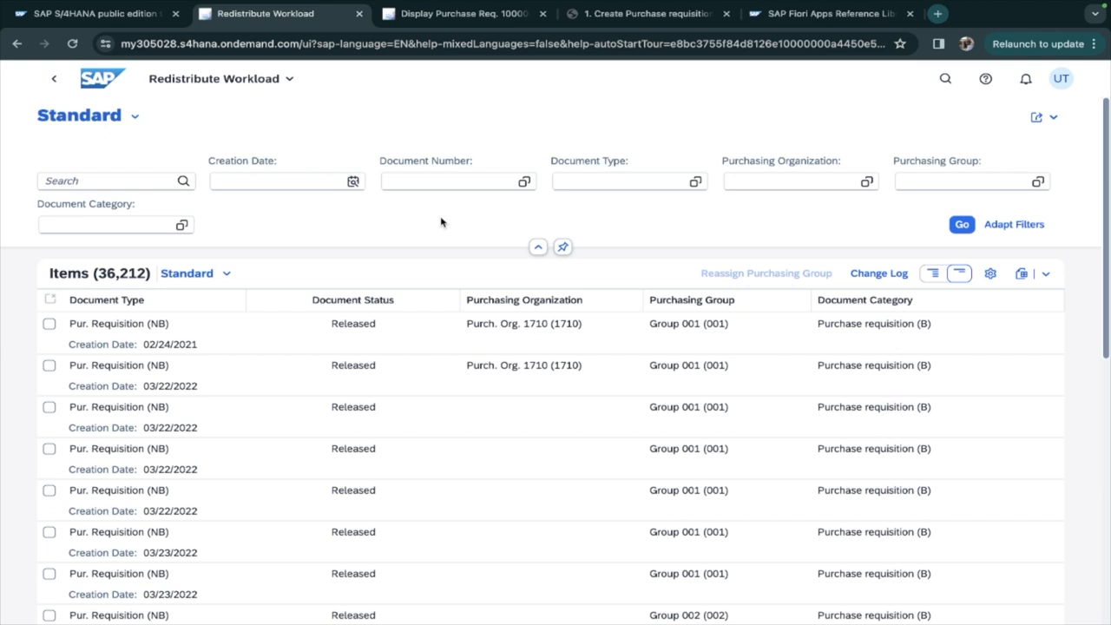
pyautogui.moveTo(445, 229)
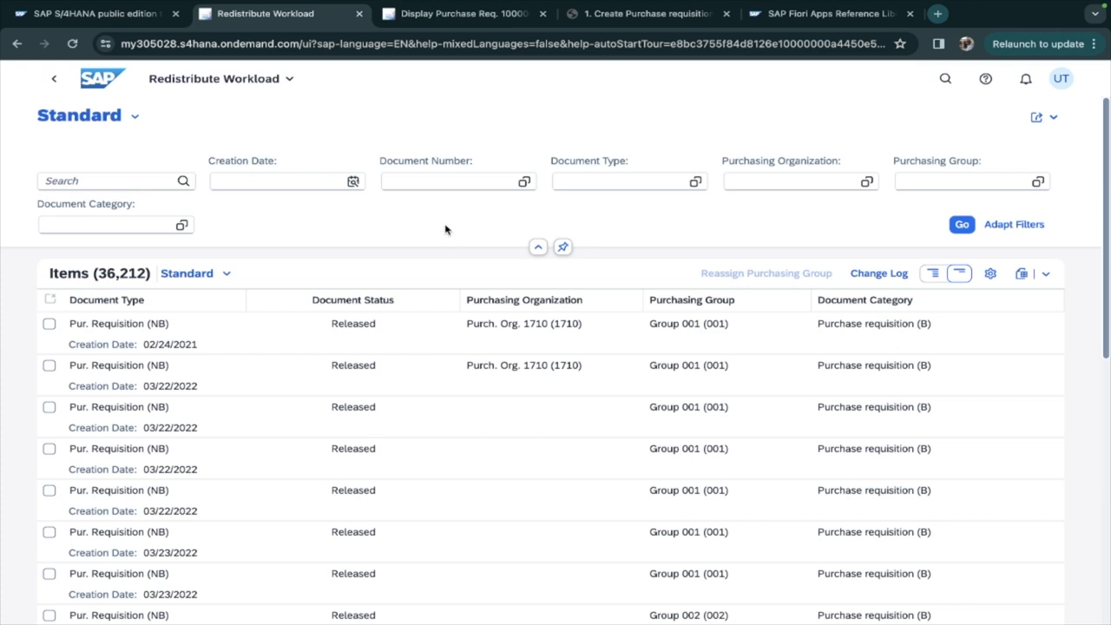
pyautogui.moveTo(365, 222)
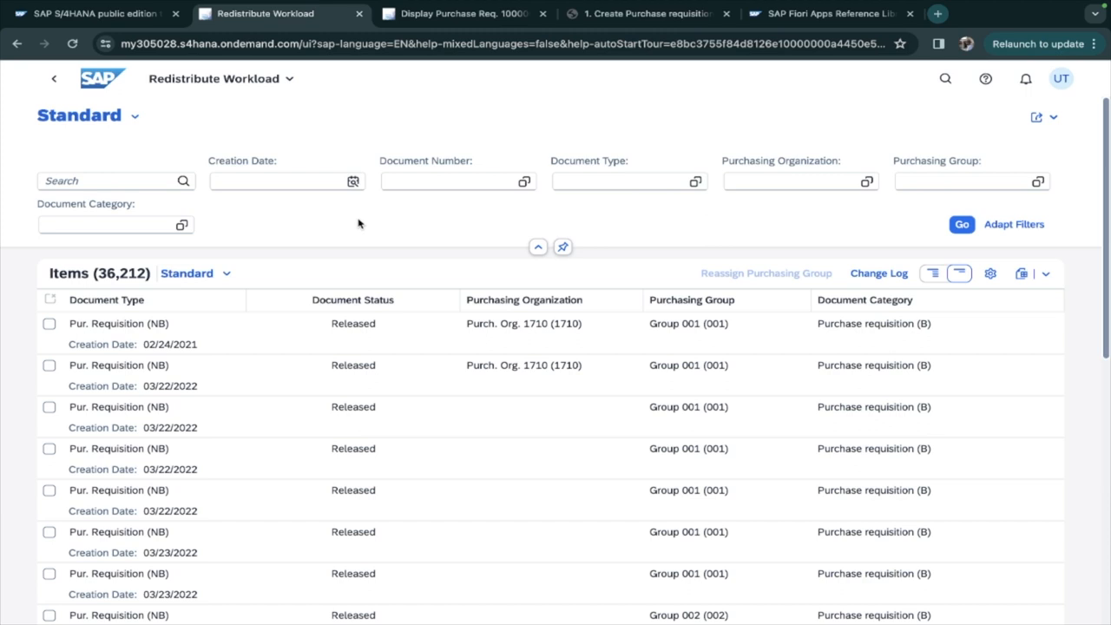
pyautogui.moveTo(229, 236)
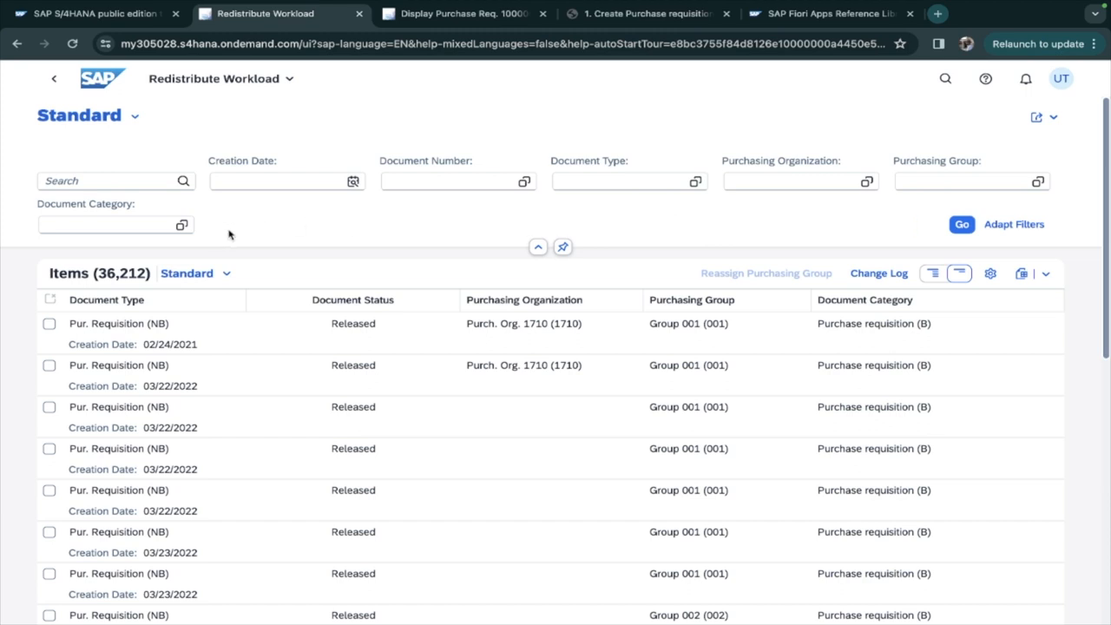
pyautogui.moveTo(260, 229)
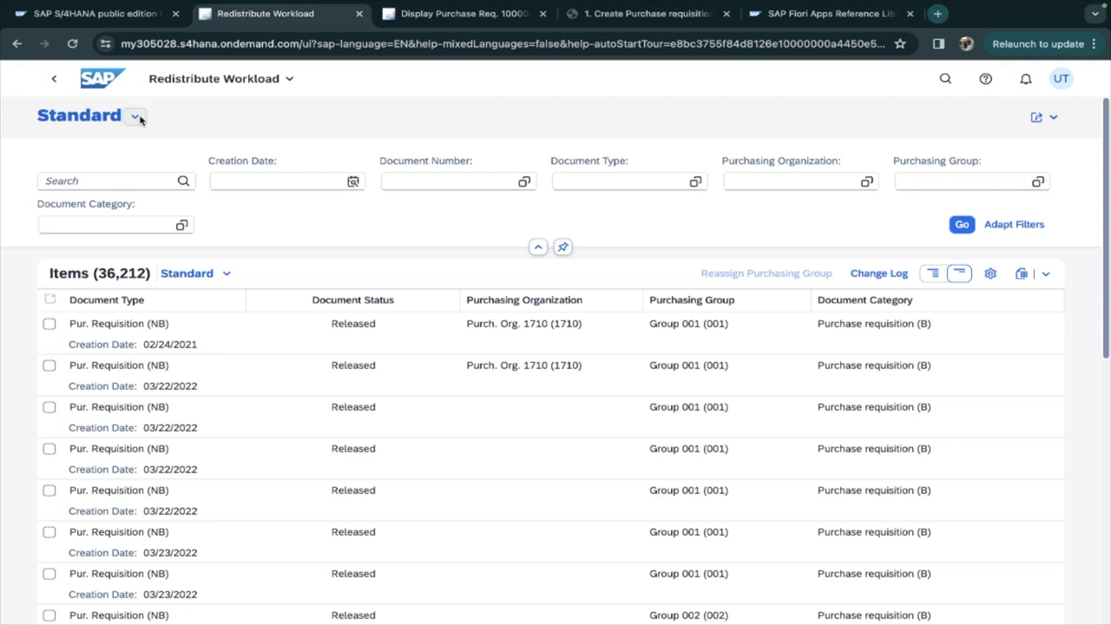
pyautogui.moveTo(539, 250)
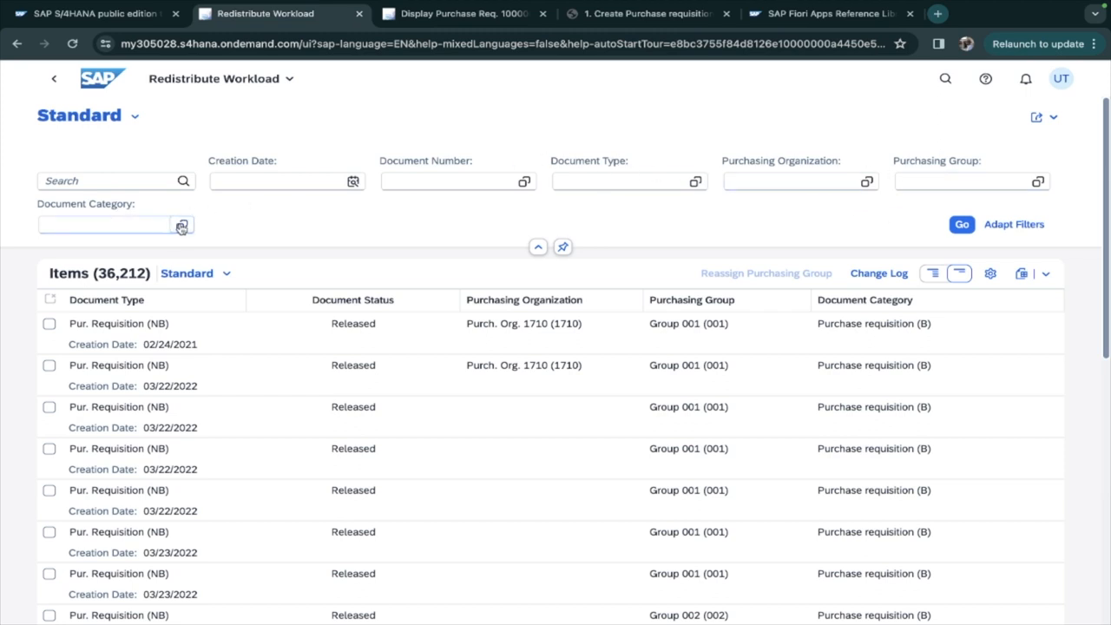
# - Filter Document Category to Request for Quotation (R) and run Go, listing 12 items
pyautogui.click(180, 226)
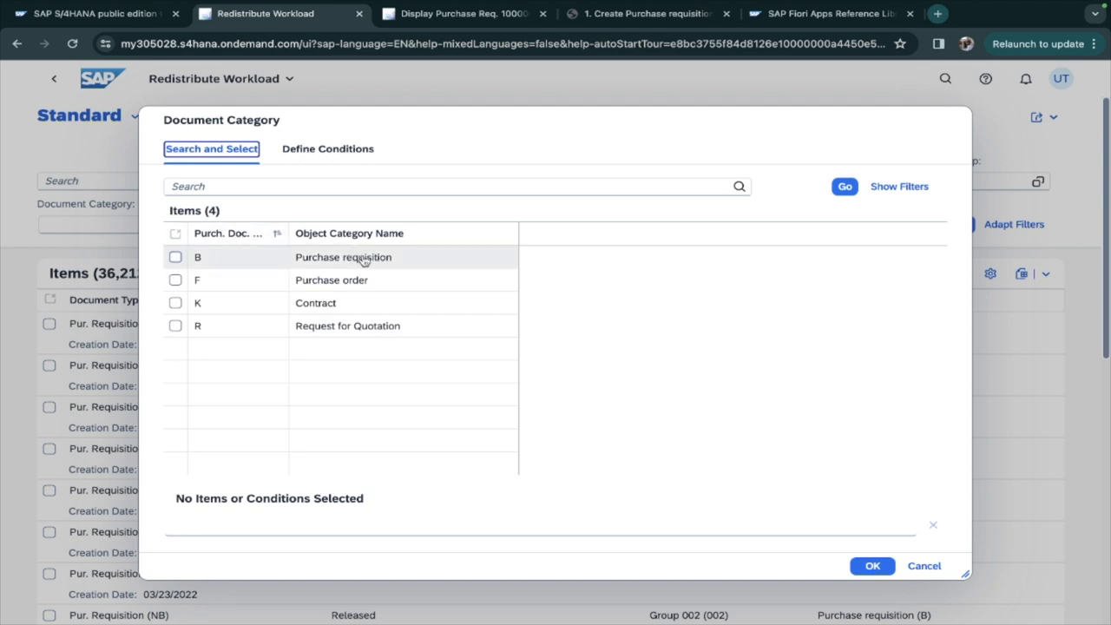
pyautogui.moveTo(351, 302)
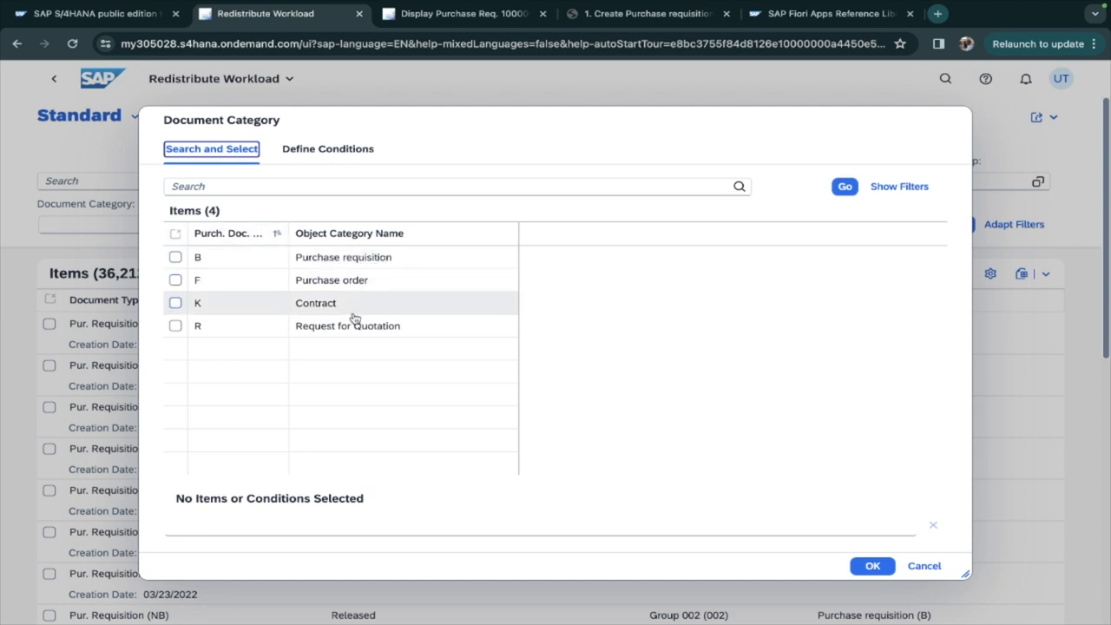
pyautogui.moveTo(377, 333)
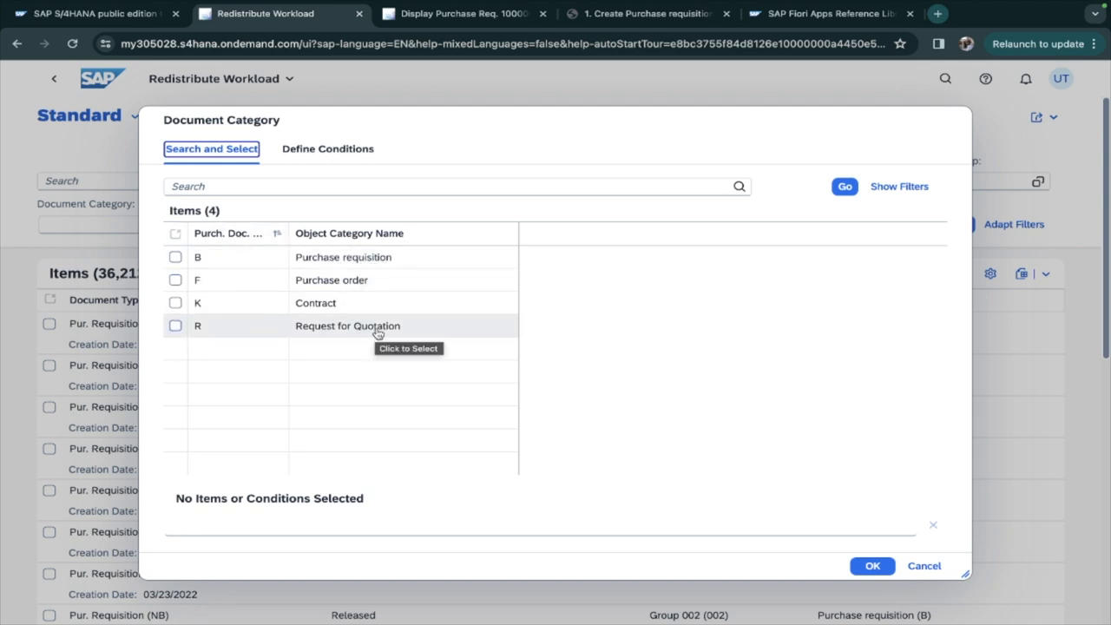
pyautogui.moveTo(149, 322)
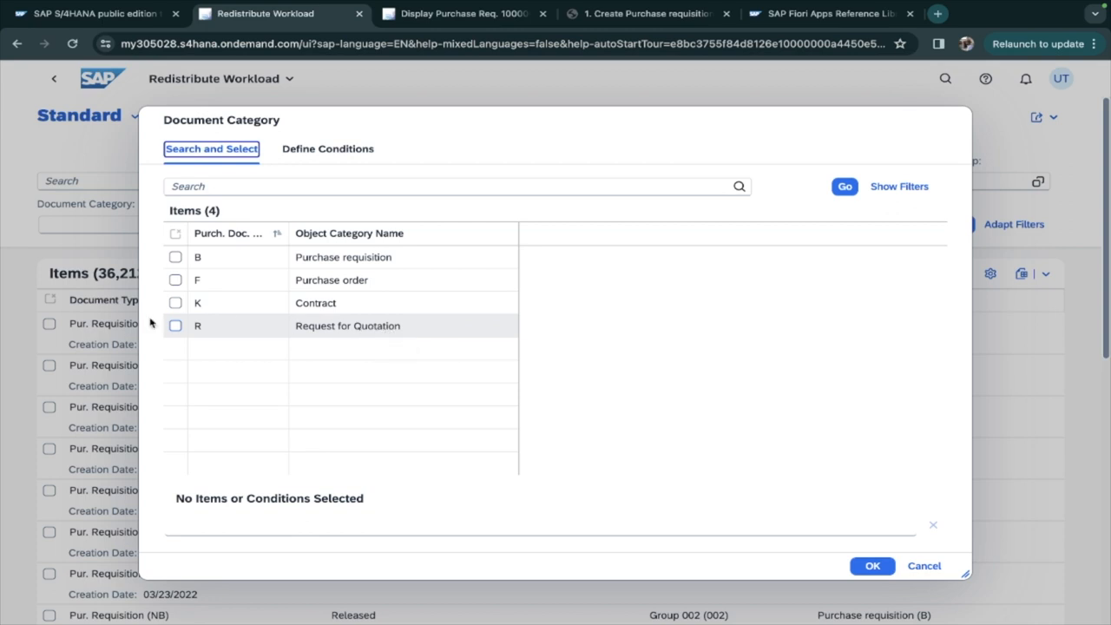
pyautogui.click(176, 326)
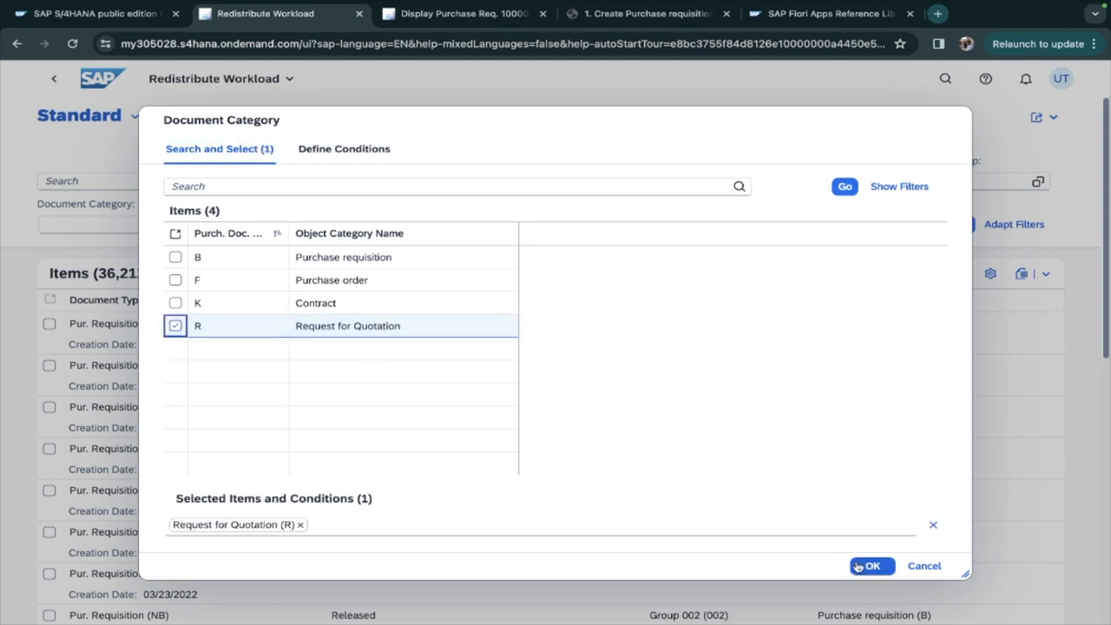
pyautogui.click(872, 566)
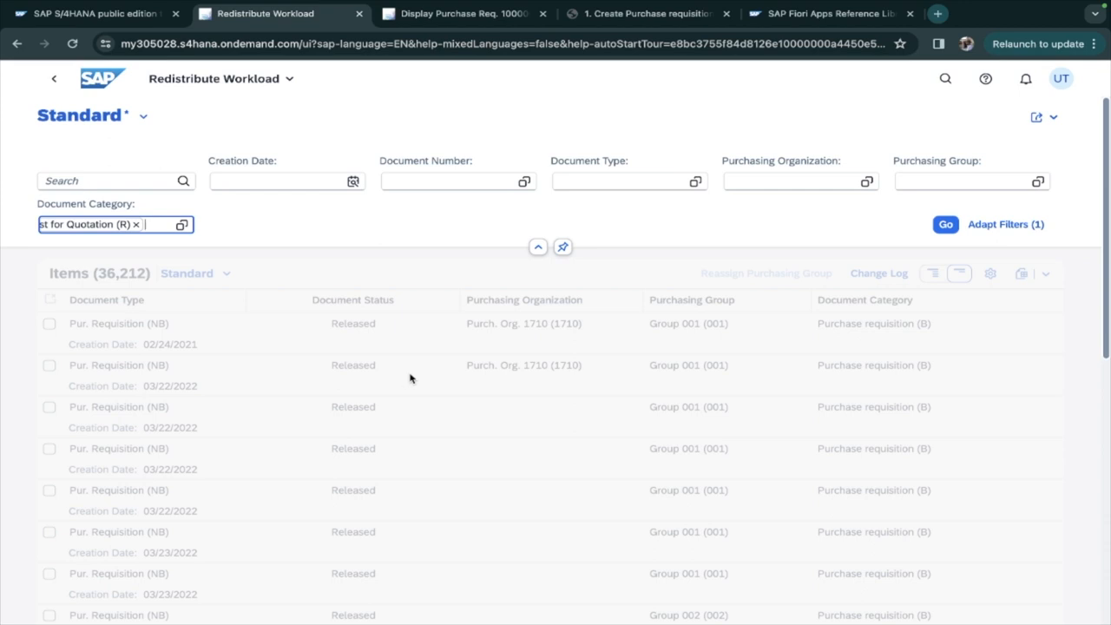
pyautogui.moveTo(872, 276)
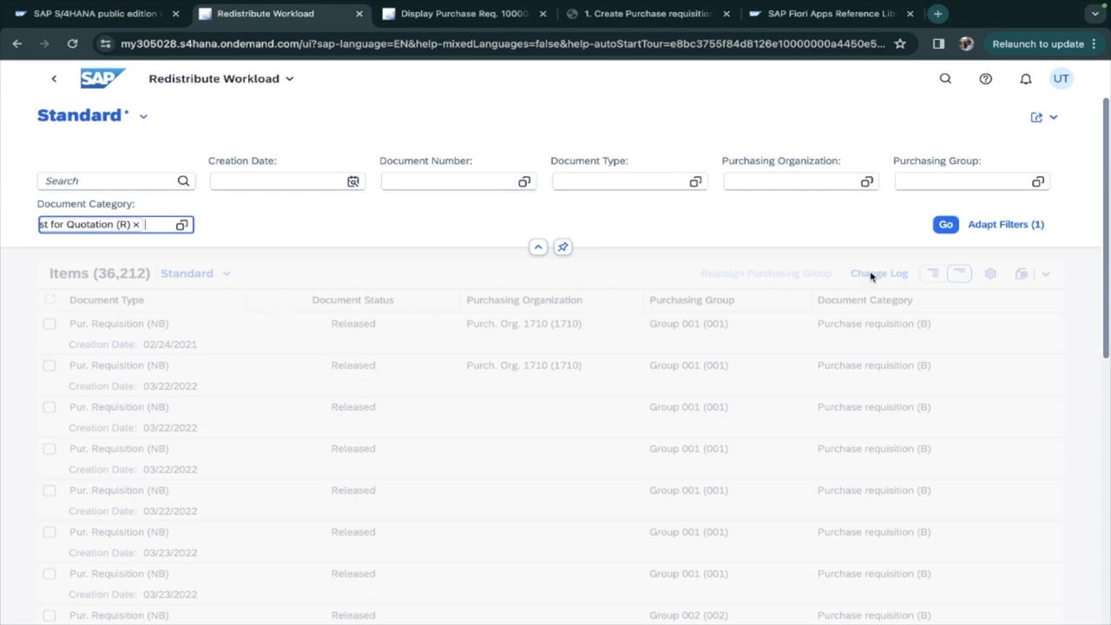
pyautogui.click(945, 224)
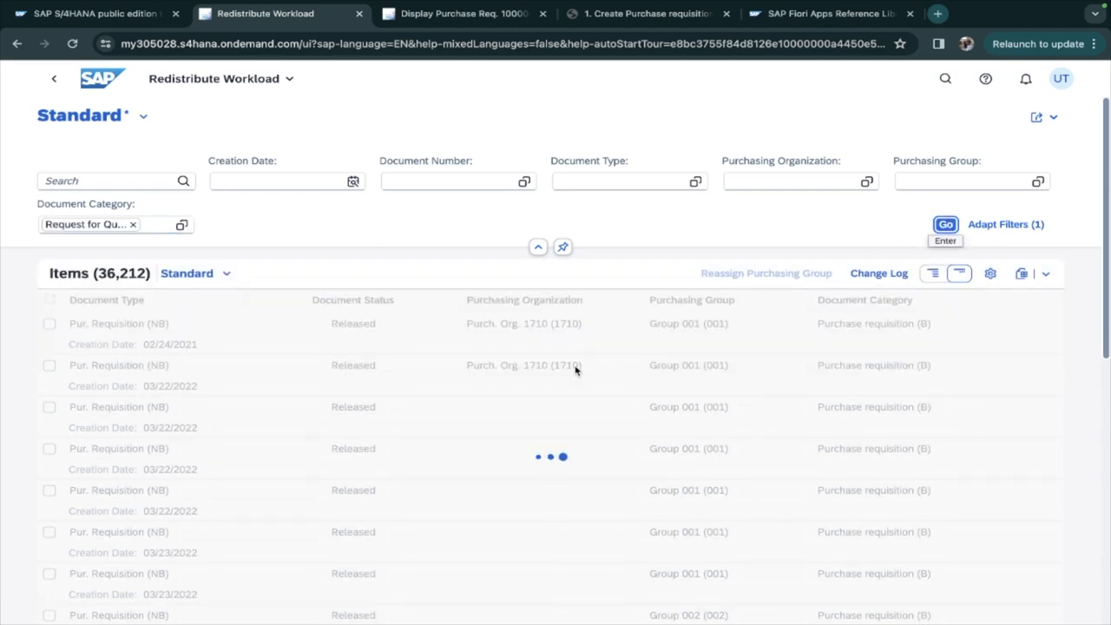
pyautogui.click(945, 224)
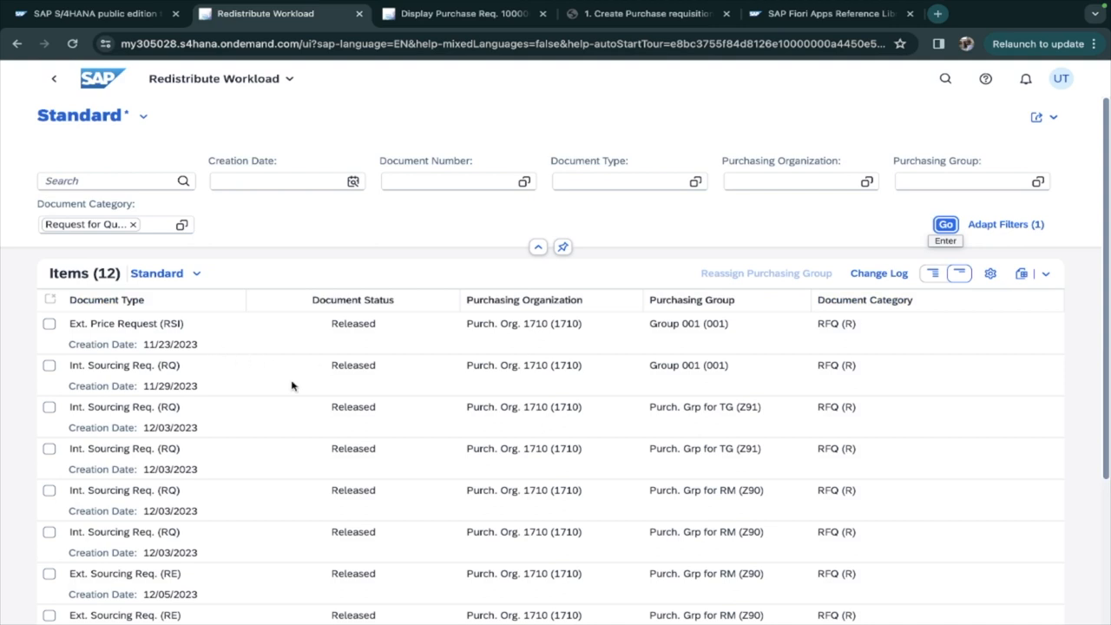
pyautogui.moveTo(271, 488)
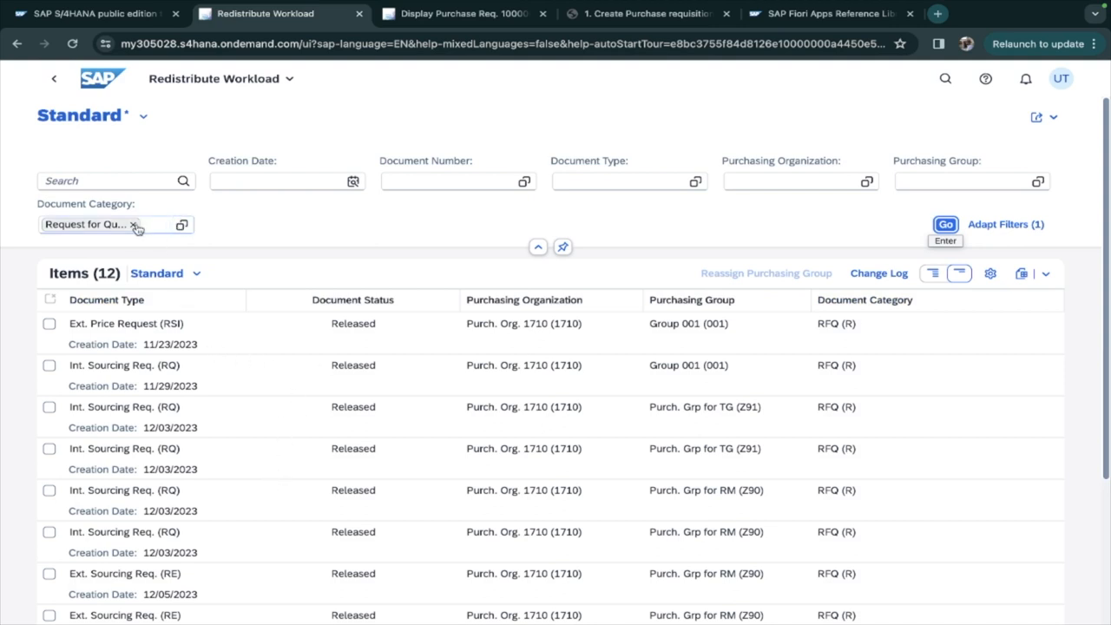
# - Replace R with Purchase requisition (B) as Document Category and run Go, listing 331 items
pyautogui.click(181, 224)
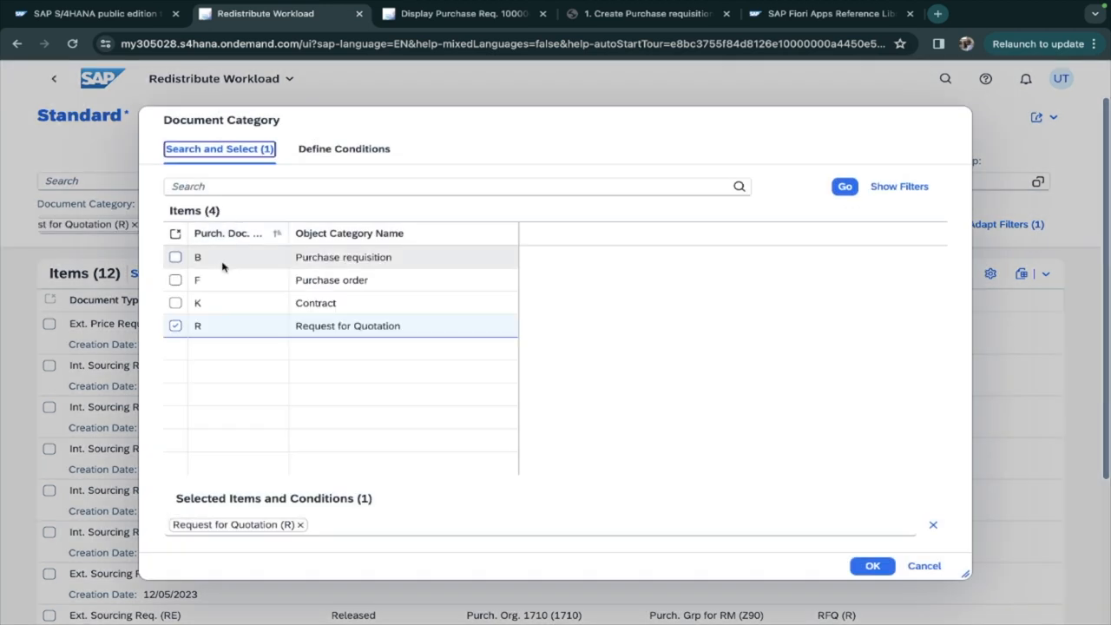
pyautogui.click(175, 327)
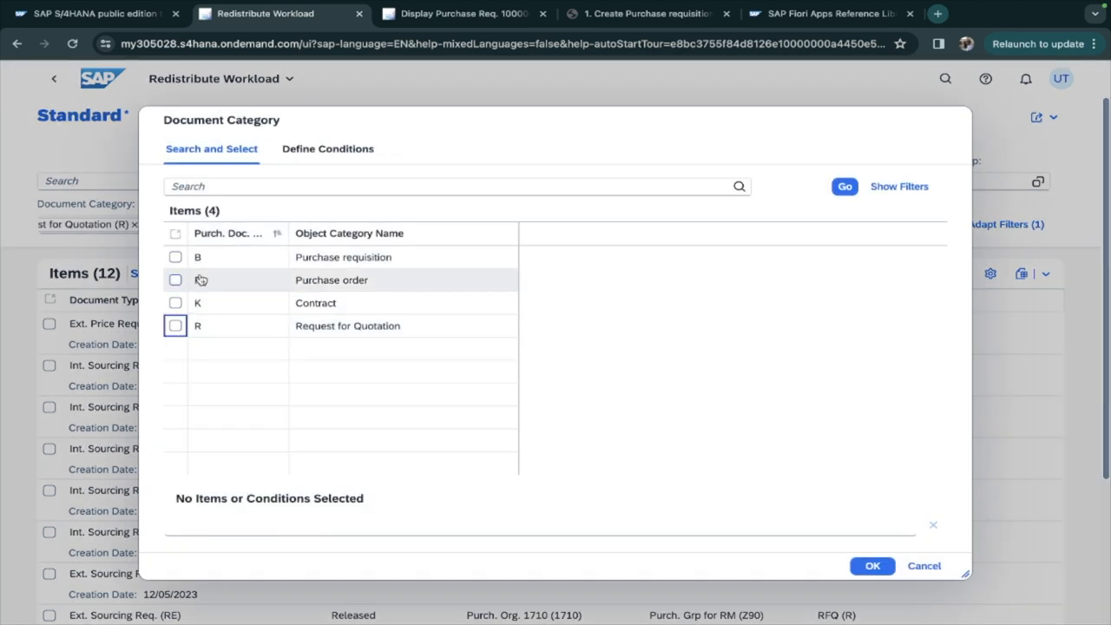
pyautogui.click(174, 257)
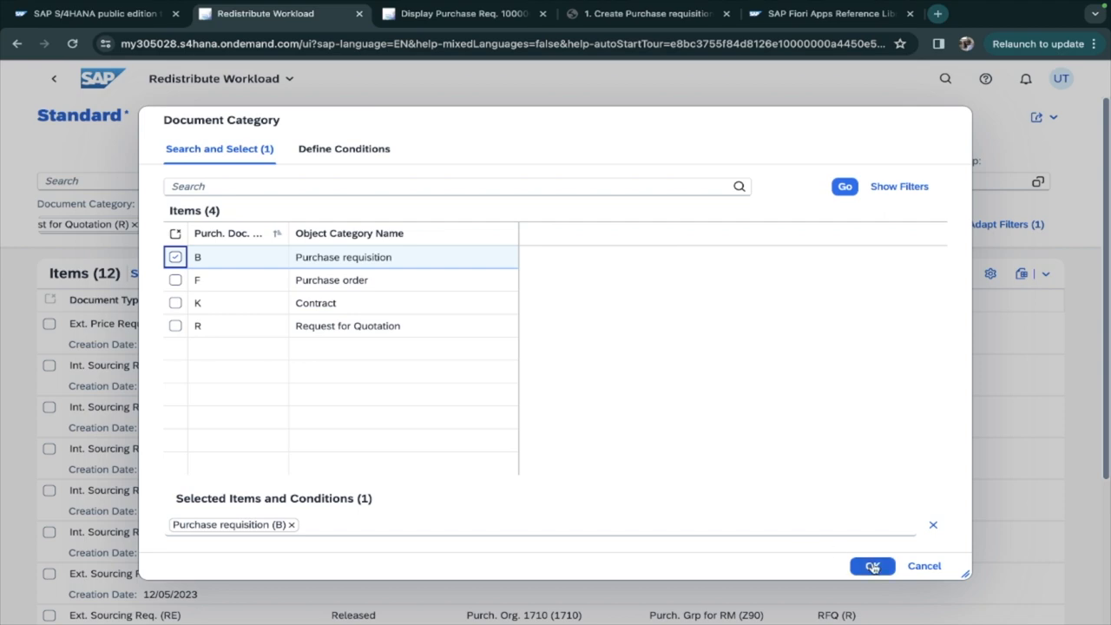
pyautogui.click(872, 567)
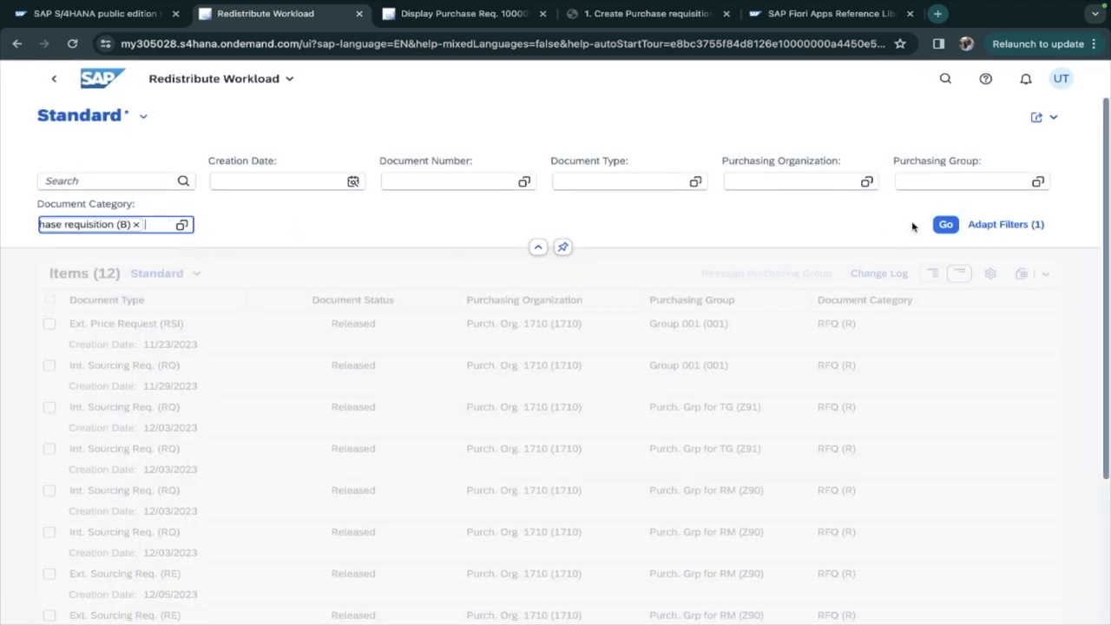
pyautogui.click(945, 224)
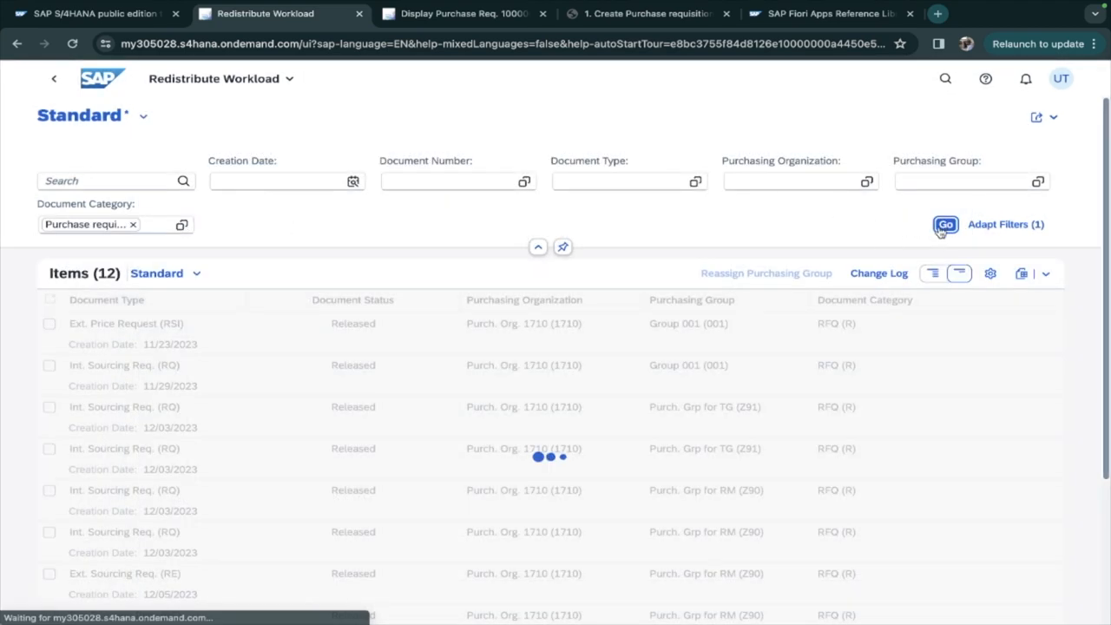
pyautogui.click(944, 224)
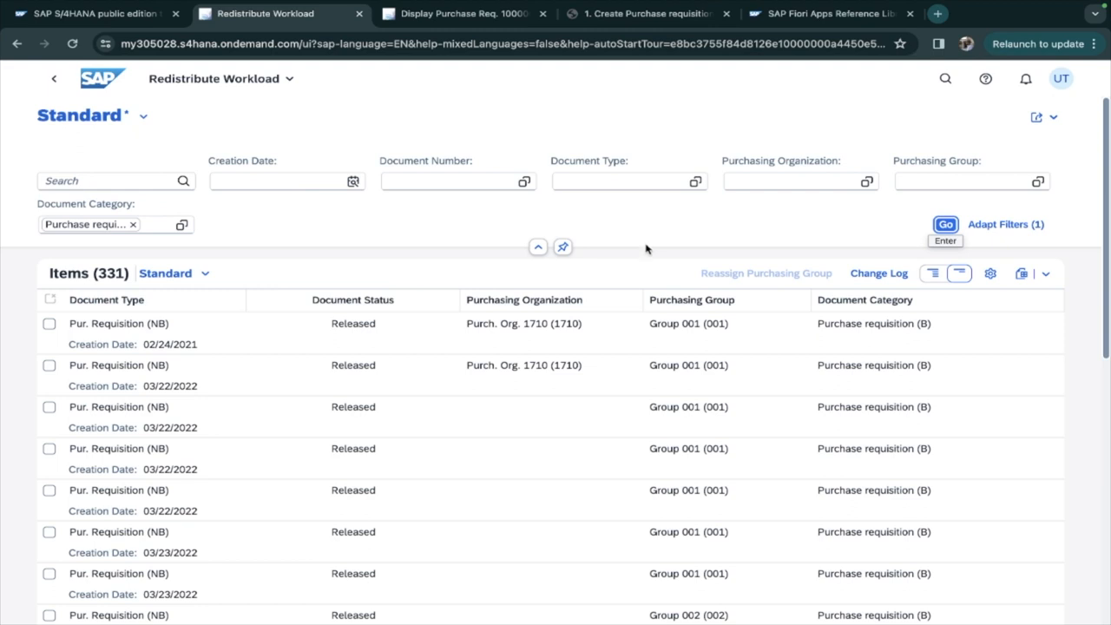
pyautogui.moveTo(378, 201)
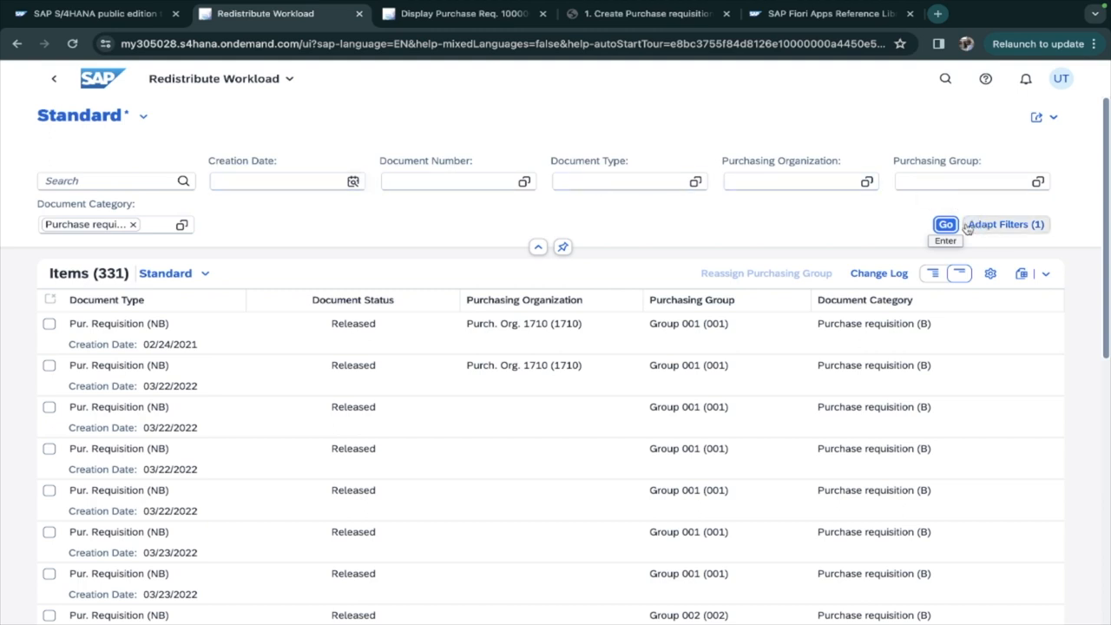
pyautogui.moveTo(986, 243)
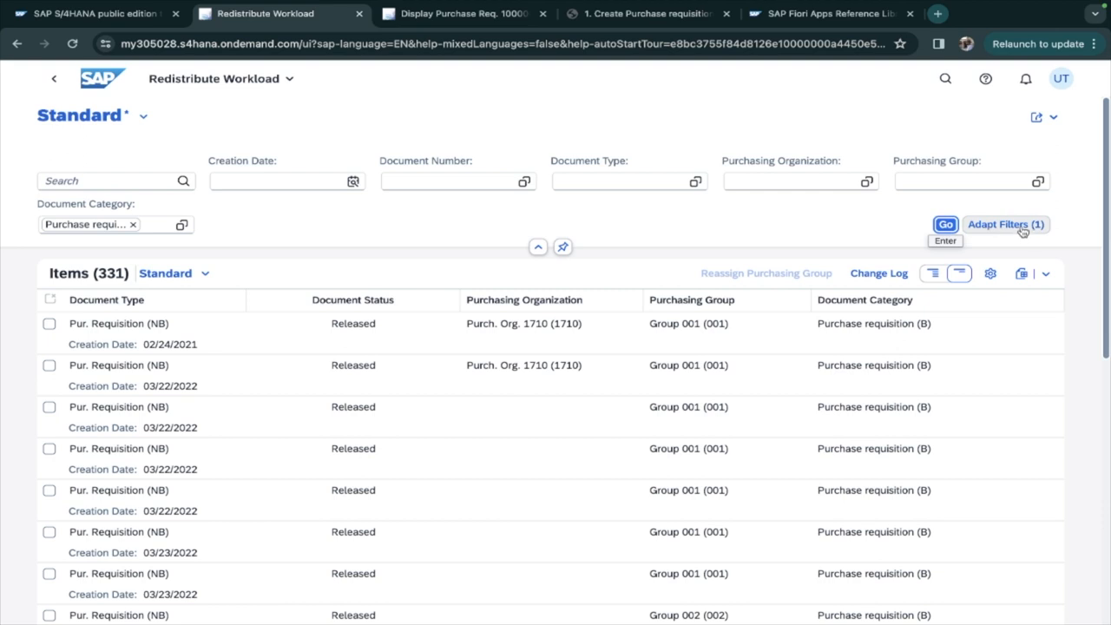
# - Add Company Code and Purchasing Doc. Type to the filter bar via Adapt Filters
pyautogui.click(1005, 224)
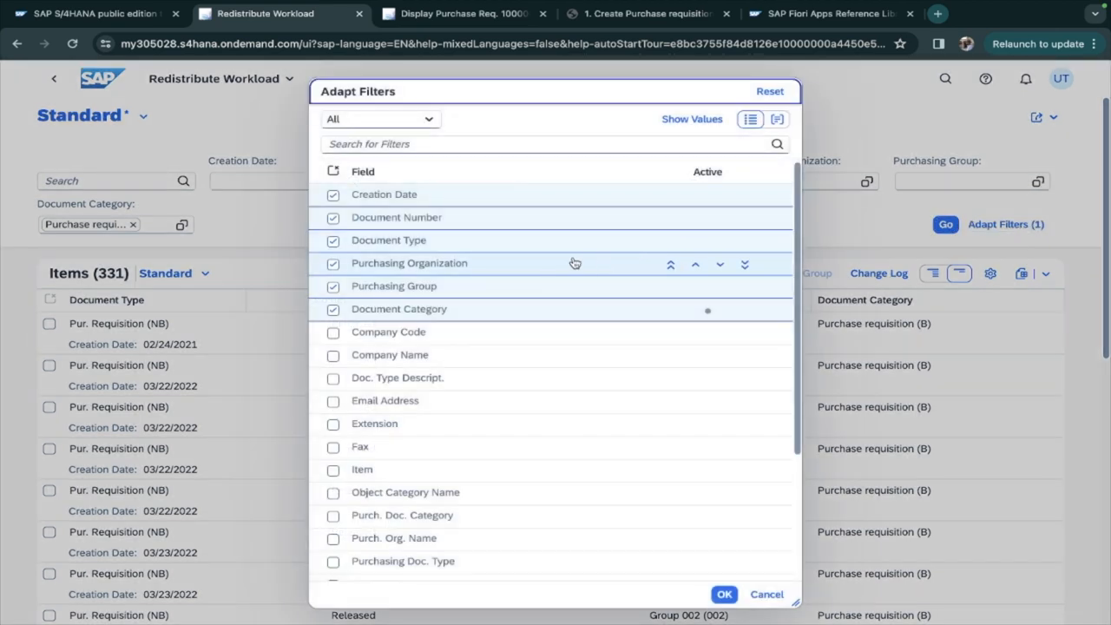
pyautogui.click(333, 332)
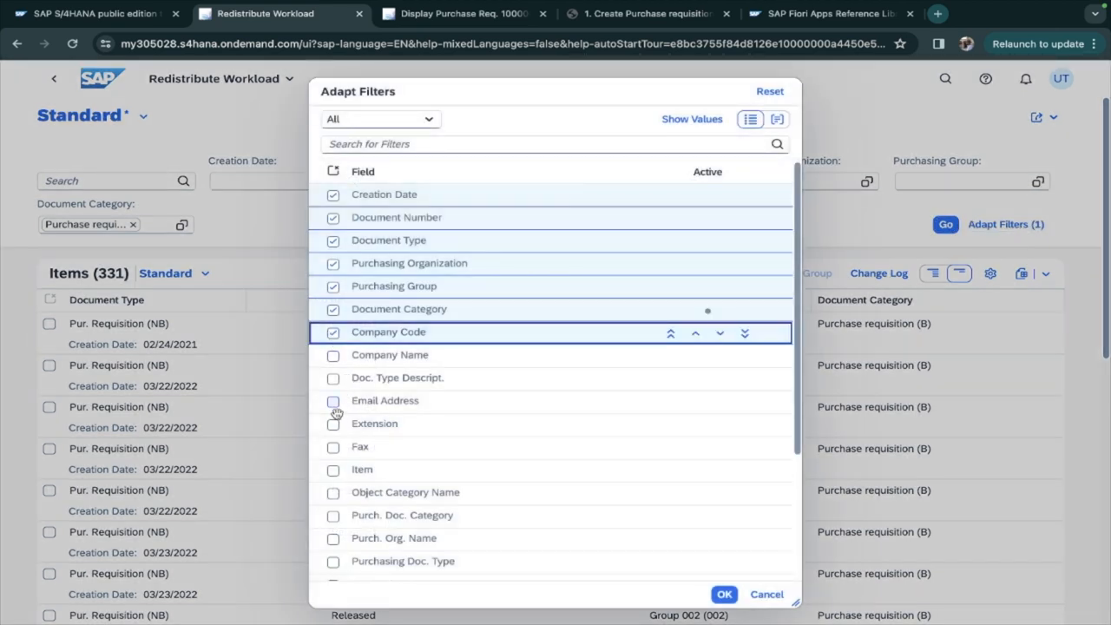
pyautogui.scroll(3)
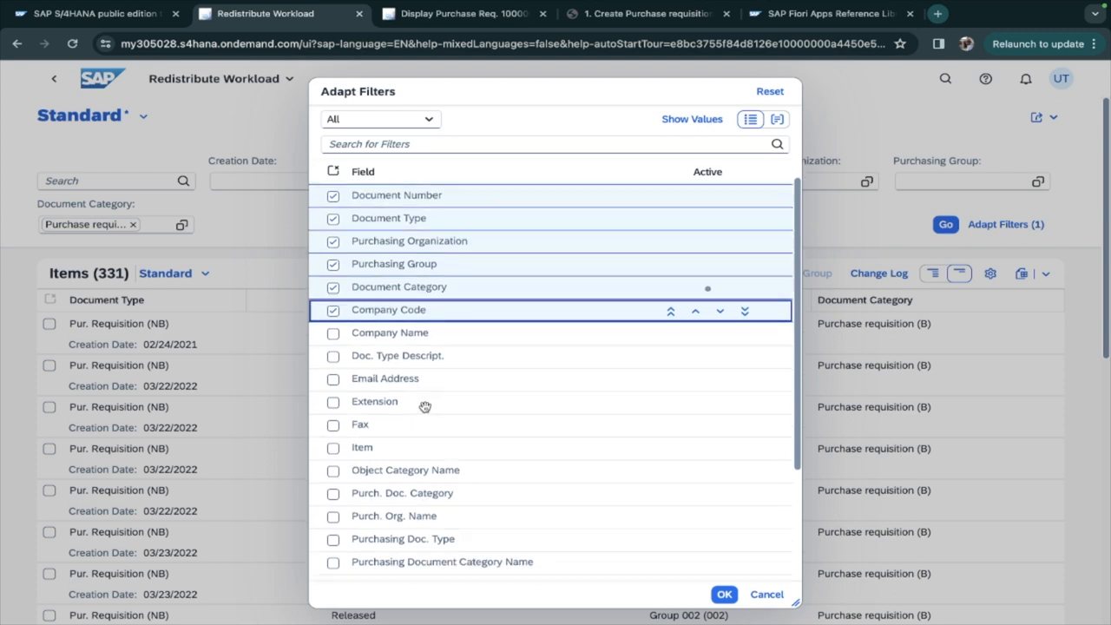
pyautogui.scroll(-3)
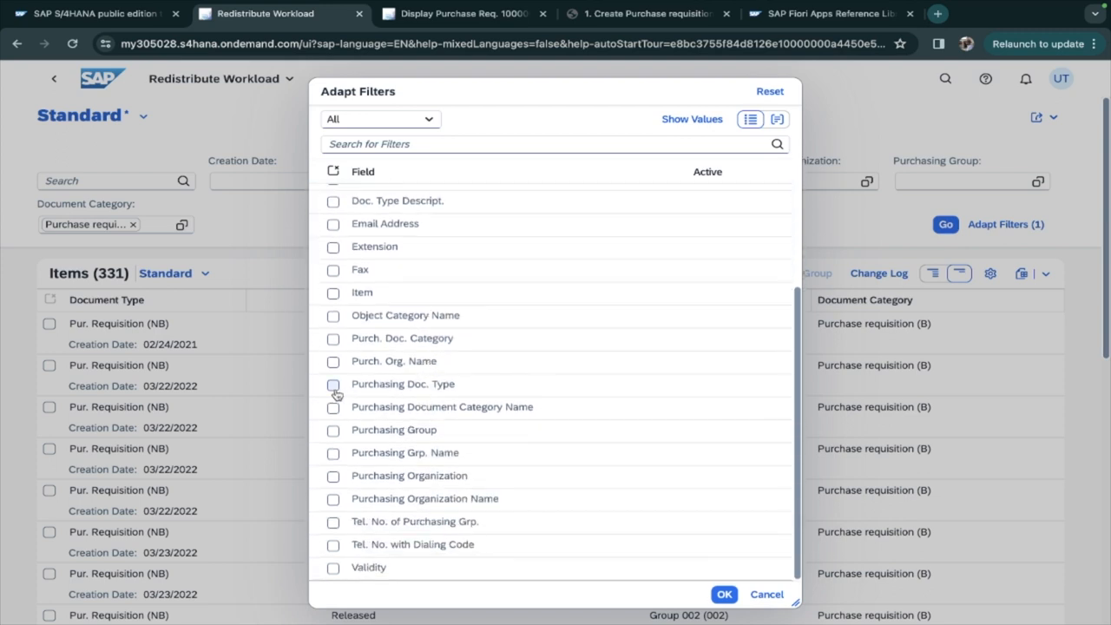
pyautogui.click(724, 594)
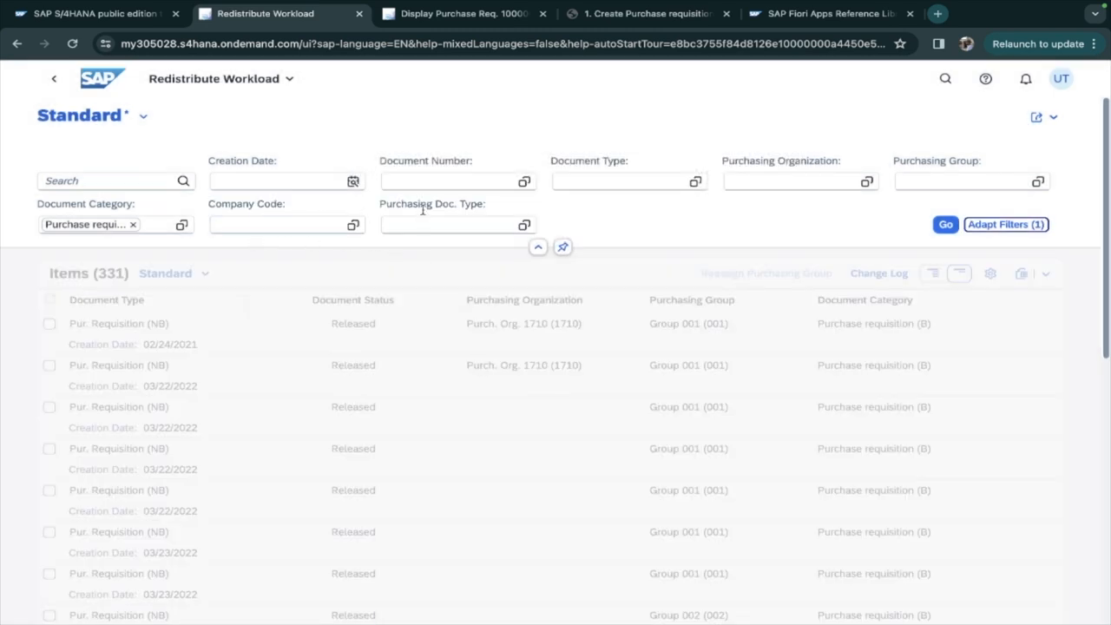
pyautogui.moveTo(476, 209)
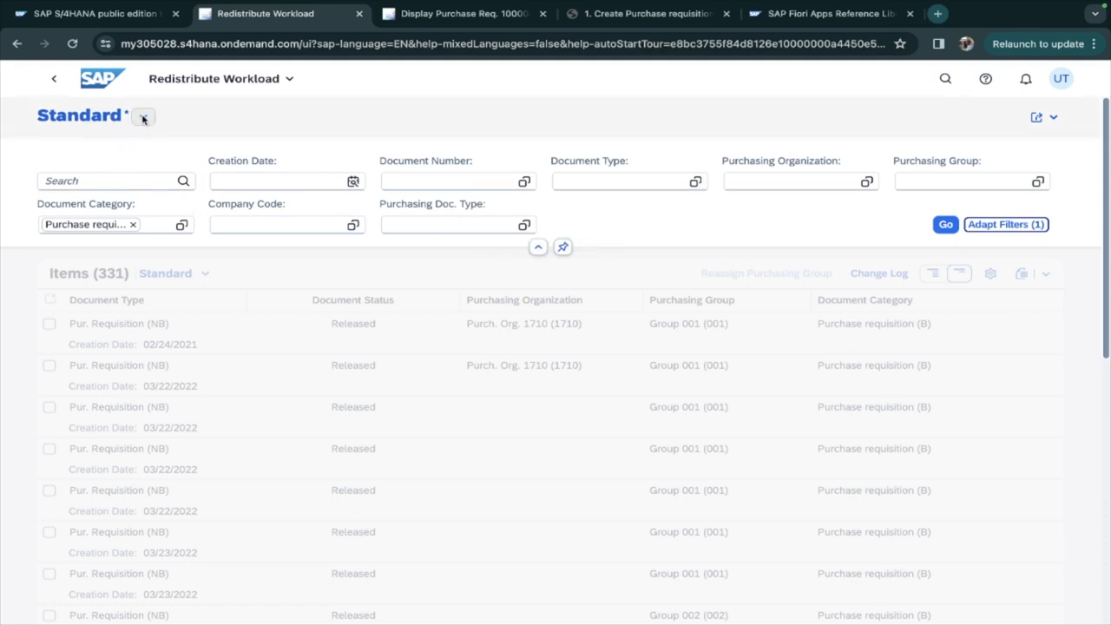
pyautogui.click(142, 117)
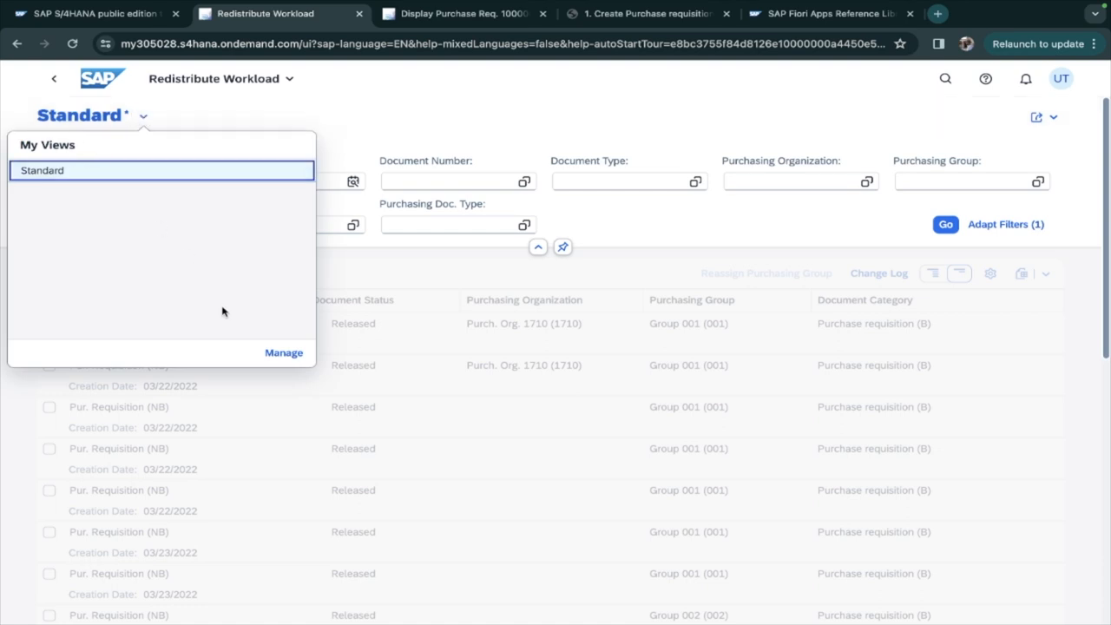
pyautogui.click(285, 352)
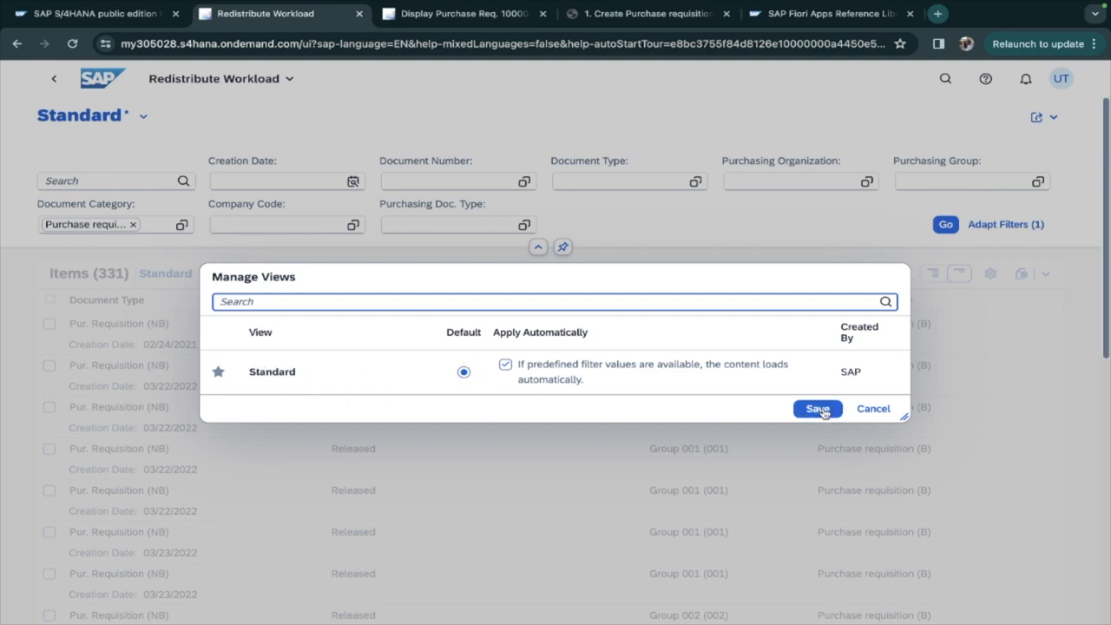
pyautogui.click(817, 409)
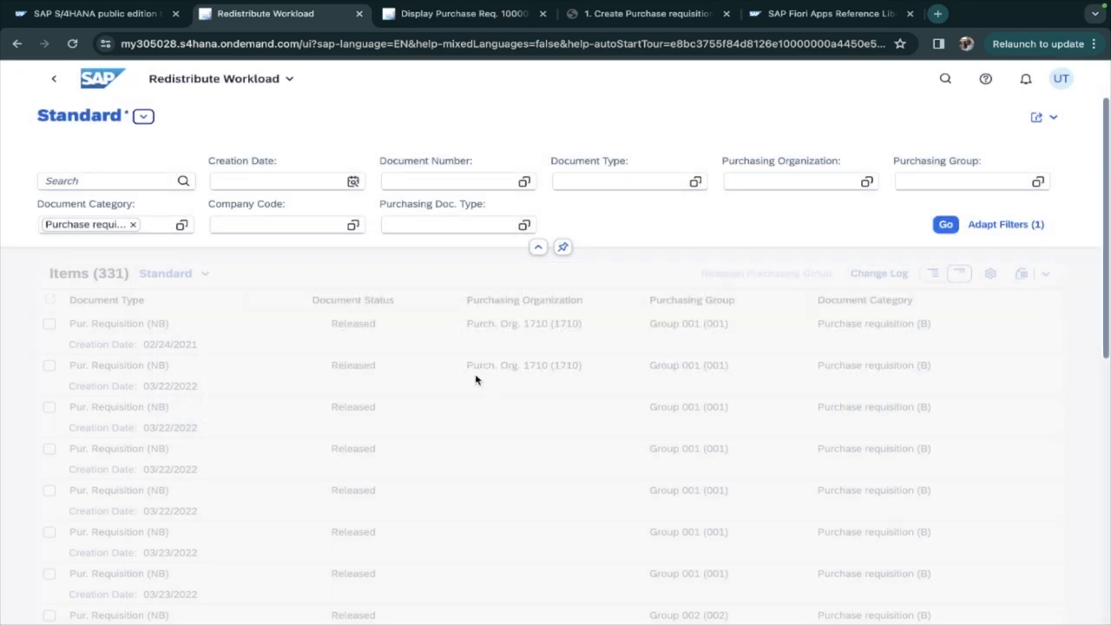
pyautogui.moveTo(598, 243)
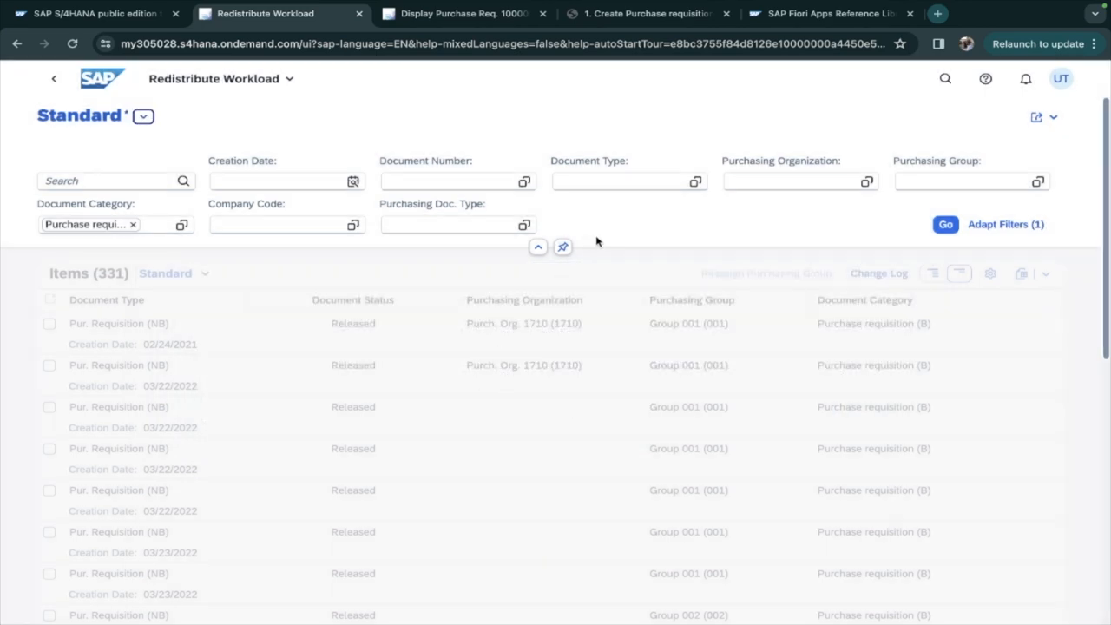
# - Return Home, relaunch Redistribute Workload unfiltered (36,212 items) and cancel the Document Category value help
pyautogui.click(52, 78)
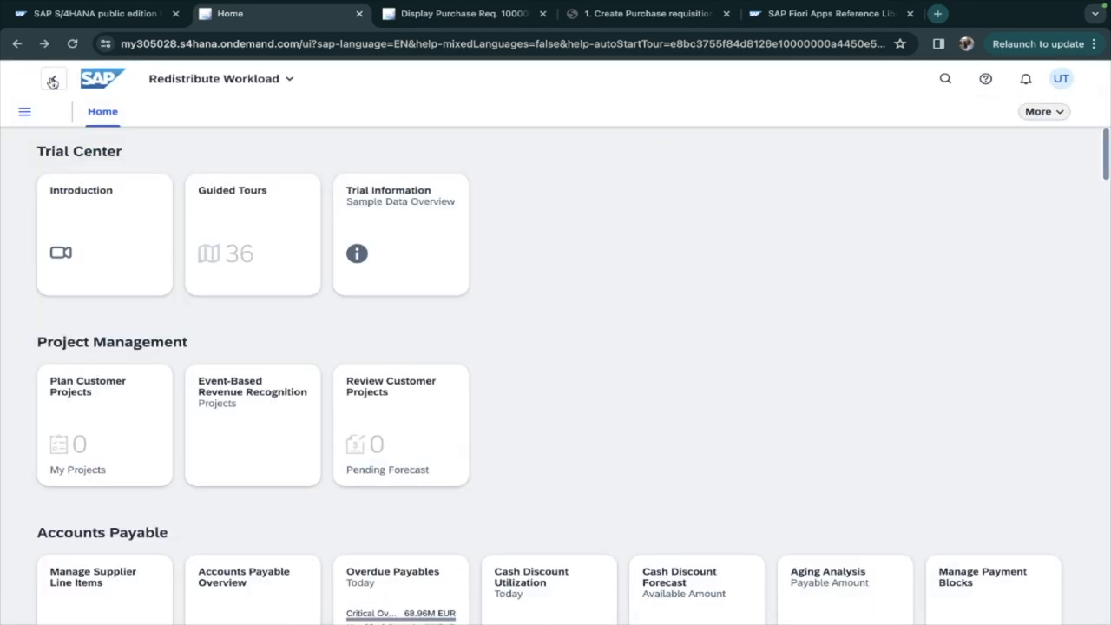
pyautogui.scroll(-3)
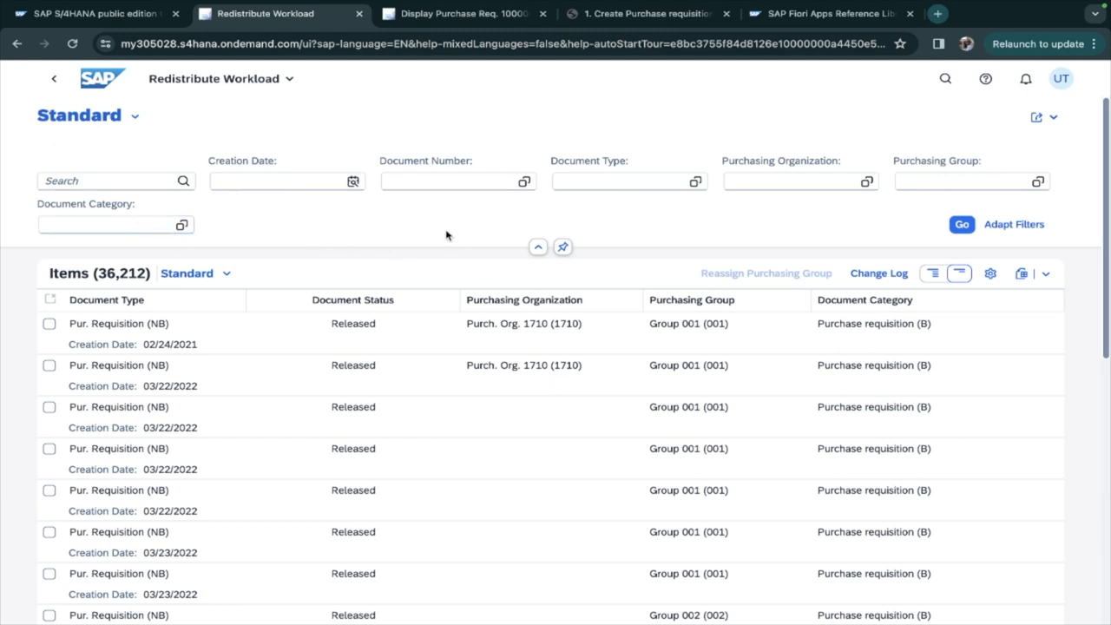
pyautogui.click(180, 224)
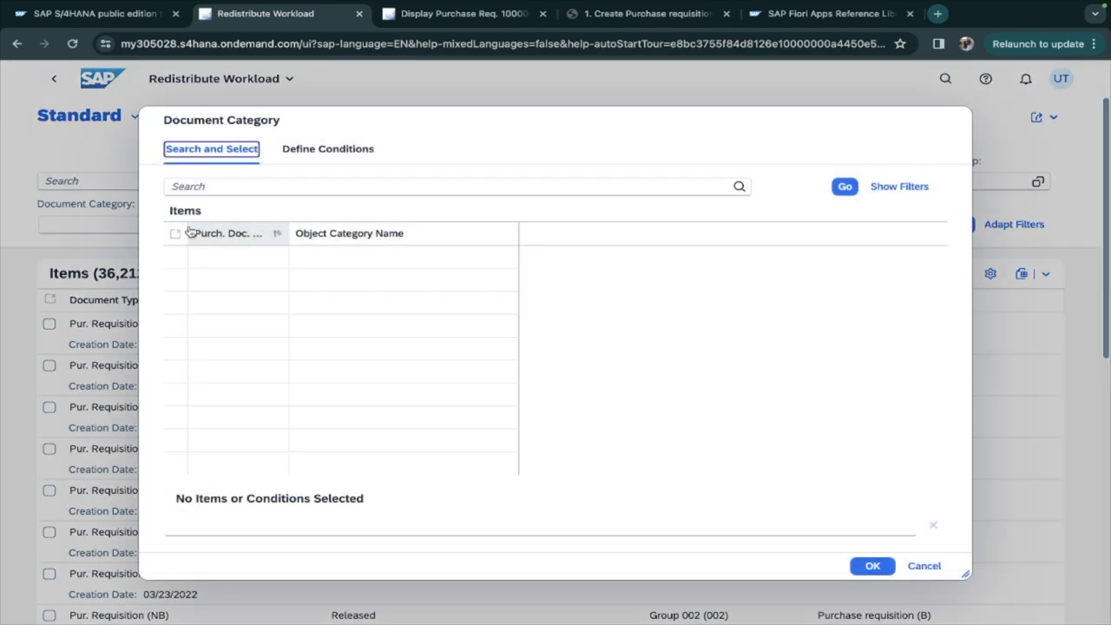
pyautogui.click(844, 186)
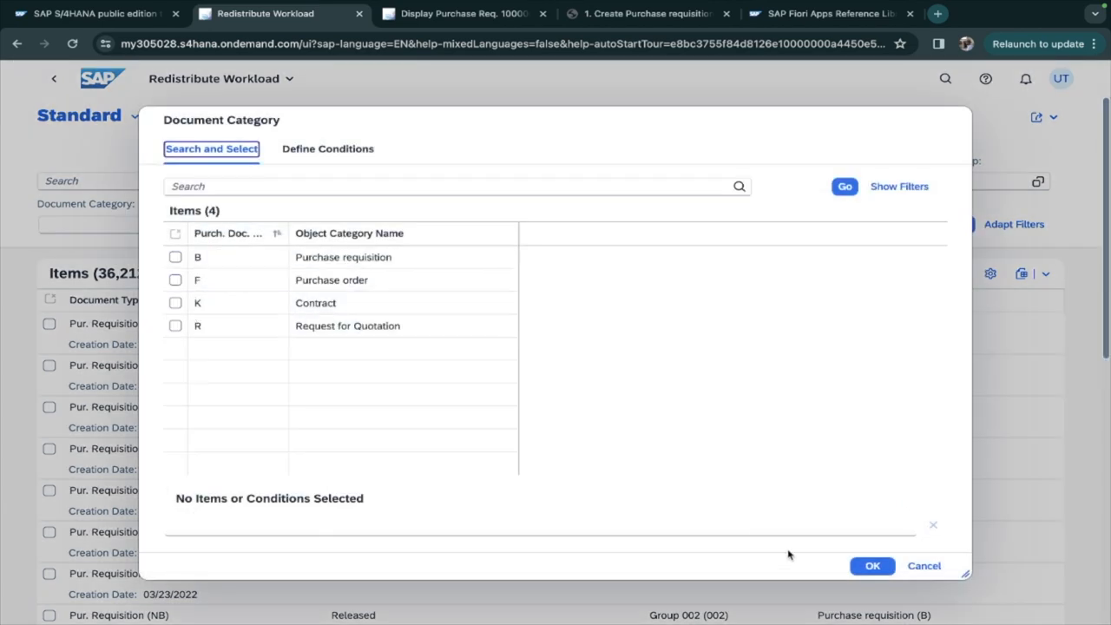
pyautogui.click(924, 566)
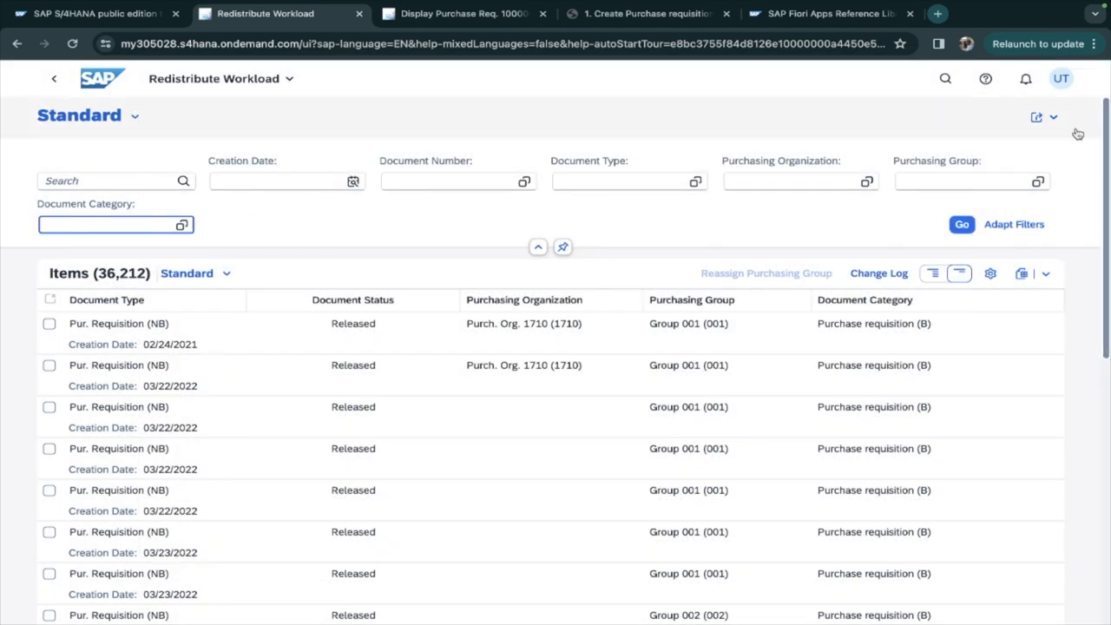
# - View the share menu (Send Email / Save as Tile) and go back to the launchpad home page
pyautogui.click(1037, 116)
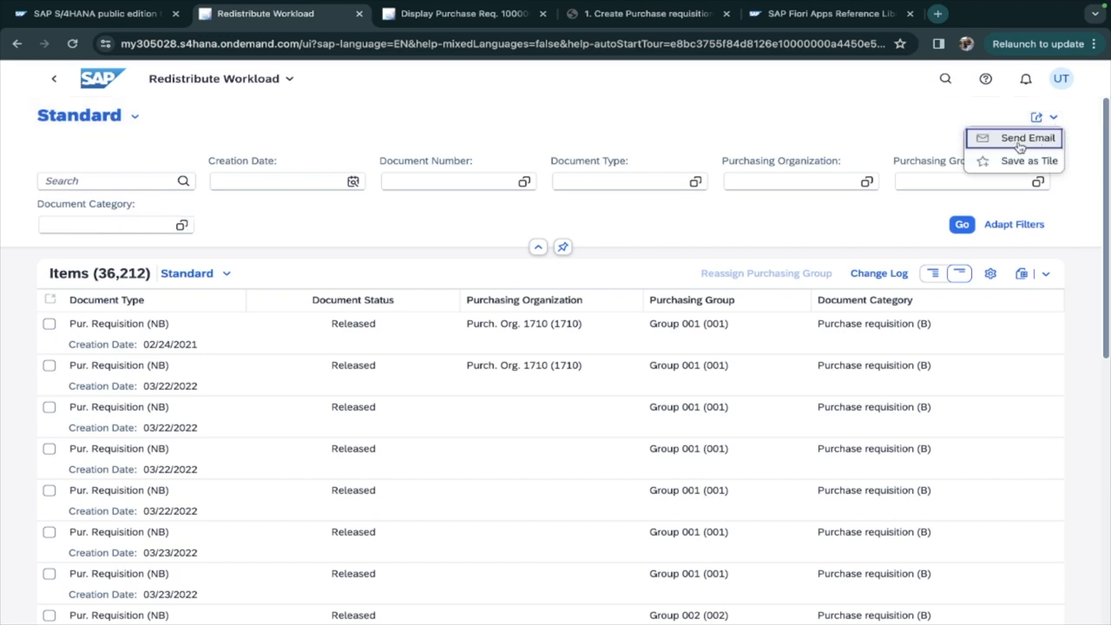
pyautogui.moveTo(1045, 146)
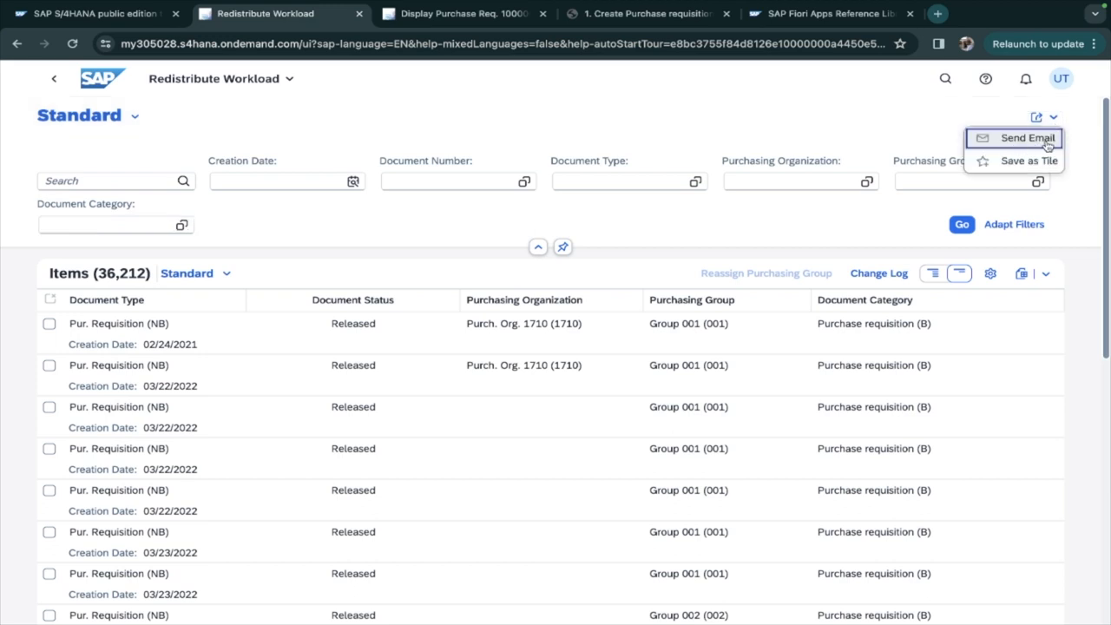
pyautogui.moveTo(1025, 160)
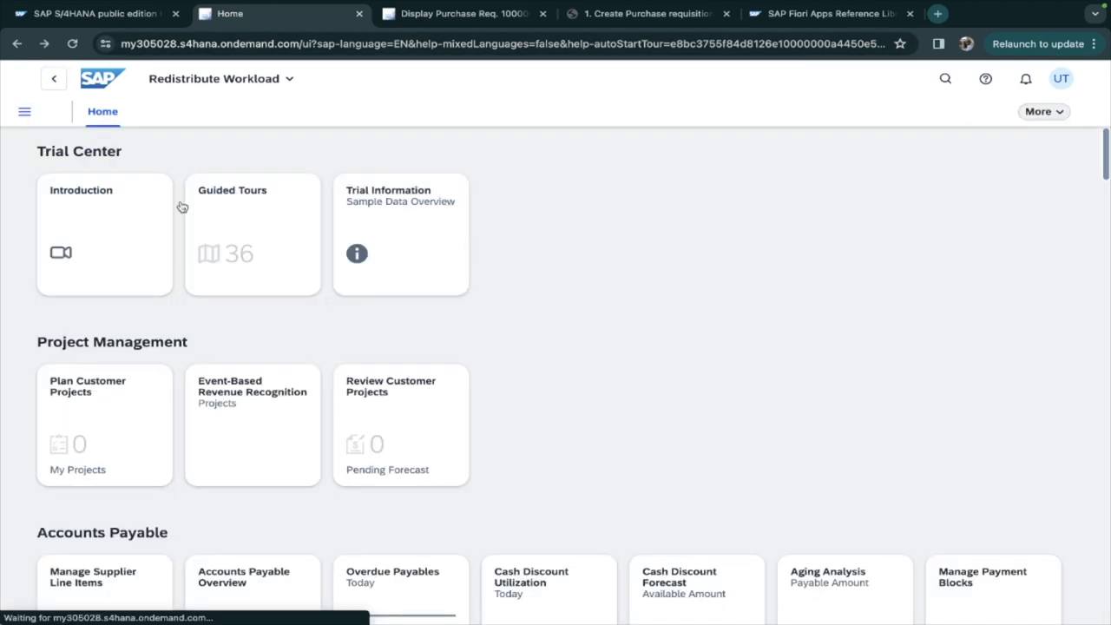
pyautogui.scroll(-3)
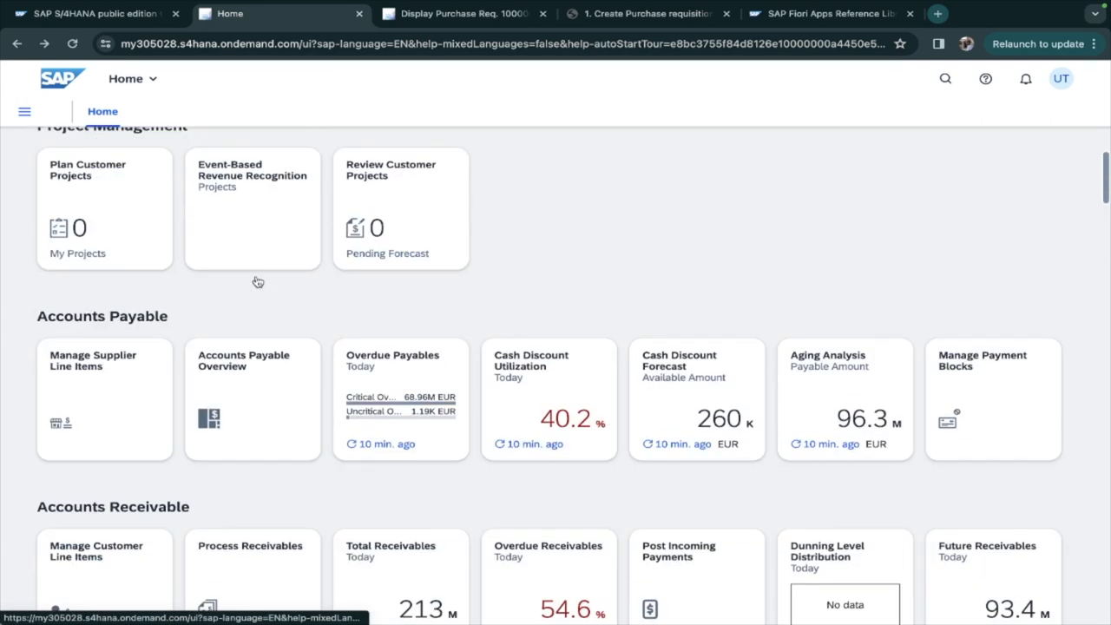
pyautogui.scroll(3)
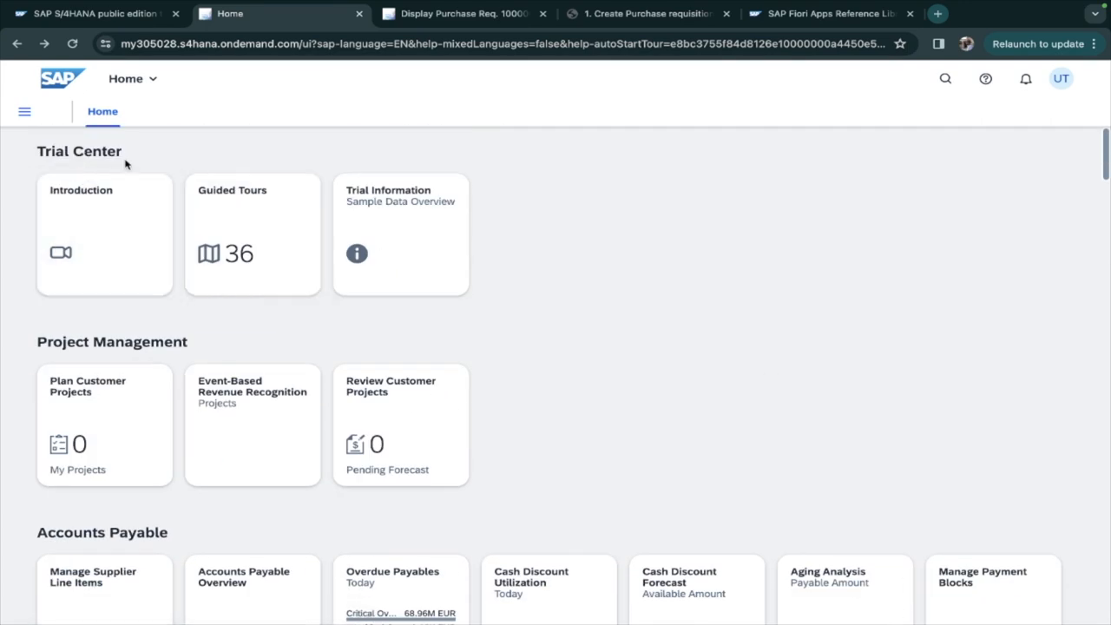
pyautogui.moveTo(80, 156)
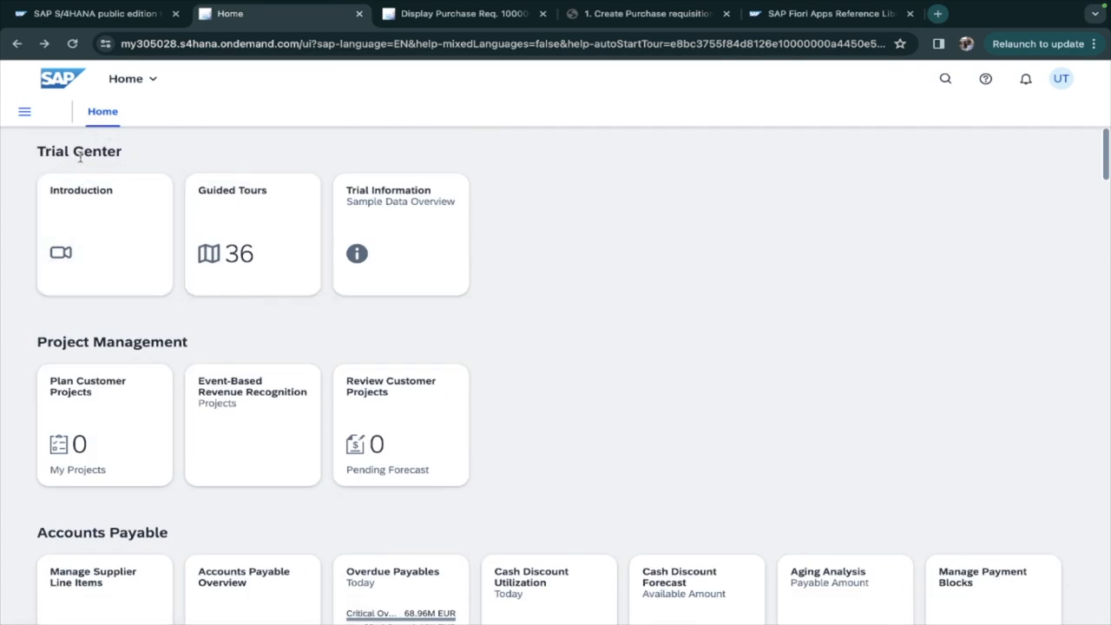
pyautogui.moveTo(165, 160)
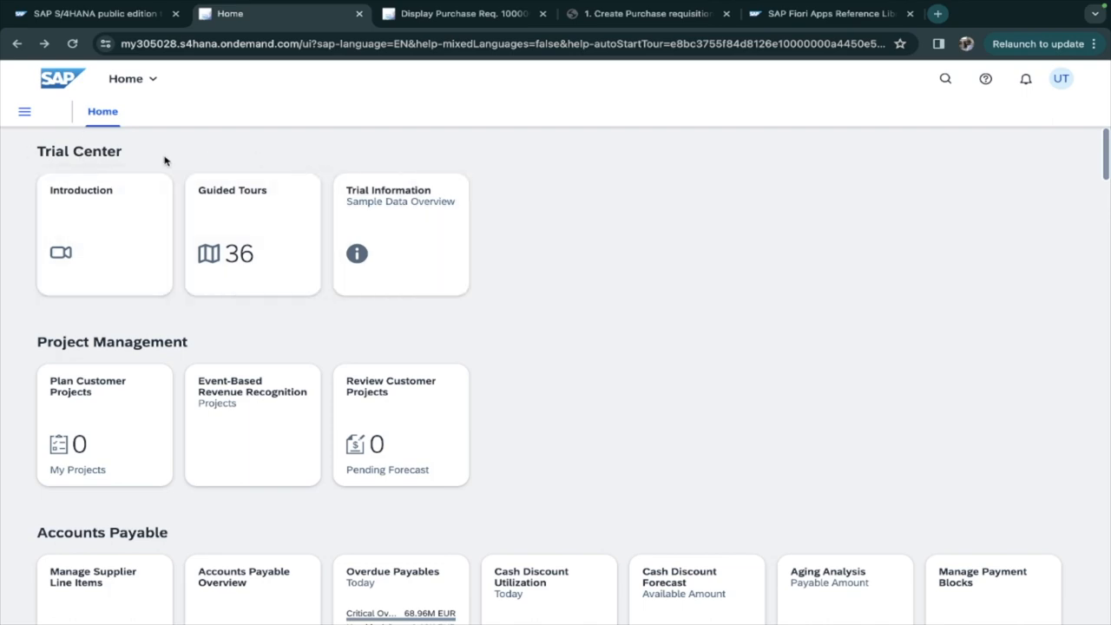
pyautogui.moveTo(428, 330)
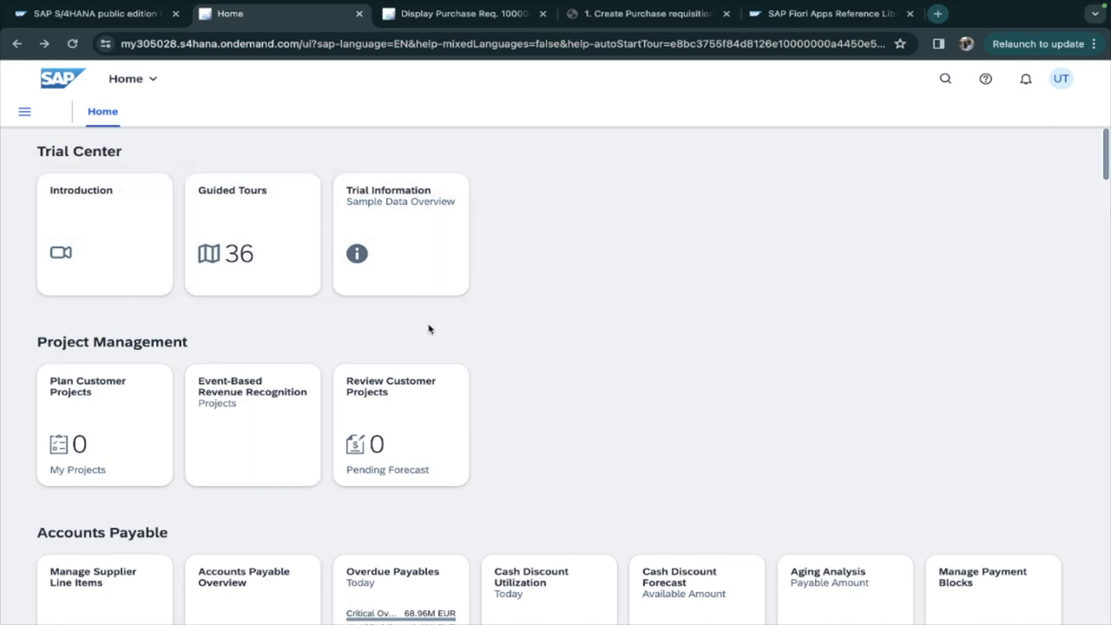
# - Scroll the Home page down to the Procurement section with the Redistribute Workload tile
pyautogui.scroll(-3)
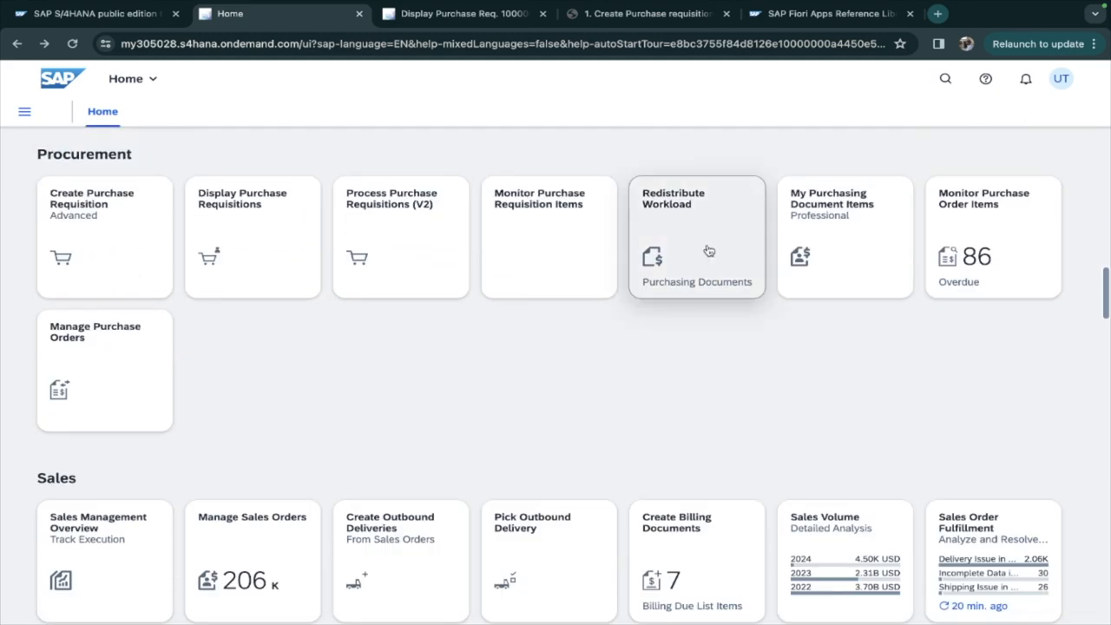
# - Filter Document Number to contains 69 and run Go, narrowing the list to 1,020 items
pyautogui.click(696, 236)
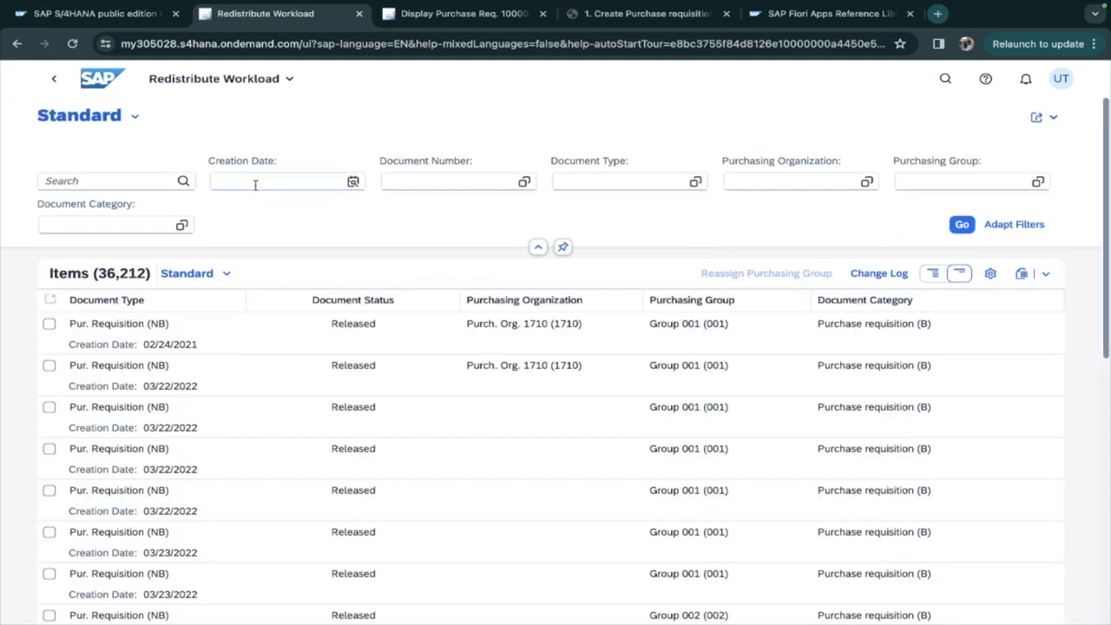
pyautogui.click(452, 182)
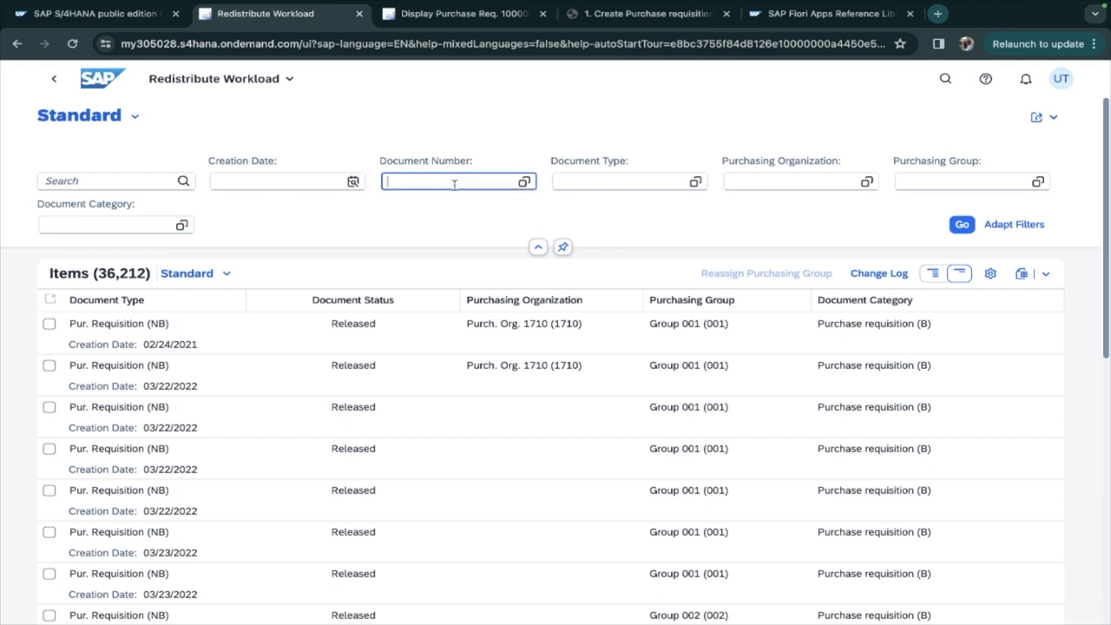
pyautogui.click(525, 182)
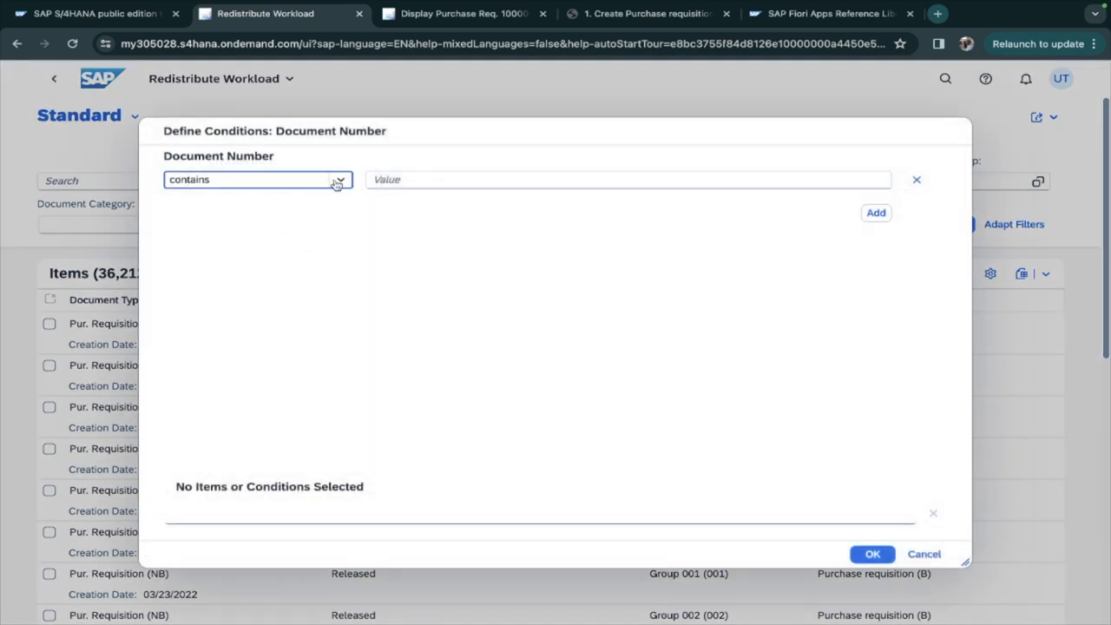
pyautogui.click(629, 179)
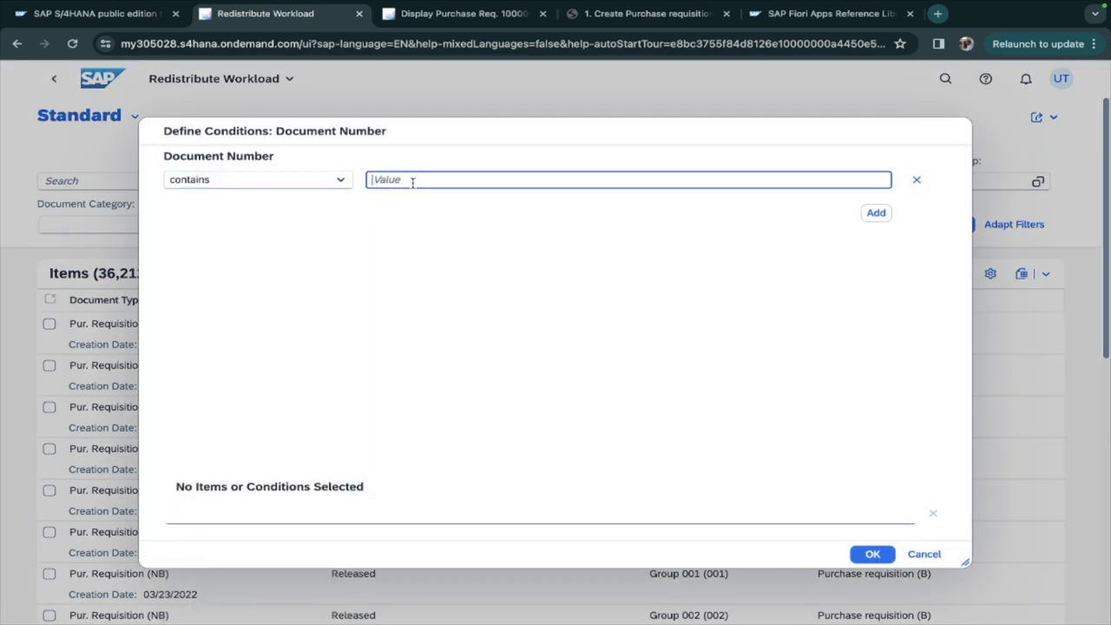
pyautogui.write('69')
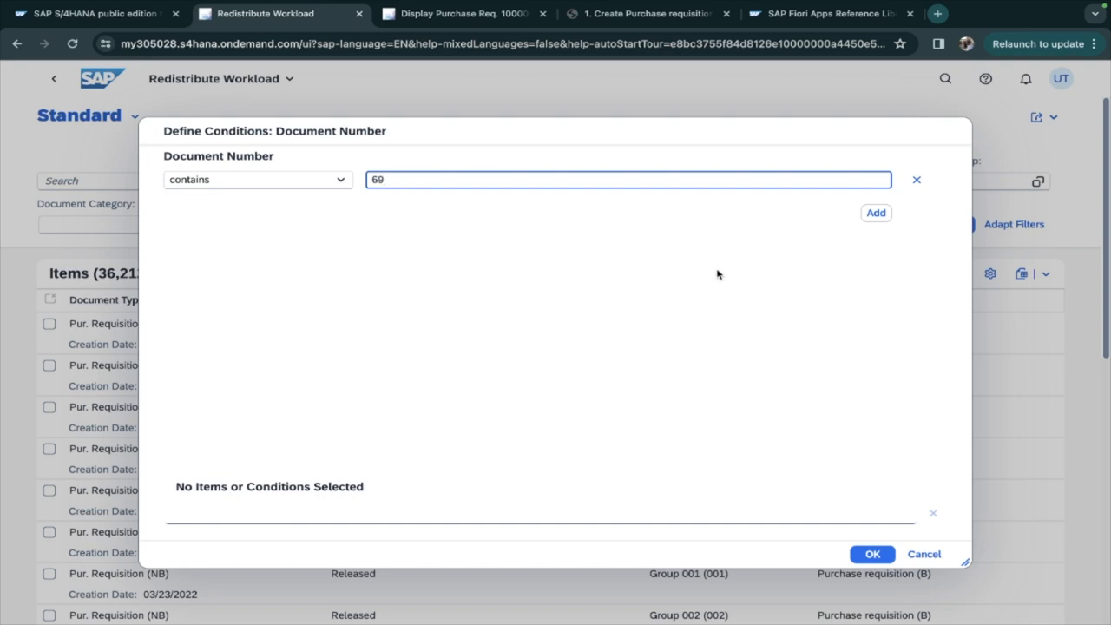
pyautogui.click(872, 554)
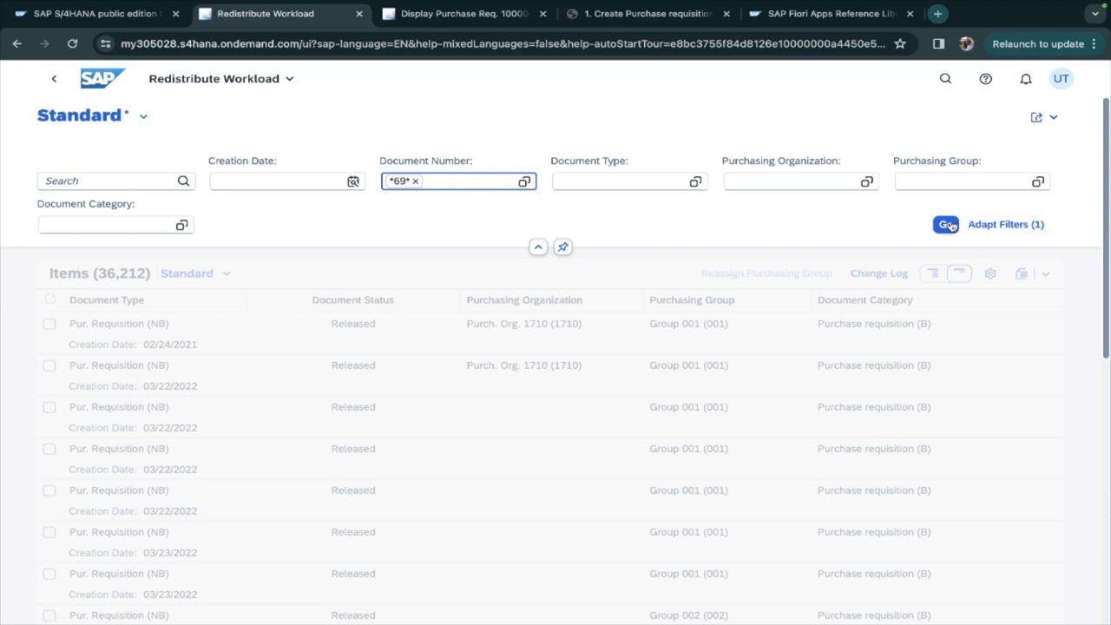
pyautogui.click(944, 224)
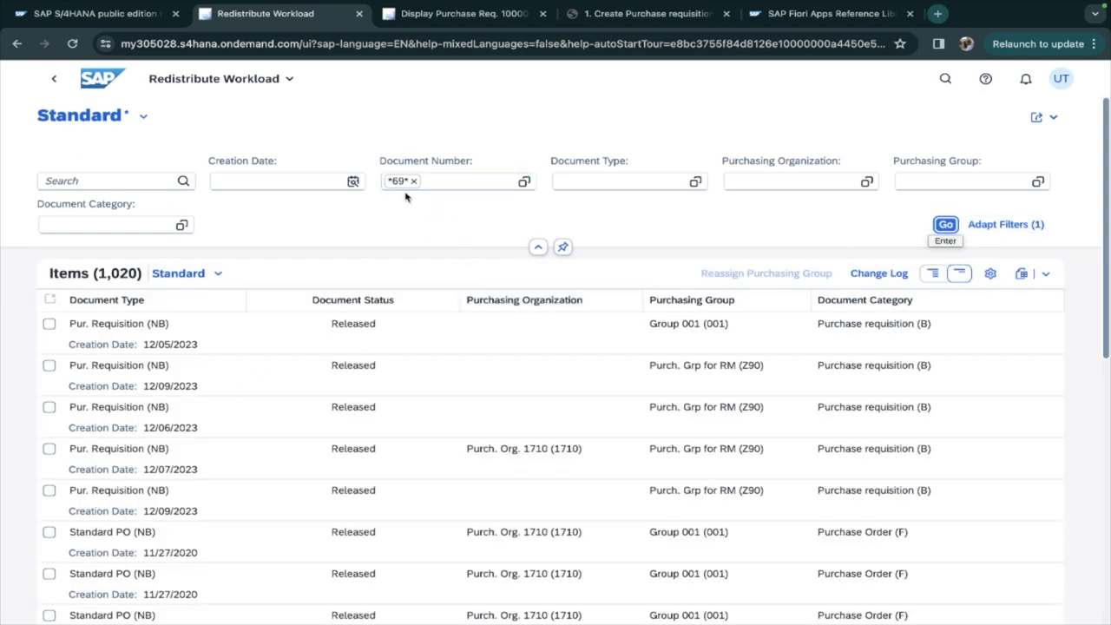
pyautogui.moveTo(1033, 205)
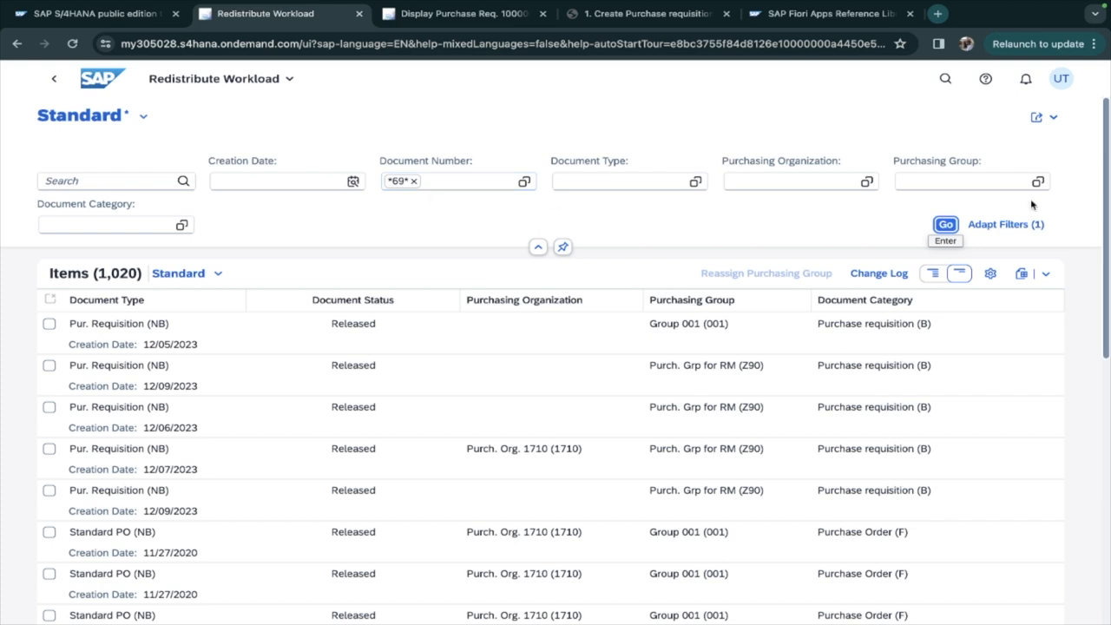
# - Save the list as a Redistribute Workload tile with subtitle and description PR on Home, then go back Home
pyautogui.click(1035, 118)
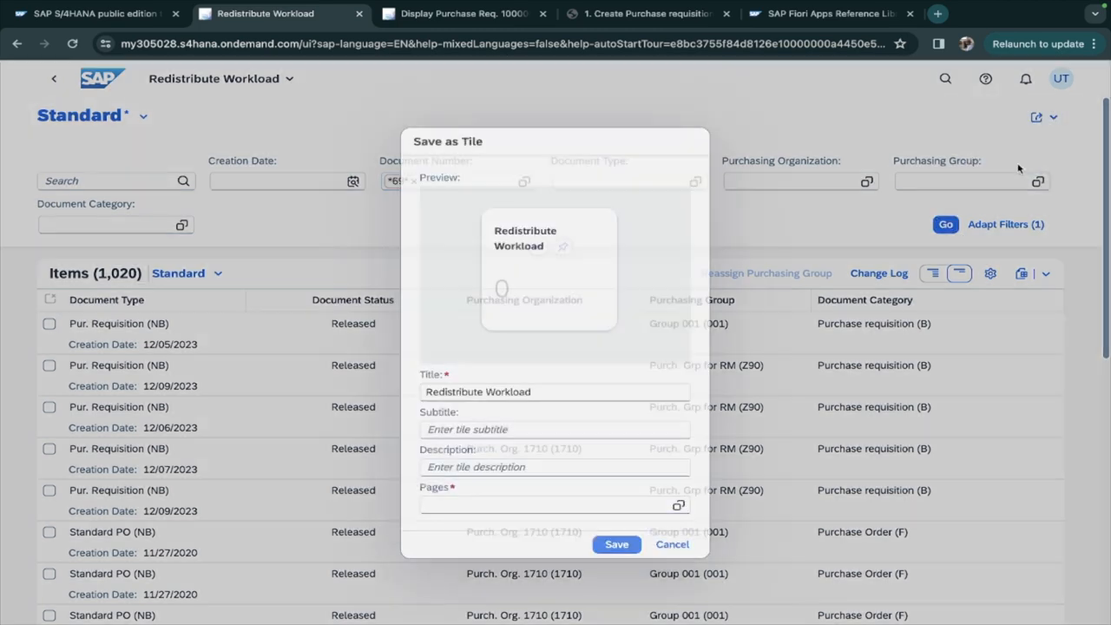
pyautogui.click(556, 429)
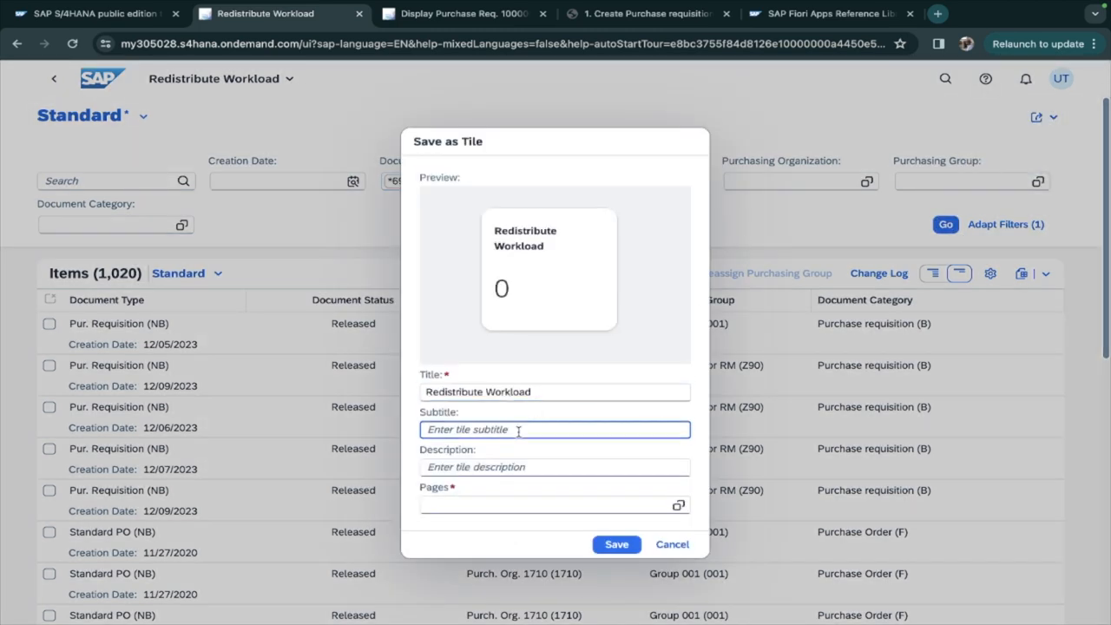
pyautogui.write('P')
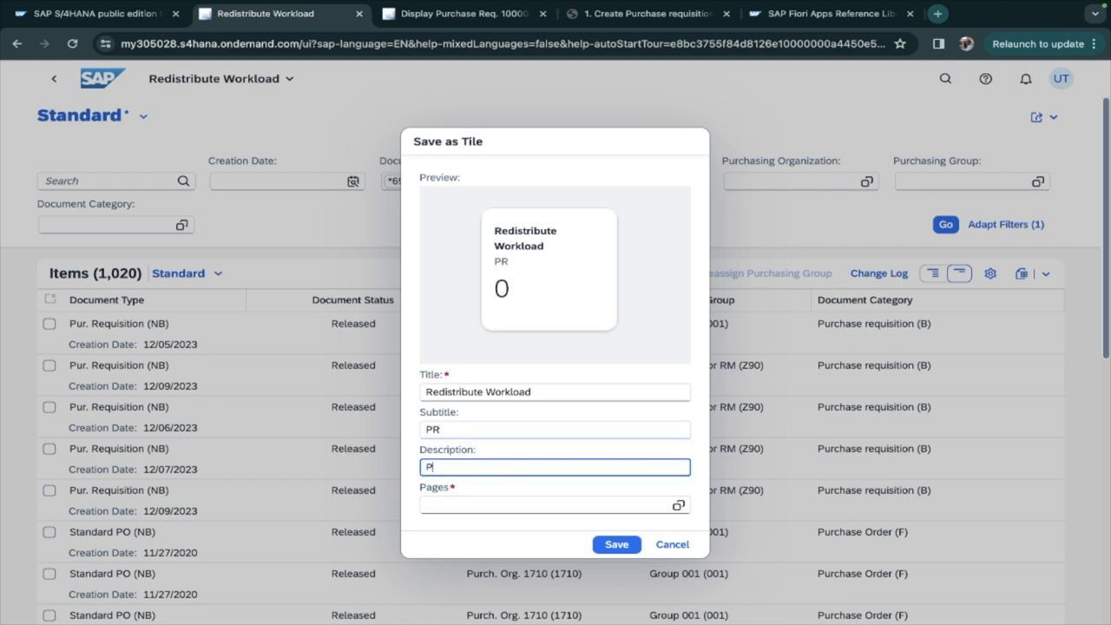
pyautogui.click(679, 506)
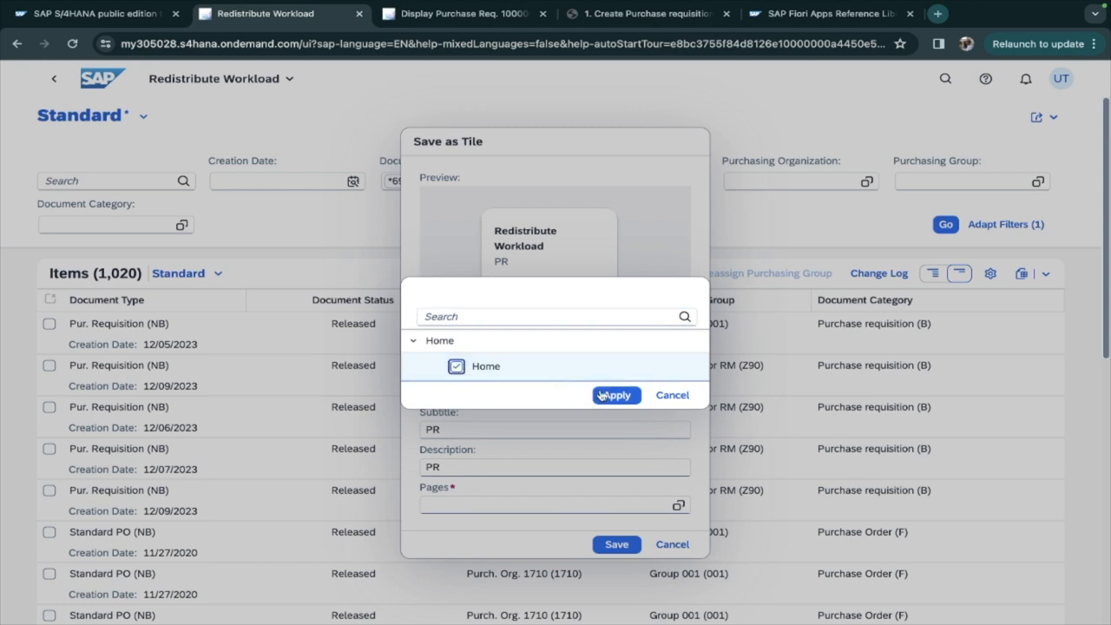
pyautogui.click(615, 396)
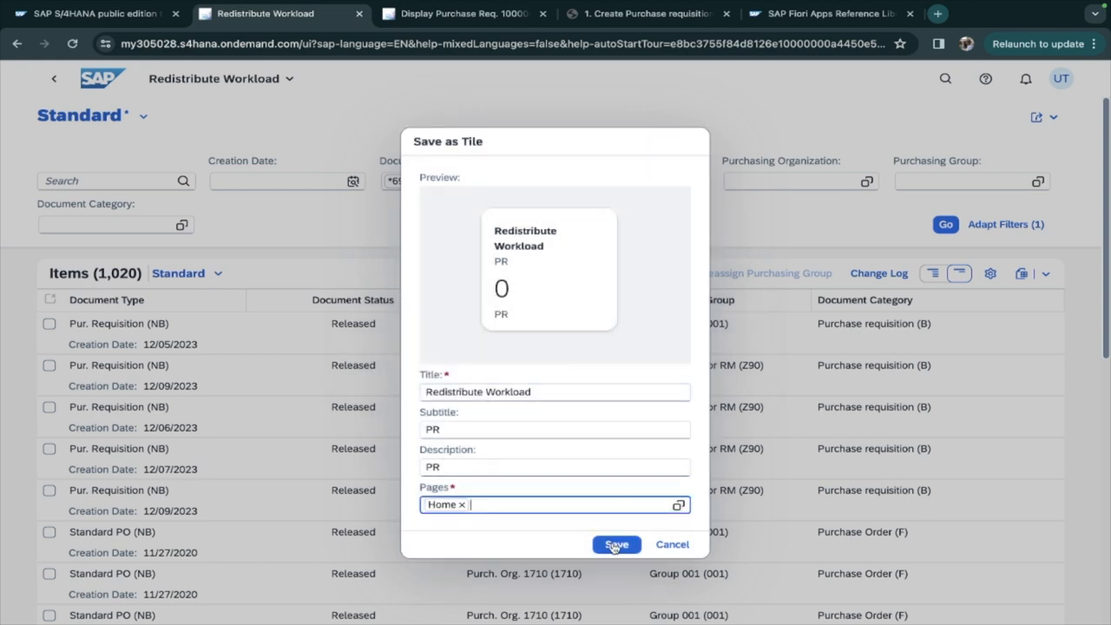
pyautogui.click(617, 545)
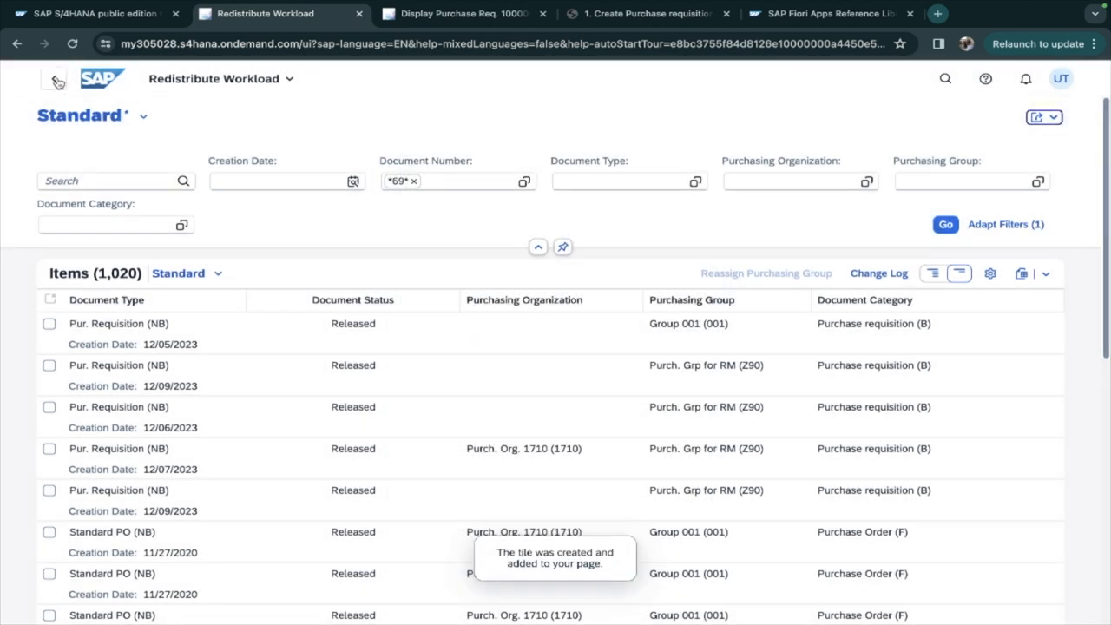
pyautogui.click(52, 78)
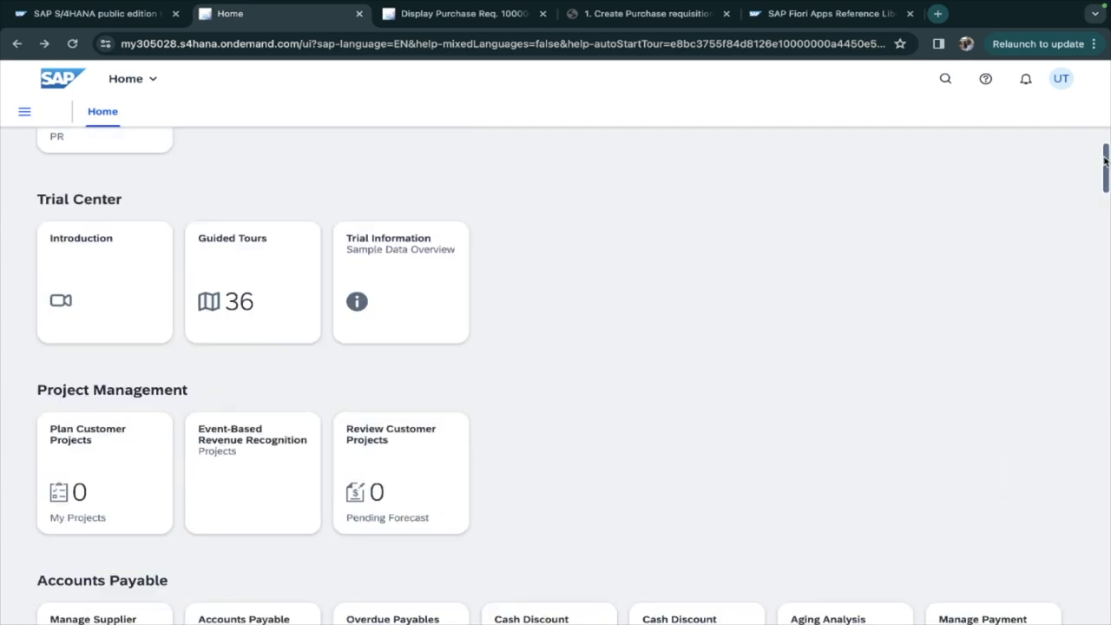
pyautogui.scroll(3)
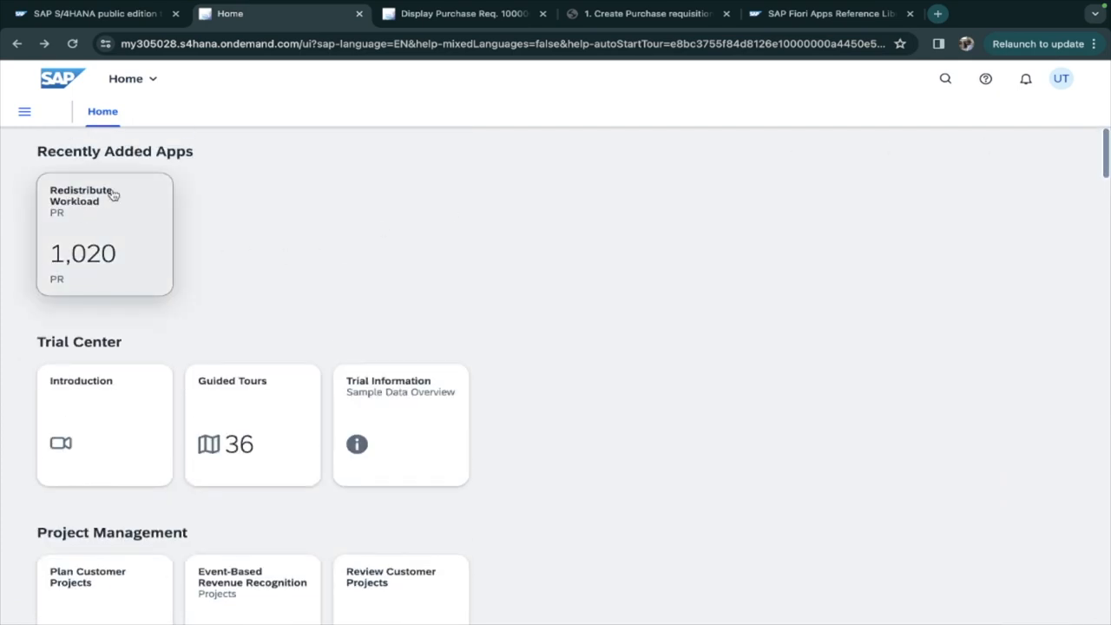
pyautogui.click(104, 235)
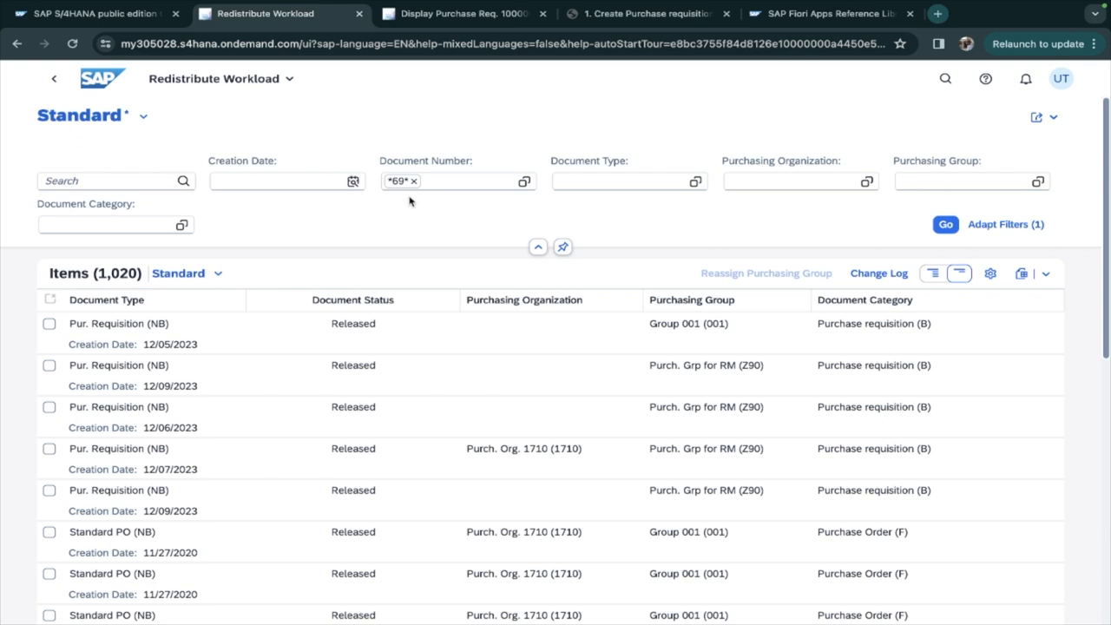
pyautogui.moveTo(427, 224)
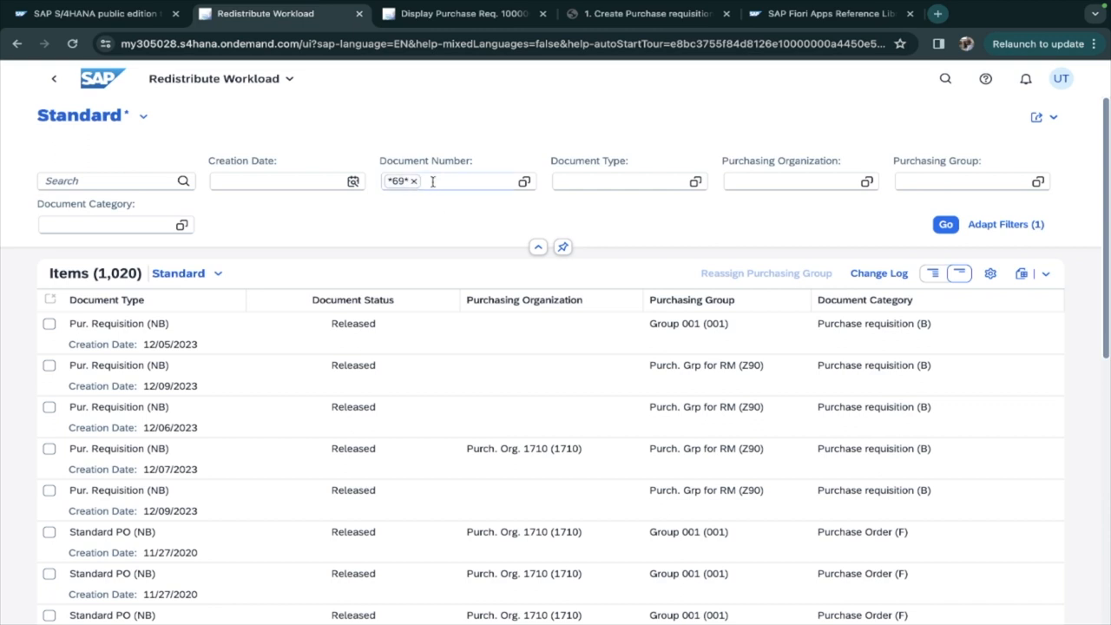
pyautogui.moveTo(490, 197)
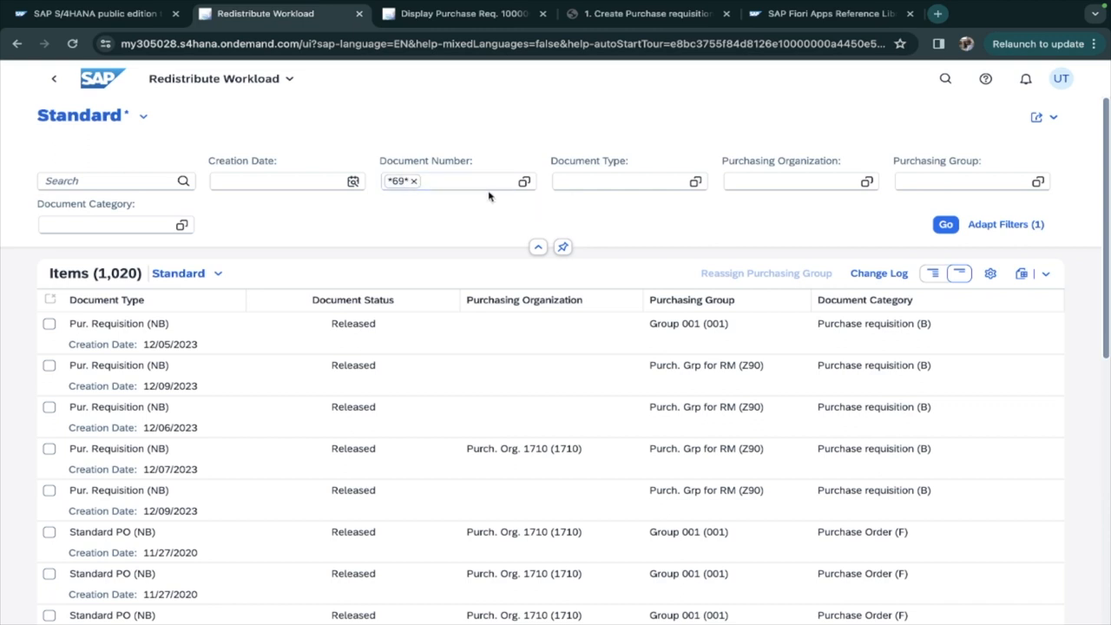
pyautogui.moveTo(931, 174)
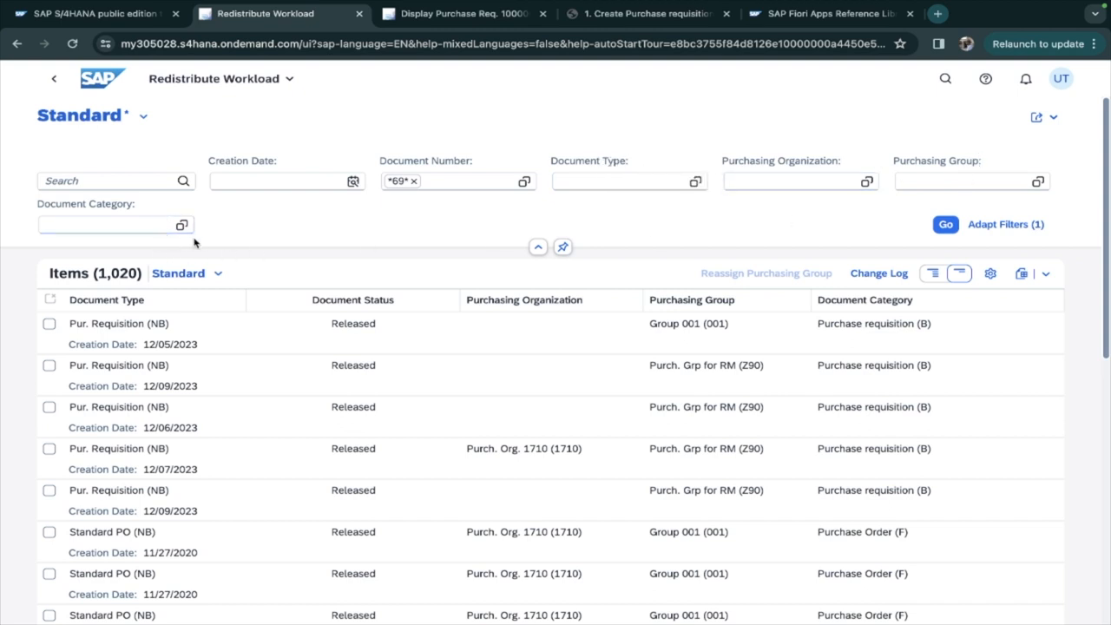
pyautogui.moveTo(426, 224)
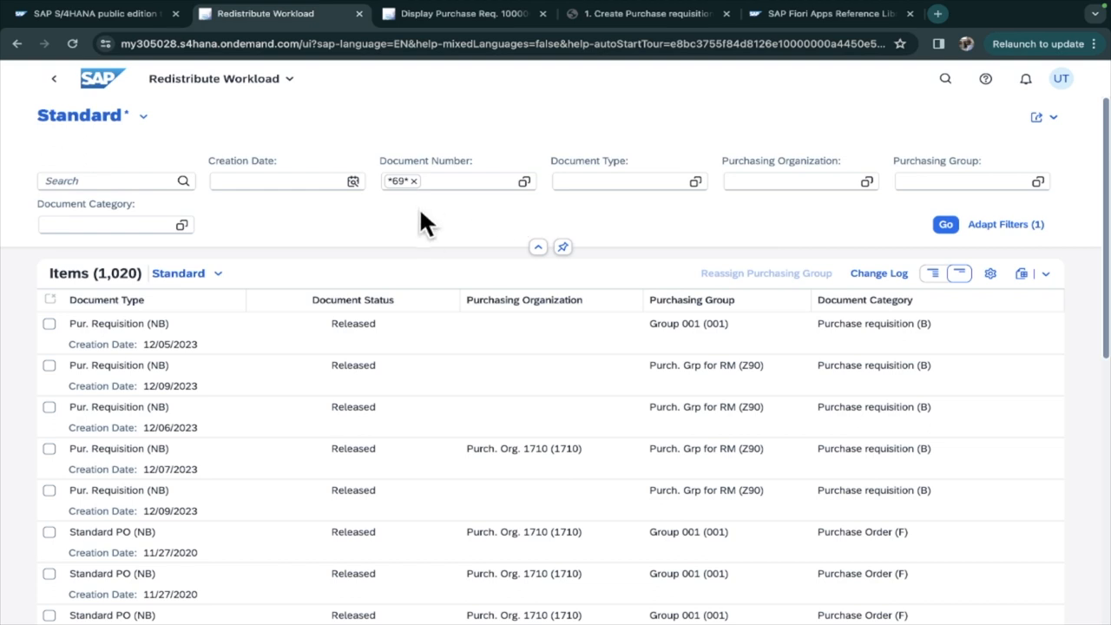
pyautogui.moveTo(31, 97)
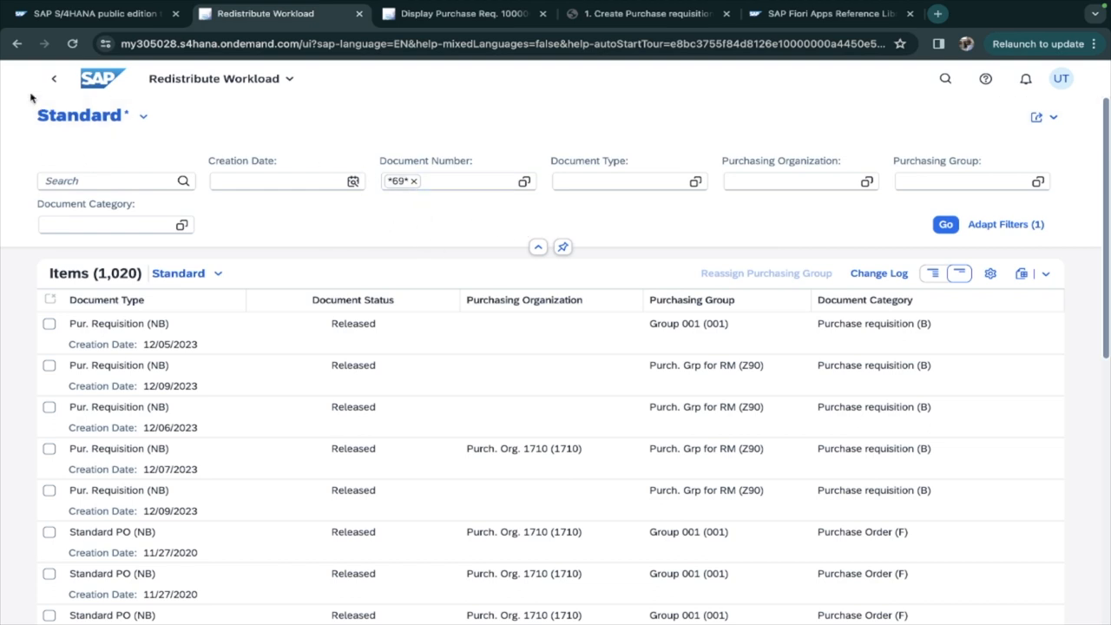
pyautogui.moveTo(959, 174)
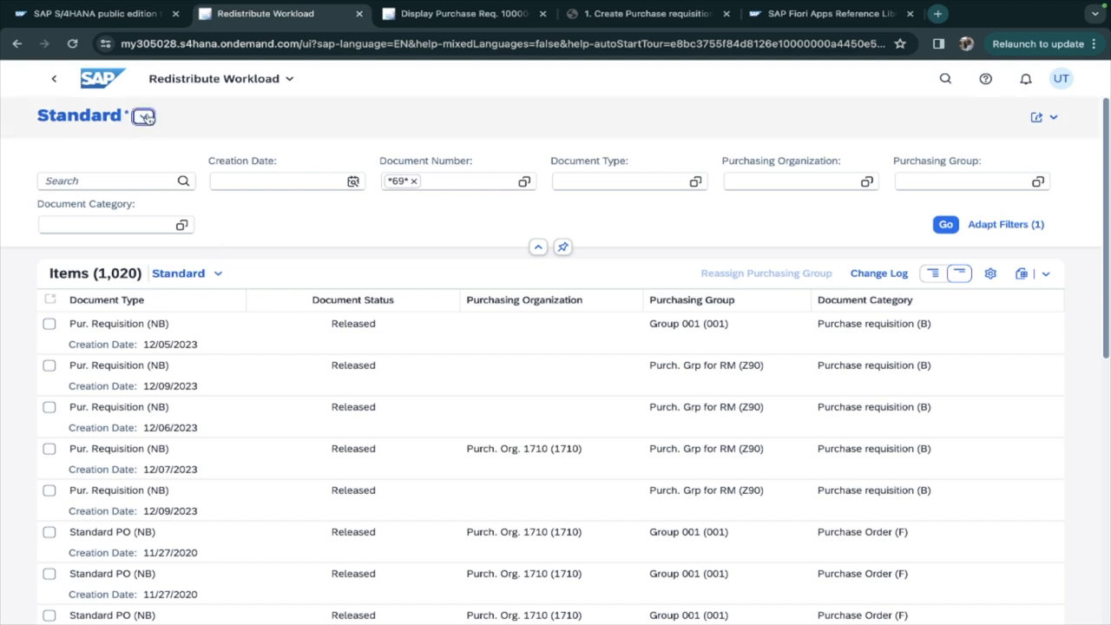
pyautogui.click(143, 114)
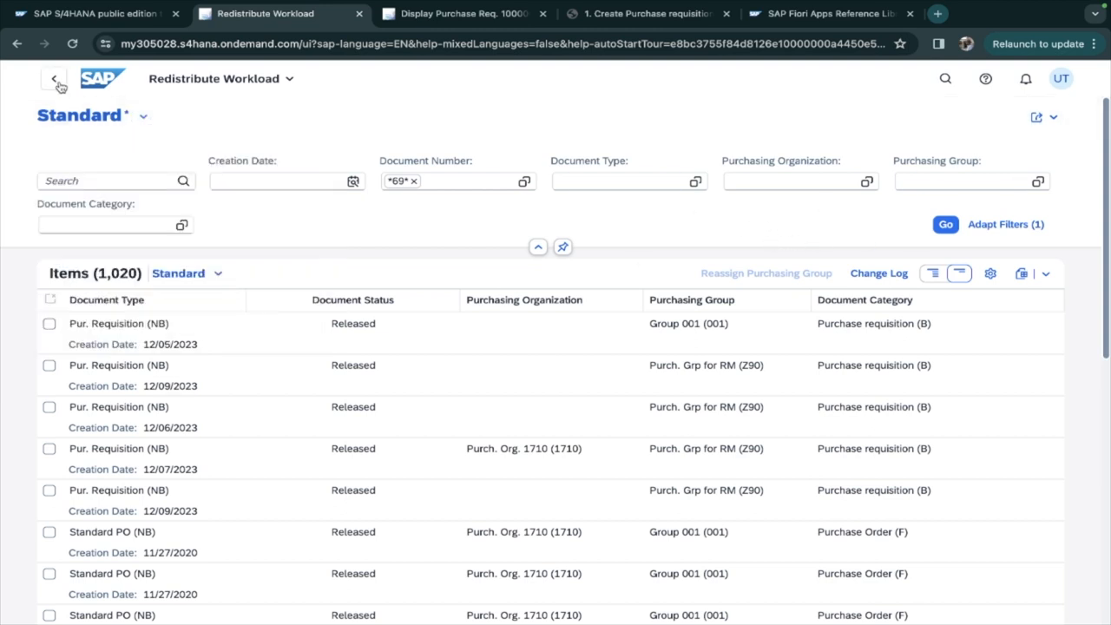
pyautogui.click(54, 78)
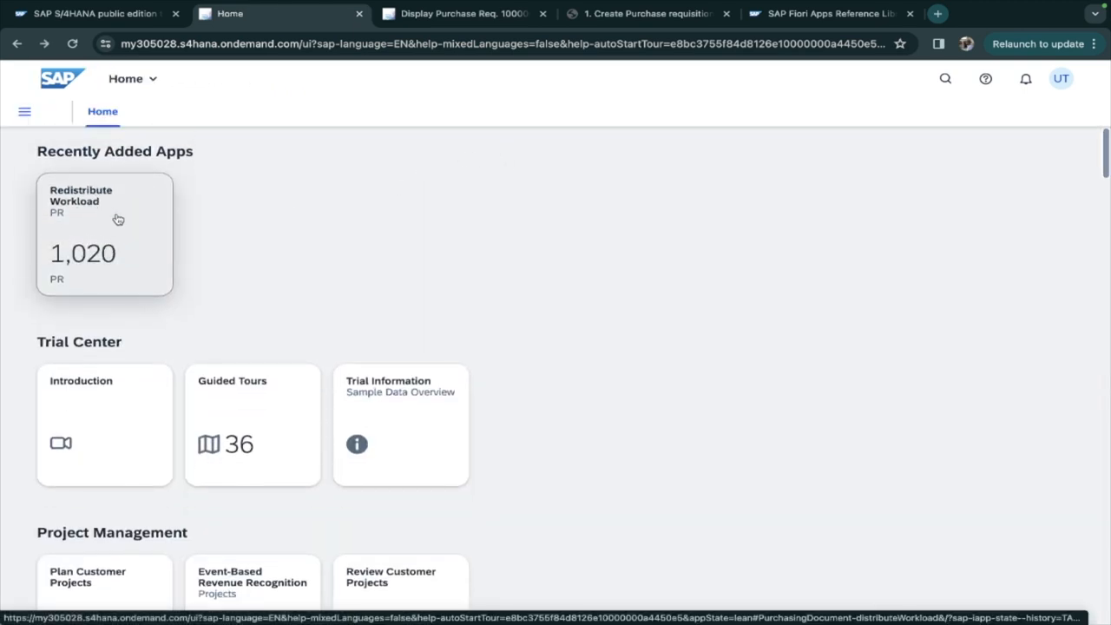
# - Use the user menu's Edit Current Page to remove the newly saved tile from Home
pyautogui.click(1061, 78)
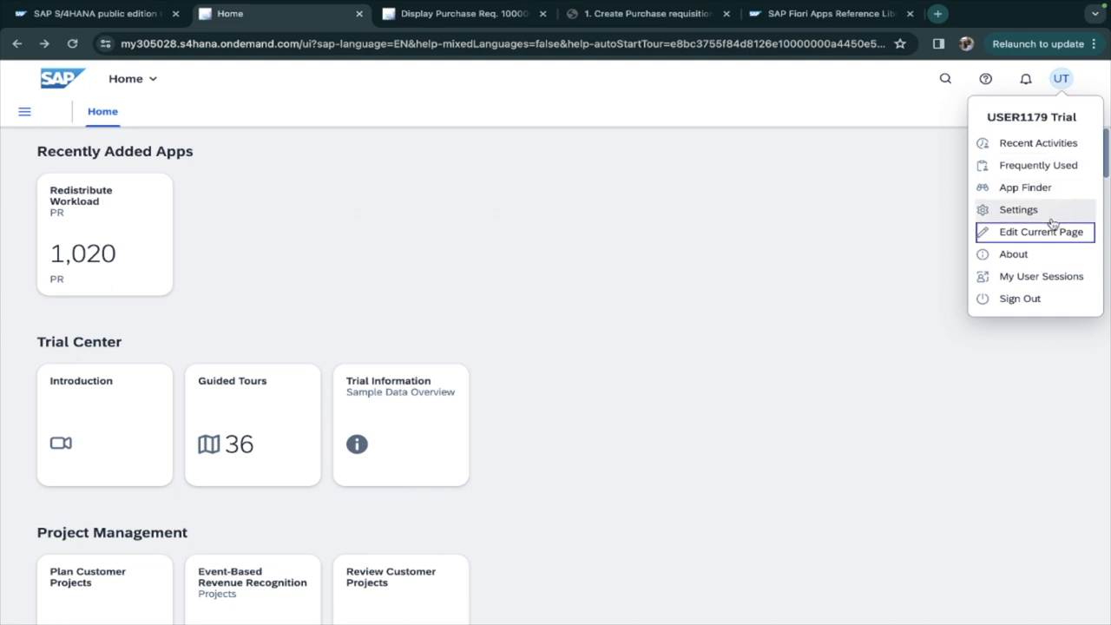
pyautogui.click(1038, 231)
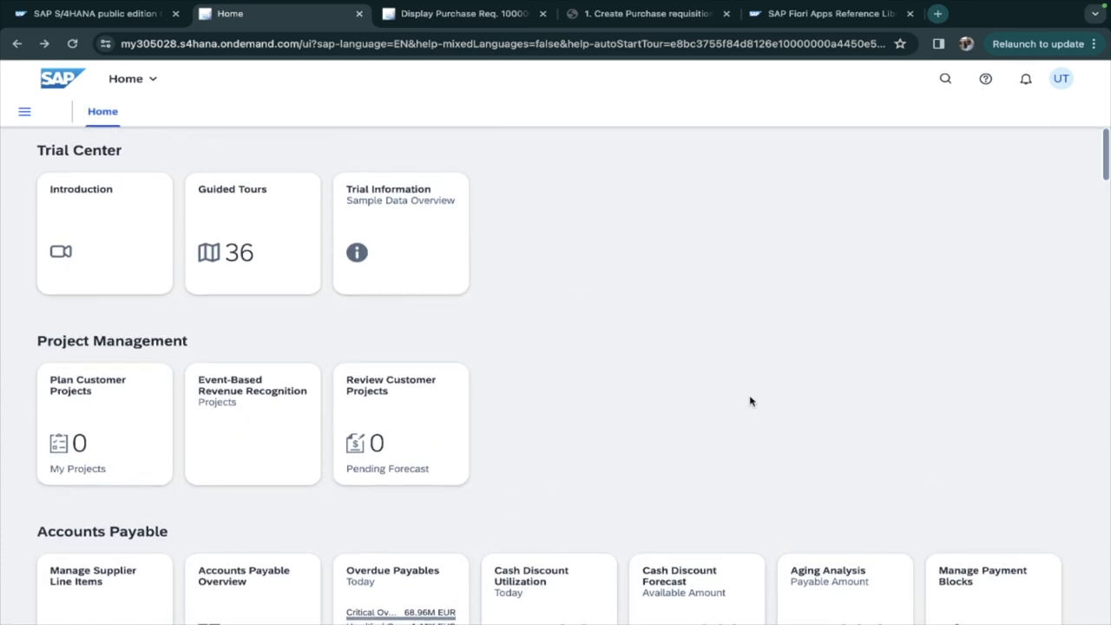
pyautogui.scroll(-3)
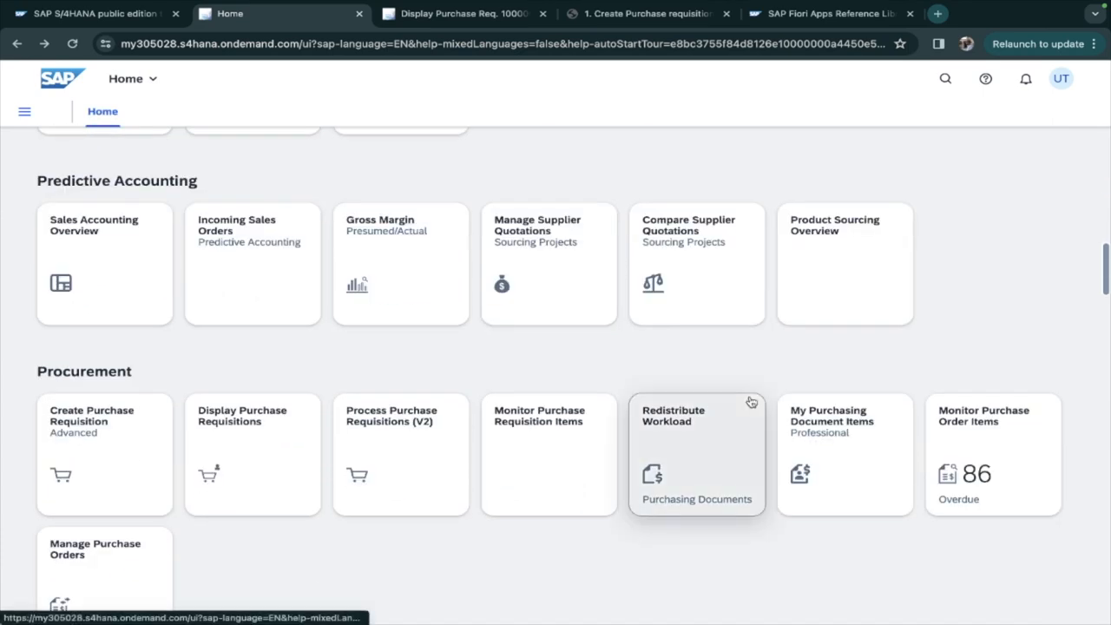
# - Launch the original Redistribute Workload tile from Procurement (36,212 items) and cancel the Document Number value help
pyautogui.scroll(-3)
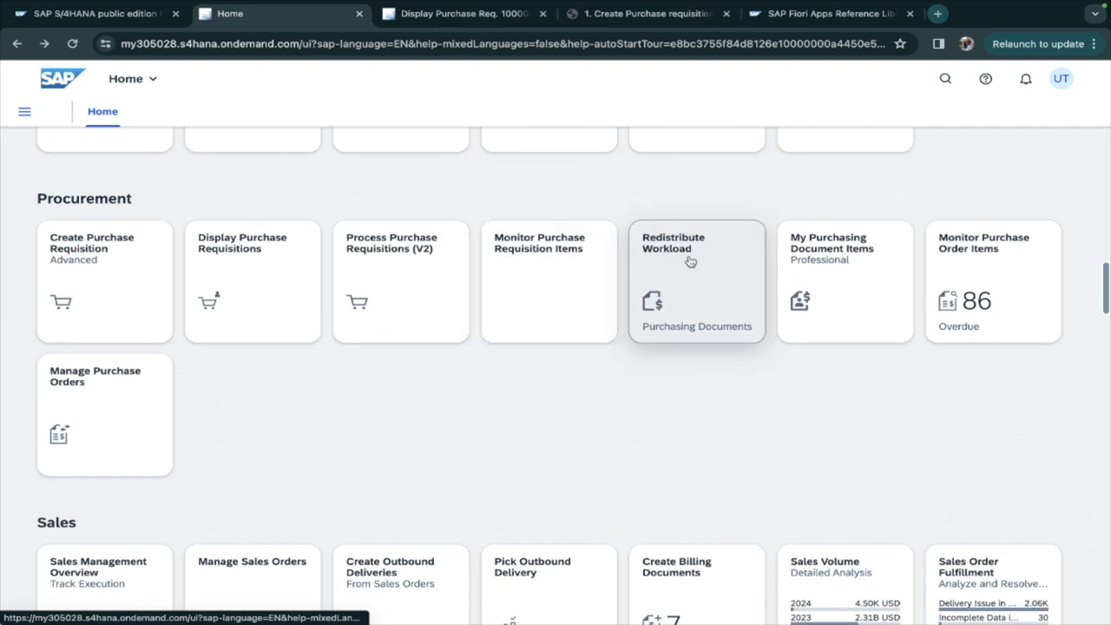
pyautogui.click(697, 243)
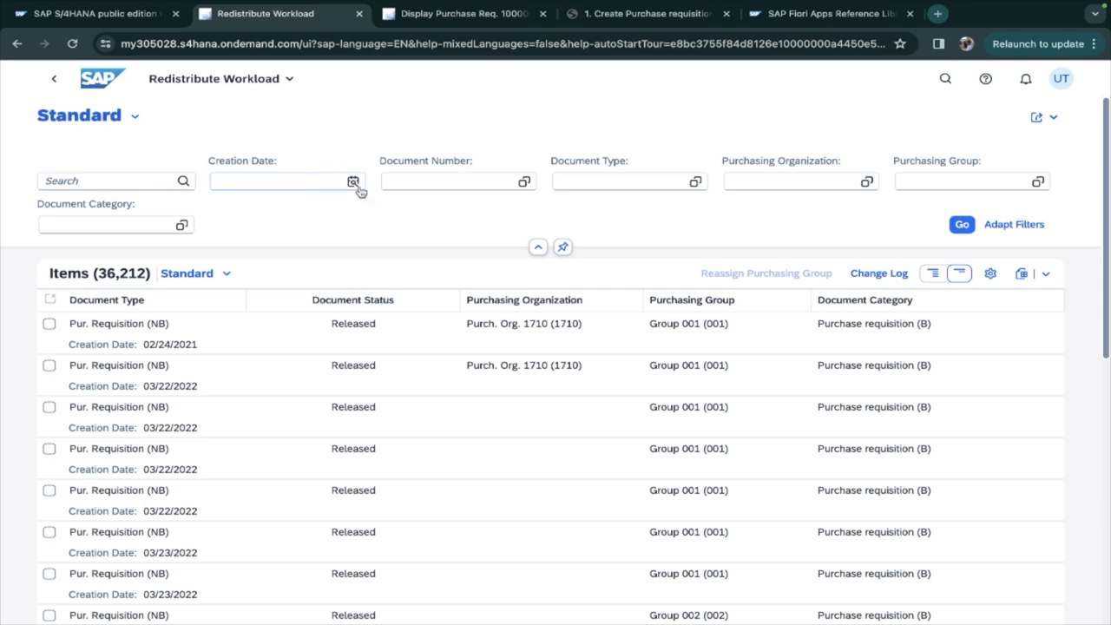
pyautogui.click(524, 182)
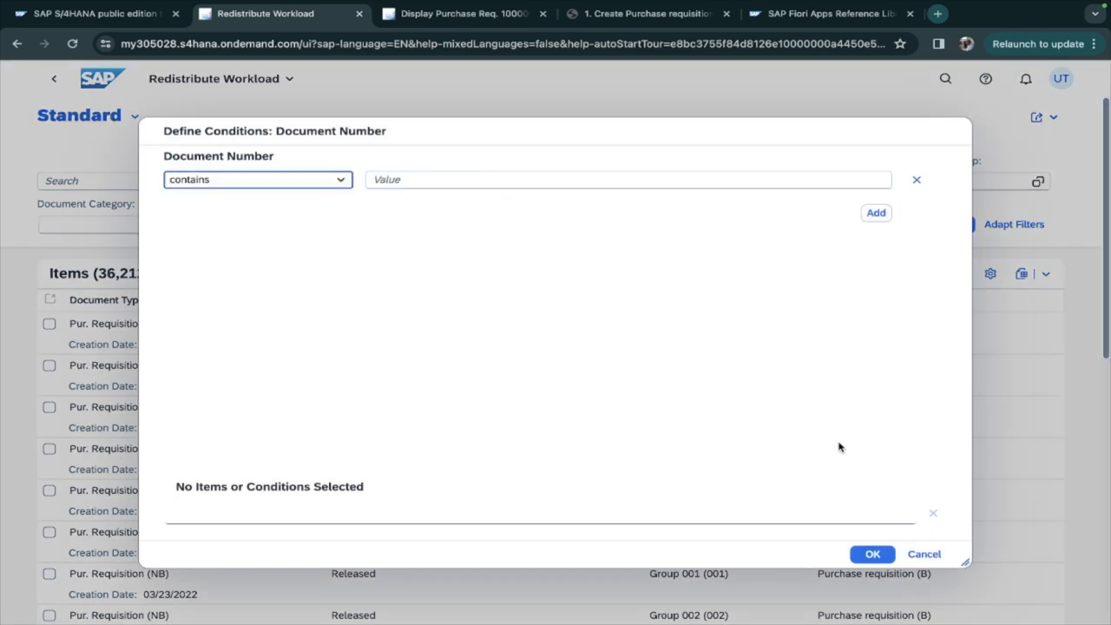
pyautogui.click(923, 554)
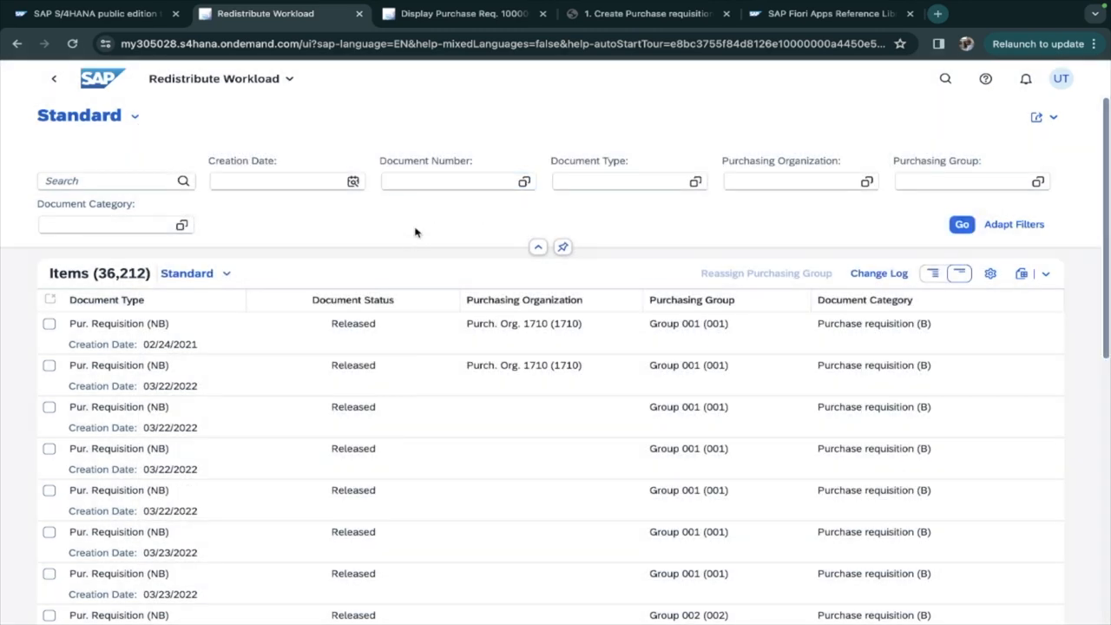
pyautogui.click(539, 247)
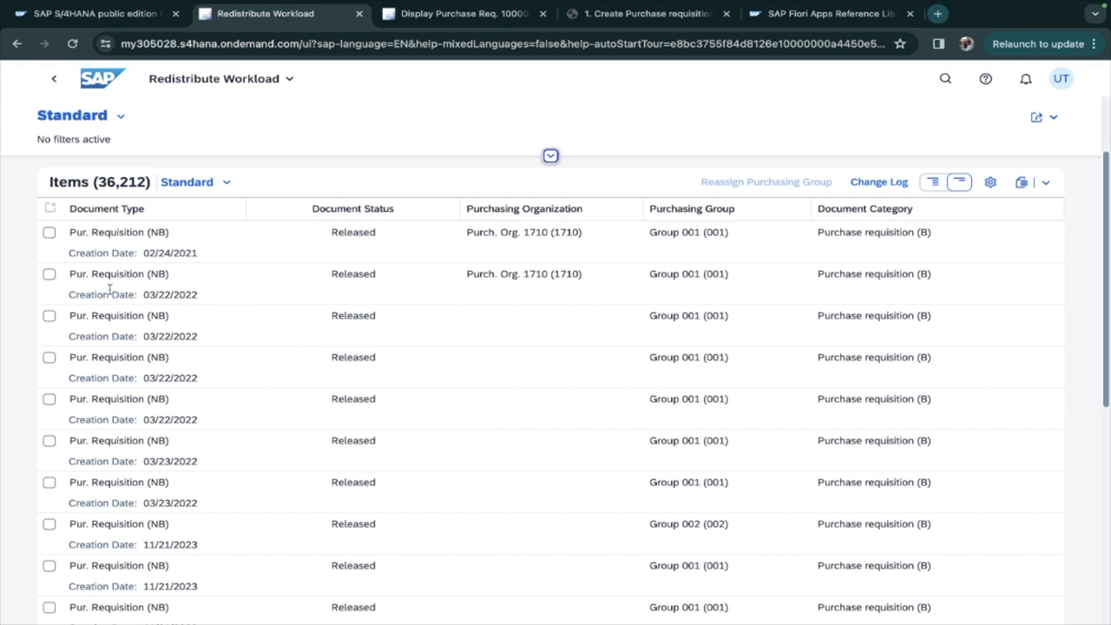
# - Select the first three purchase requisition rows in the Items table
pyautogui.click(49, 233)
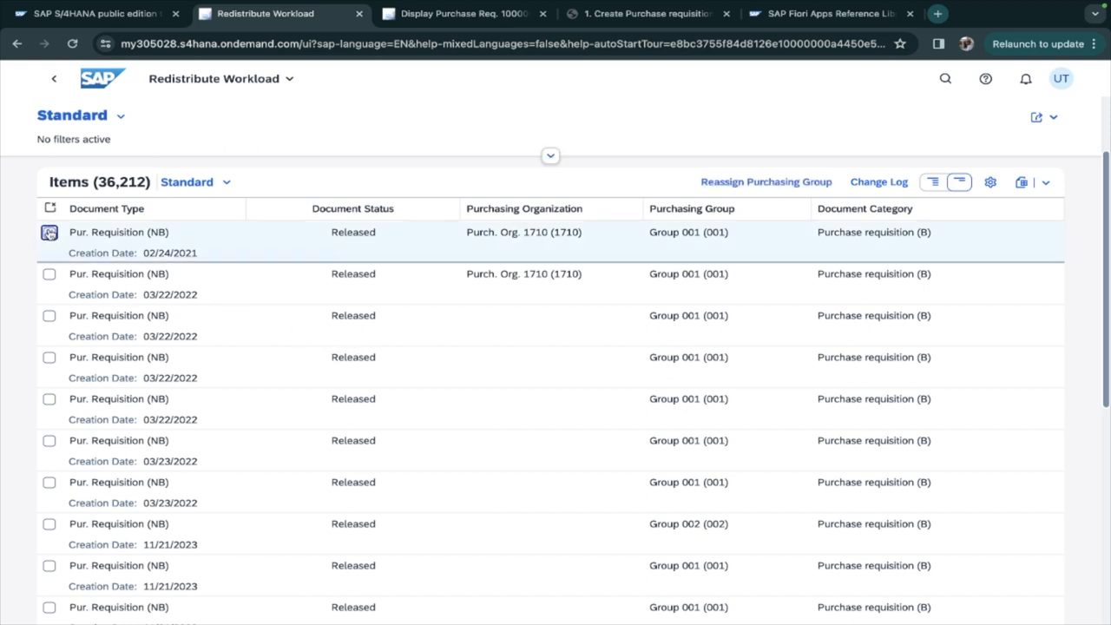
pyautogui.click(49, 274)
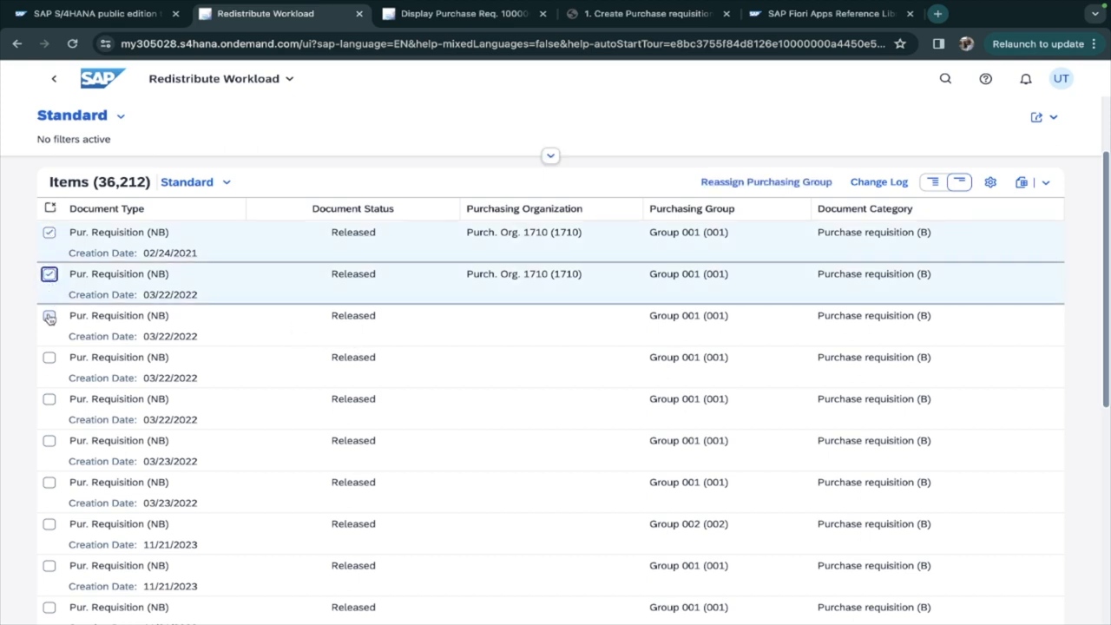
pyautogui.click(48, 316)
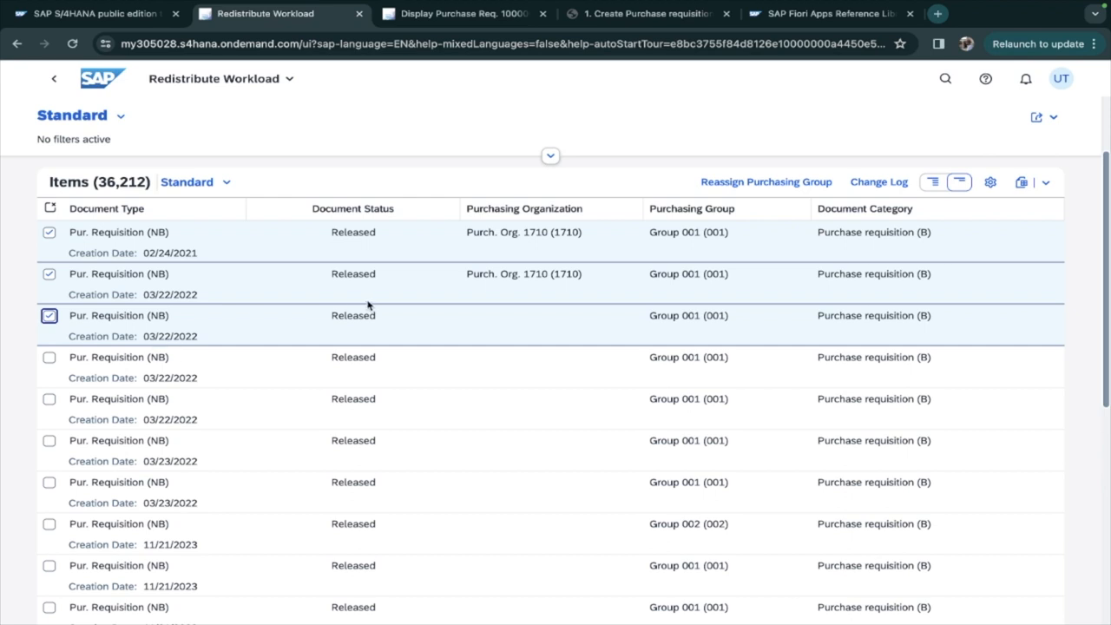
pyautogui.moveTo(705, 226)
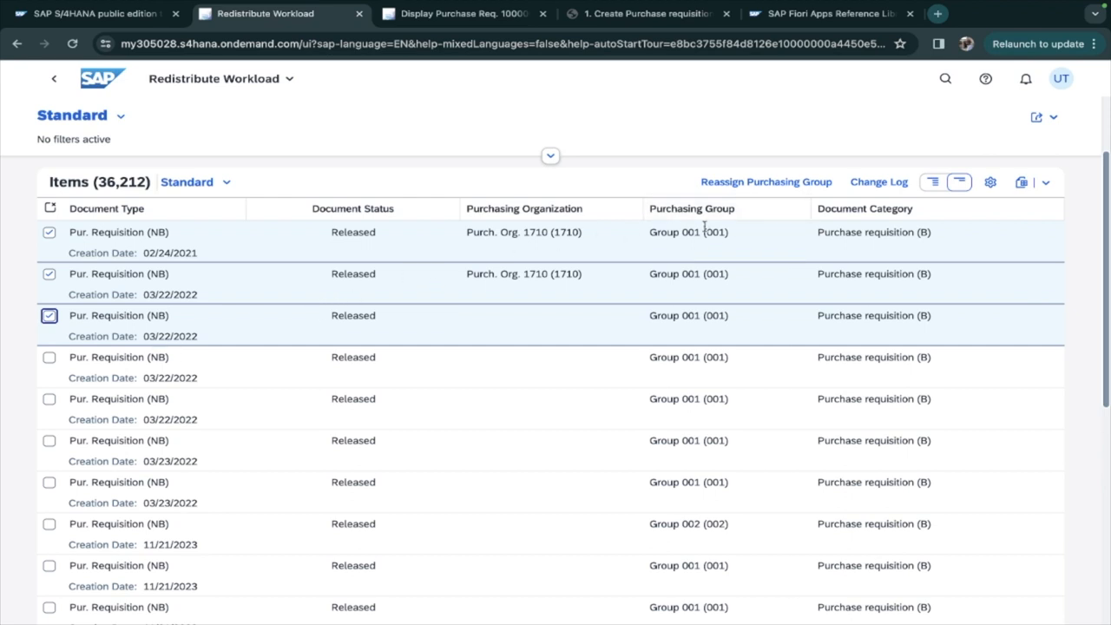
pyautogui.moveTo(707, 302)
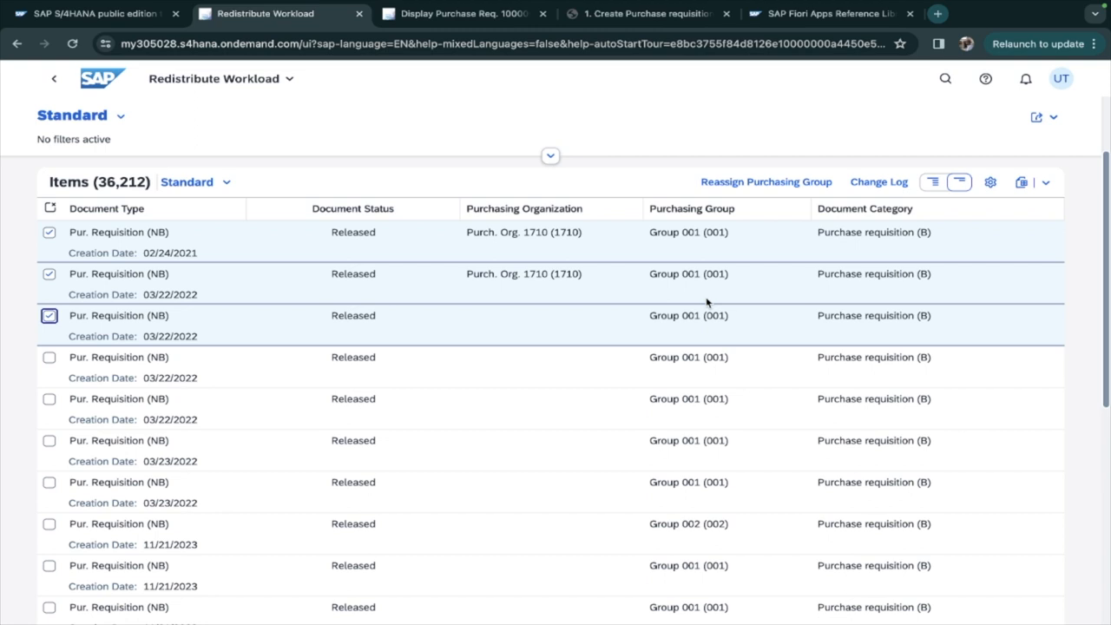
pyautogui.moveTo(744, 188)
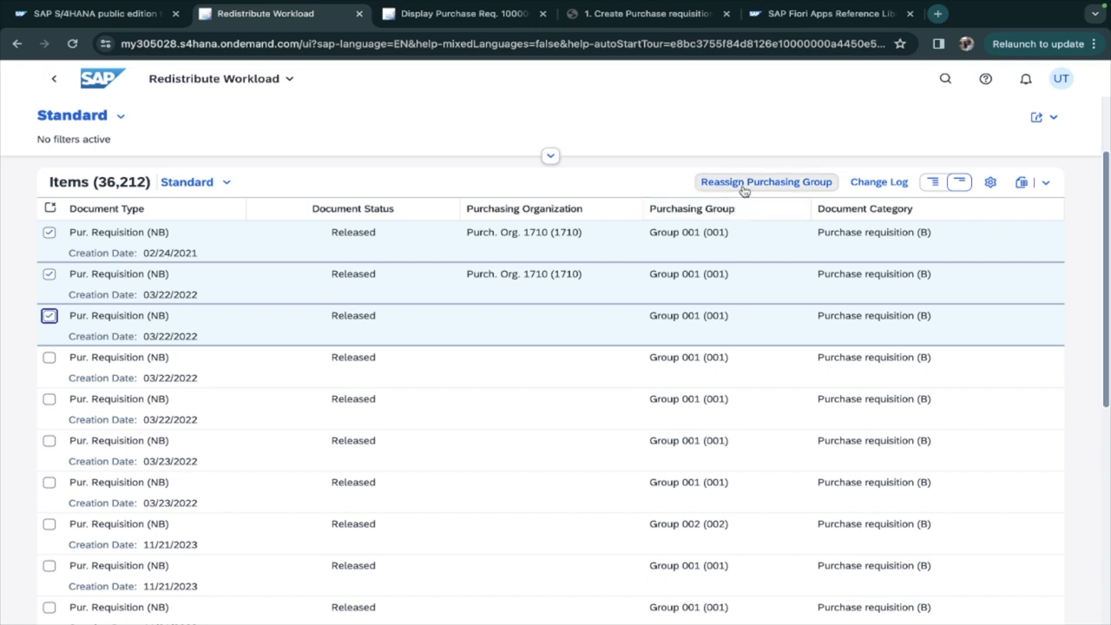
# - Simulate reassigning the selected requisitions to purchasing group Z90 via Reassign Purchasing Group
pyautogui.click(765, 182)
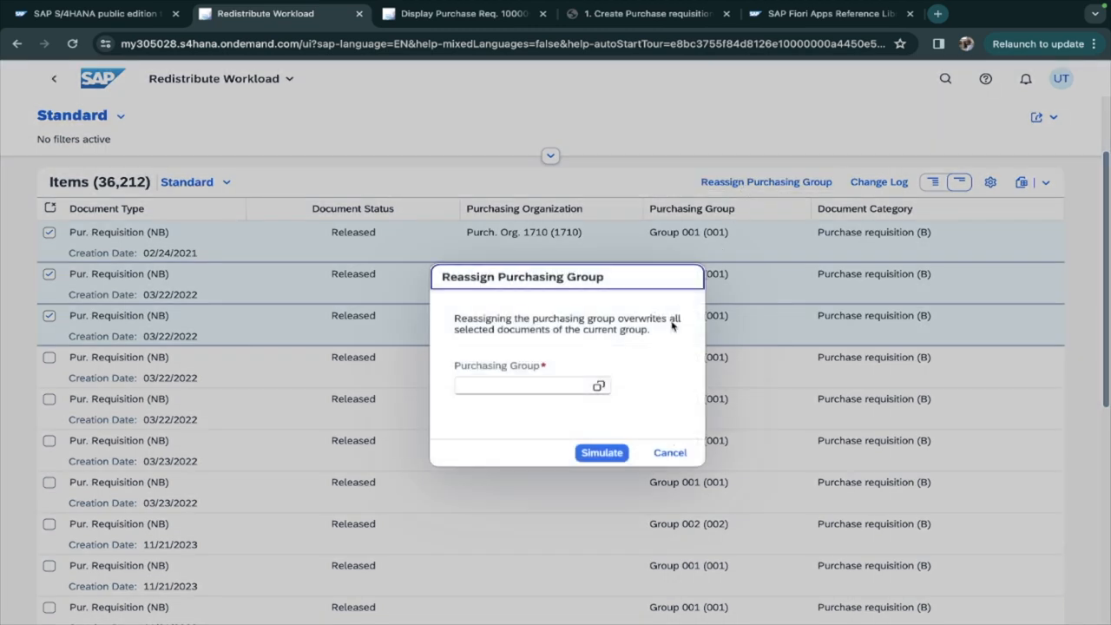
pyautogui.click(597, 386)
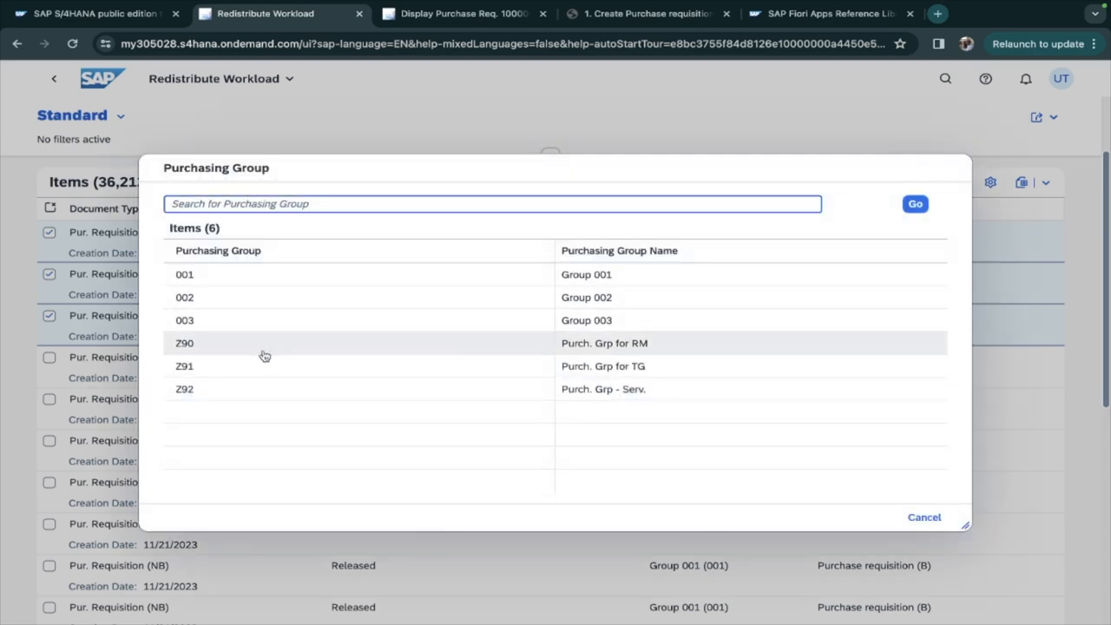
pyautogui.click(184, 344)
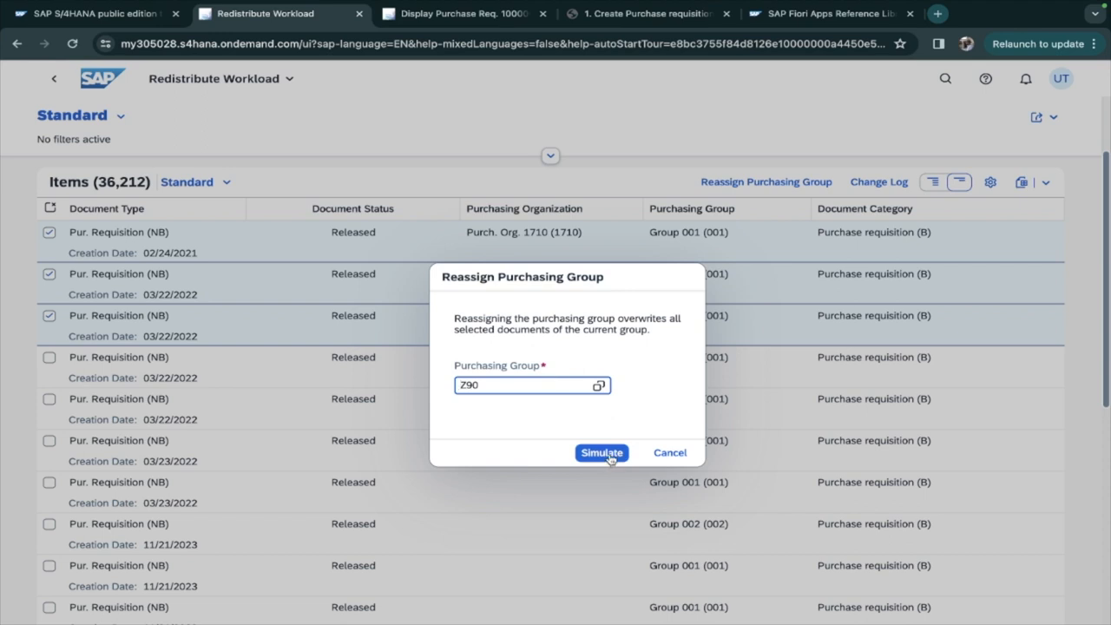
pyautogui.click(601, 451)
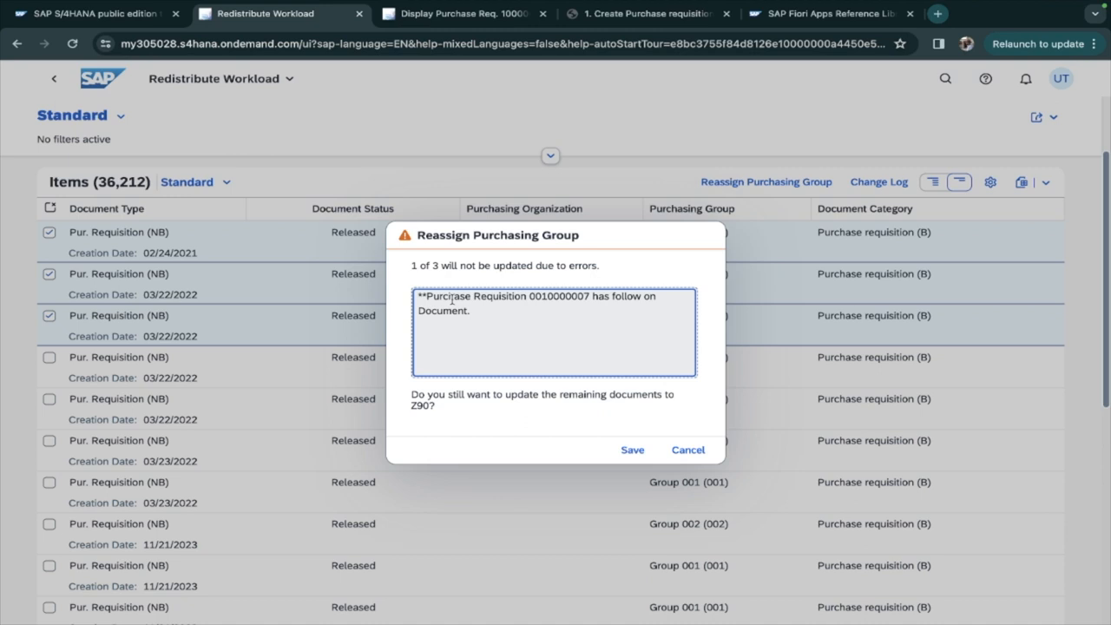
pyautogui.moveTo(462, 269)
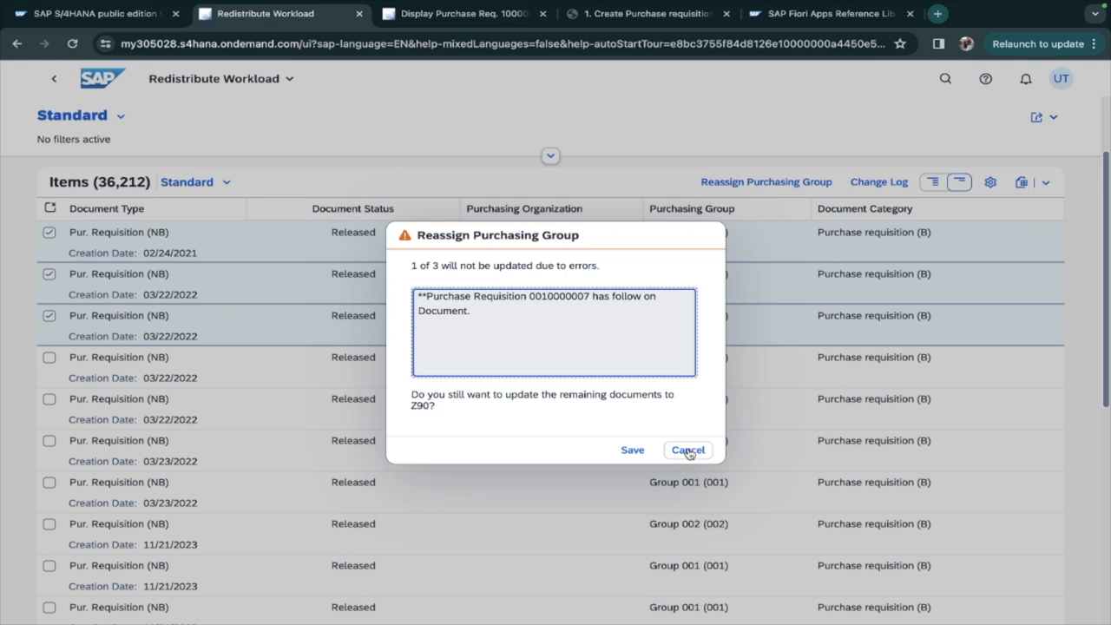
# - Cancel the Z90 reassignment after the follow-on document warning and clear the row selection
pyautogui.click(687, 449)
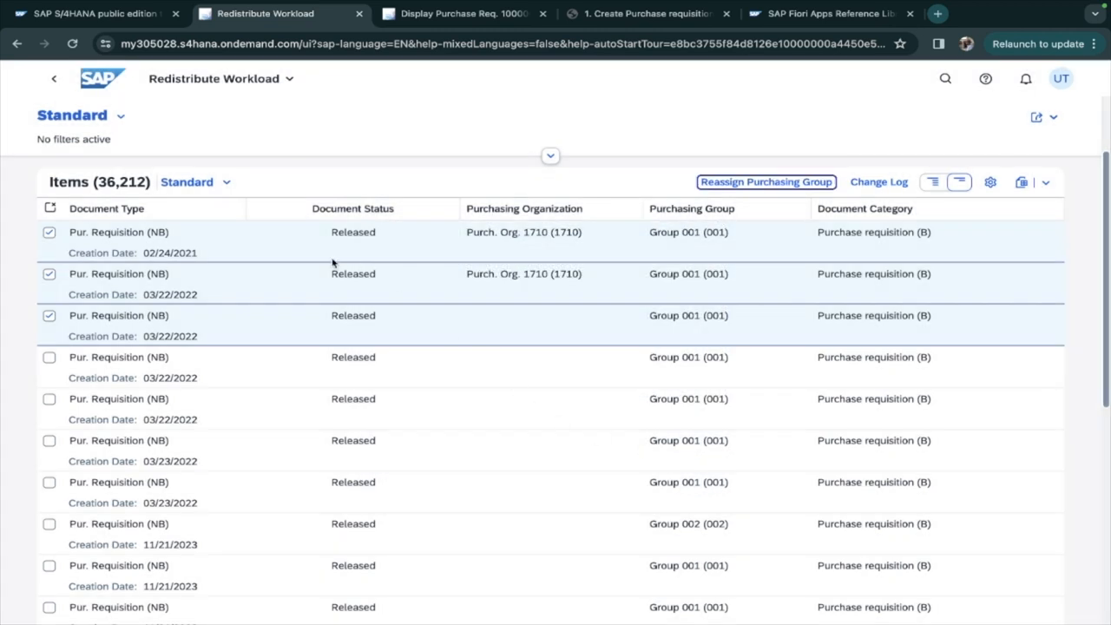
pyautogui.click(49, 316)
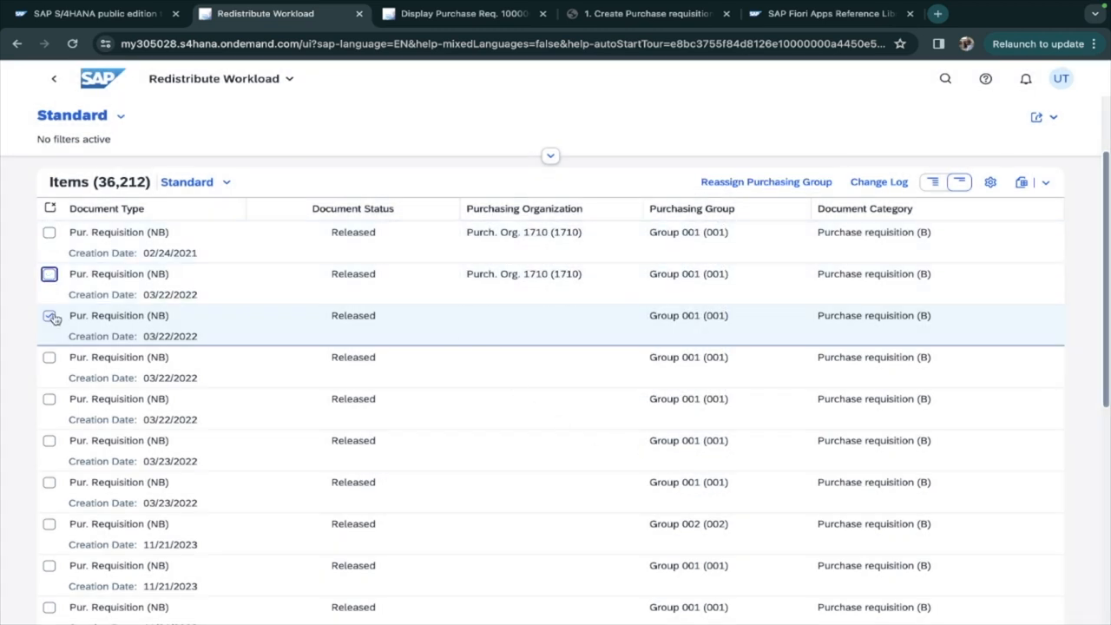
# - Filter the list to document numbers containing 69 and refresh with Go
pyautogui.click(550, 157)
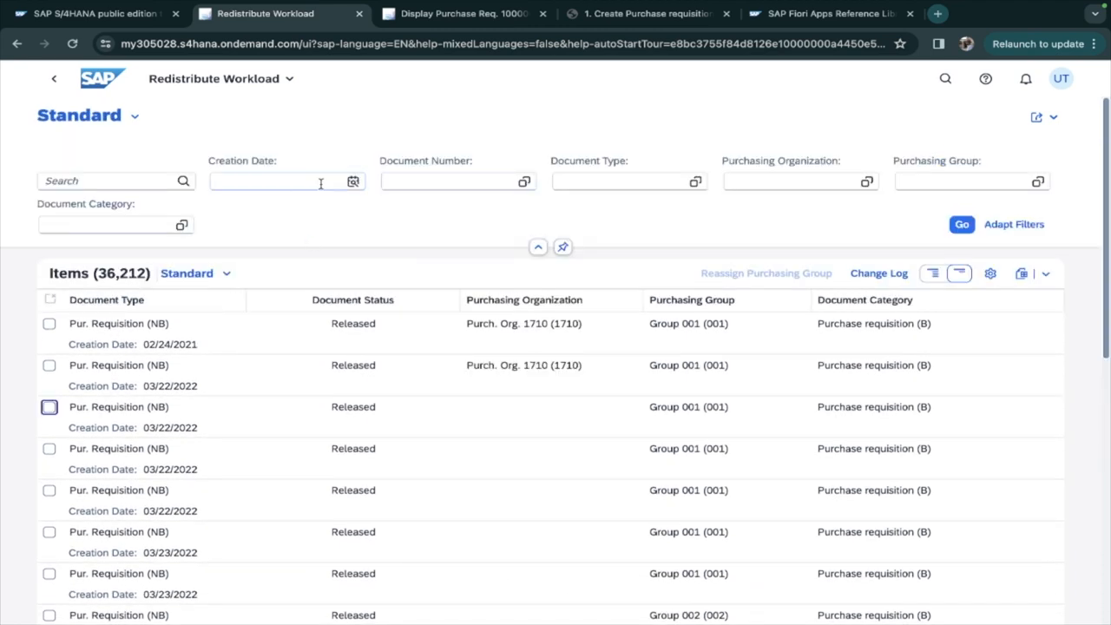
pyautogui.moveTo(468, 198)
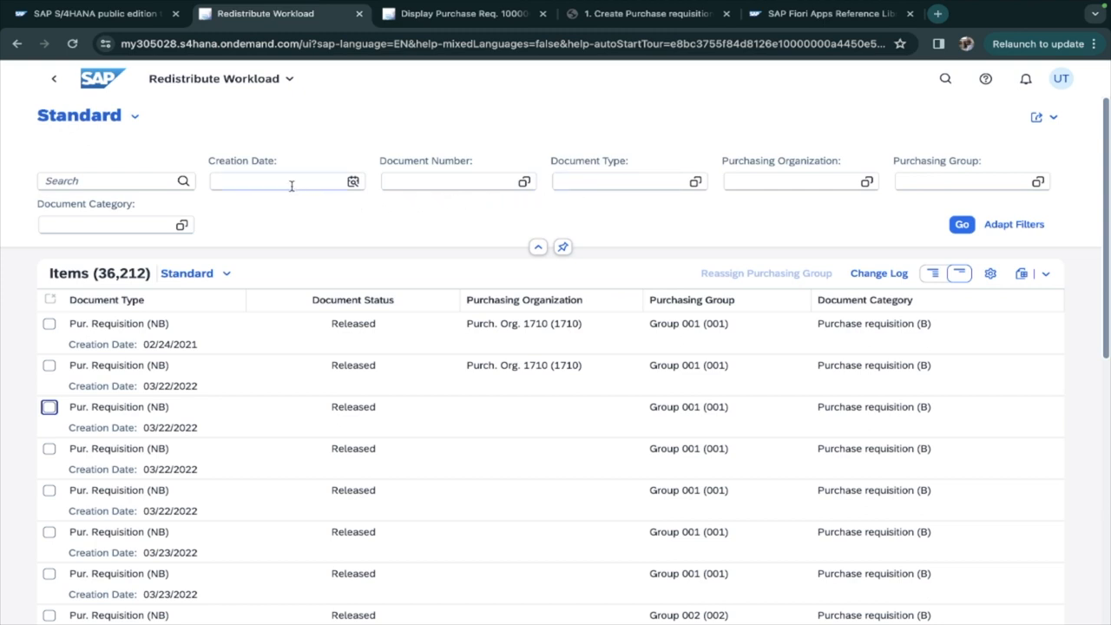
pyautogui.click(458, 181)
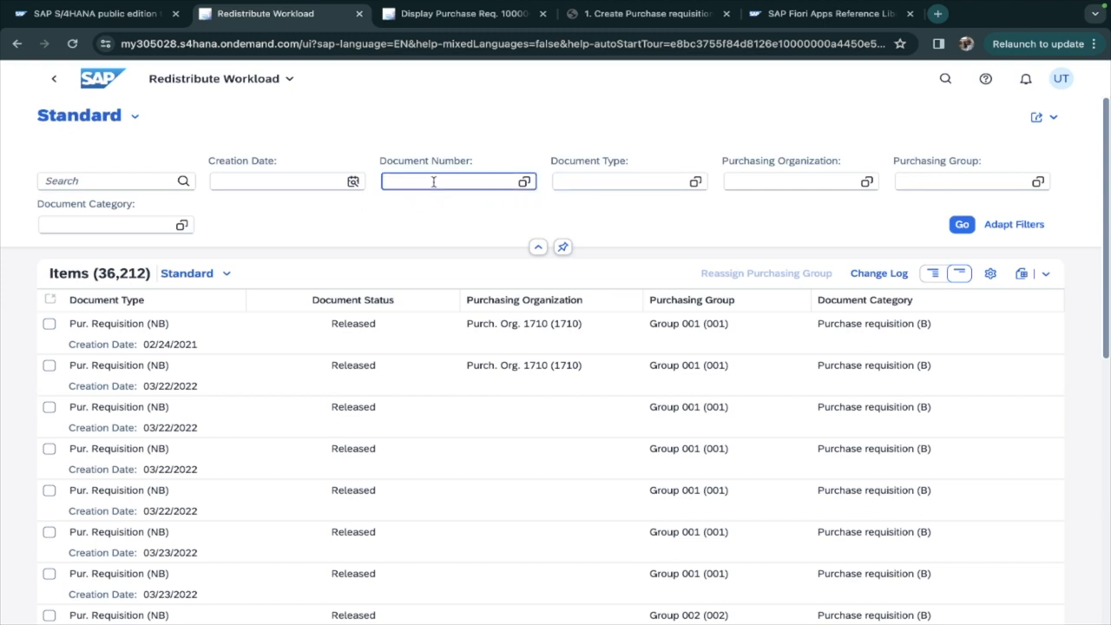
pyautogui.click(525, 182)
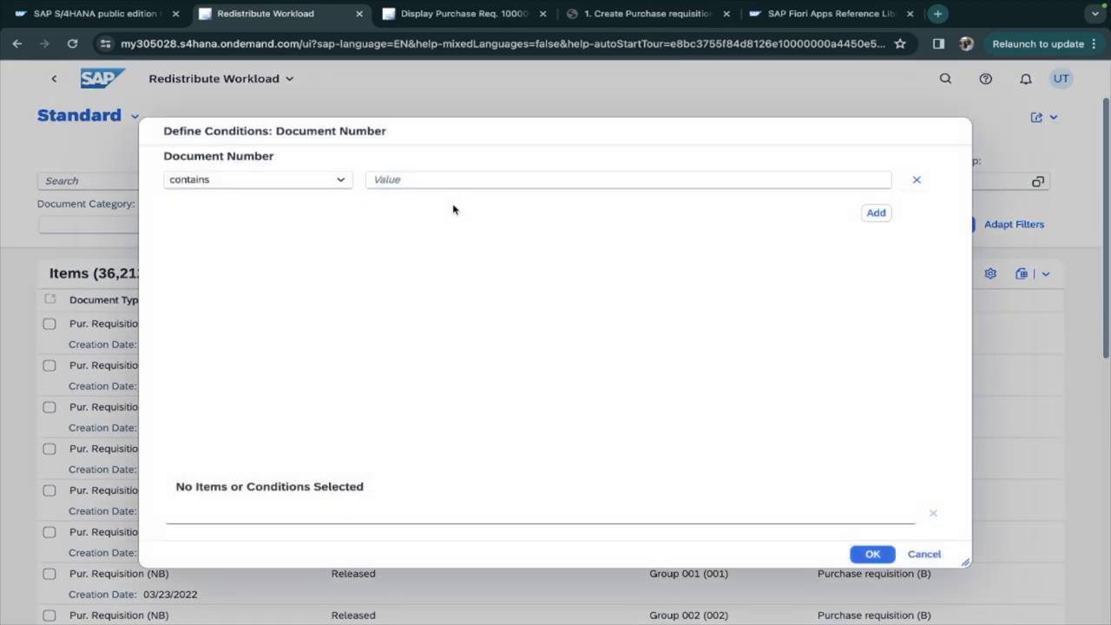
pyautogui.click(627, 179)
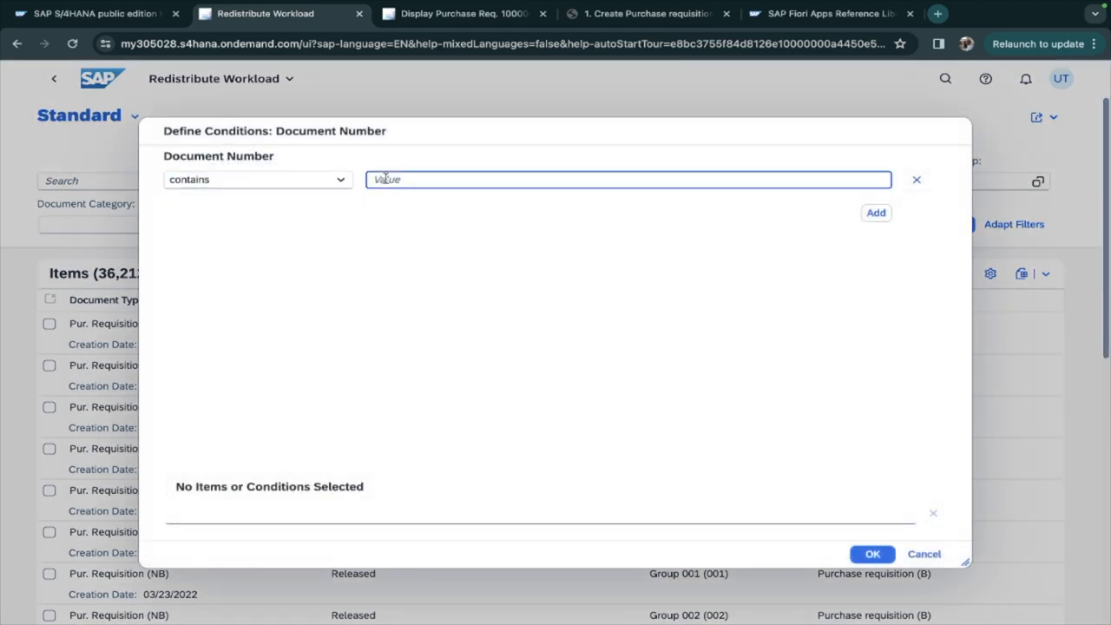
pyautogui.write('69')
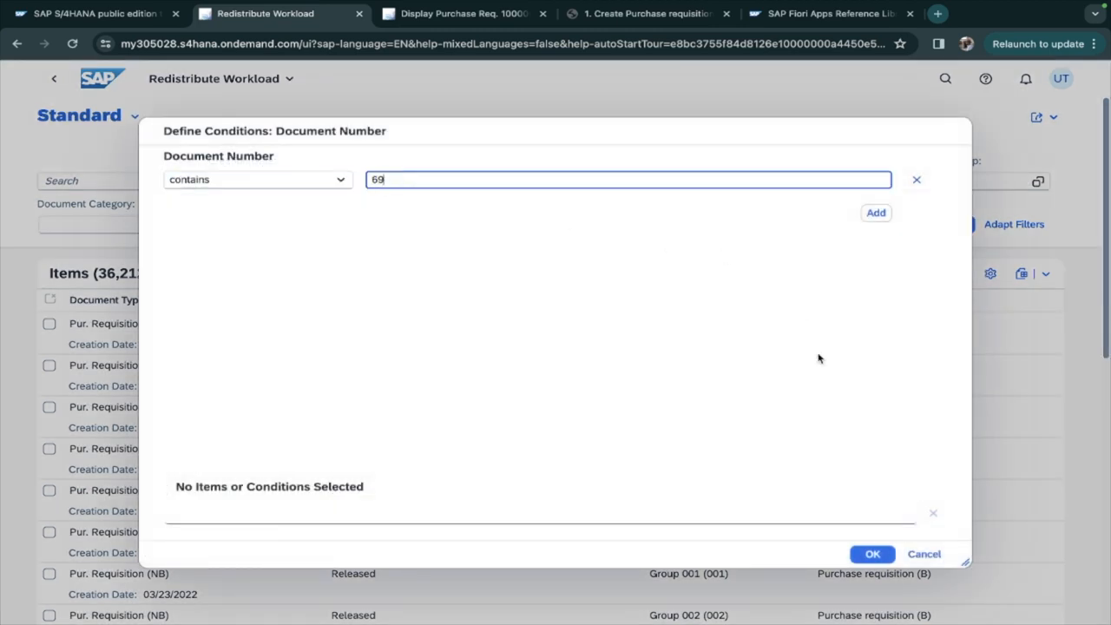
pyautogui.click(872, 554)
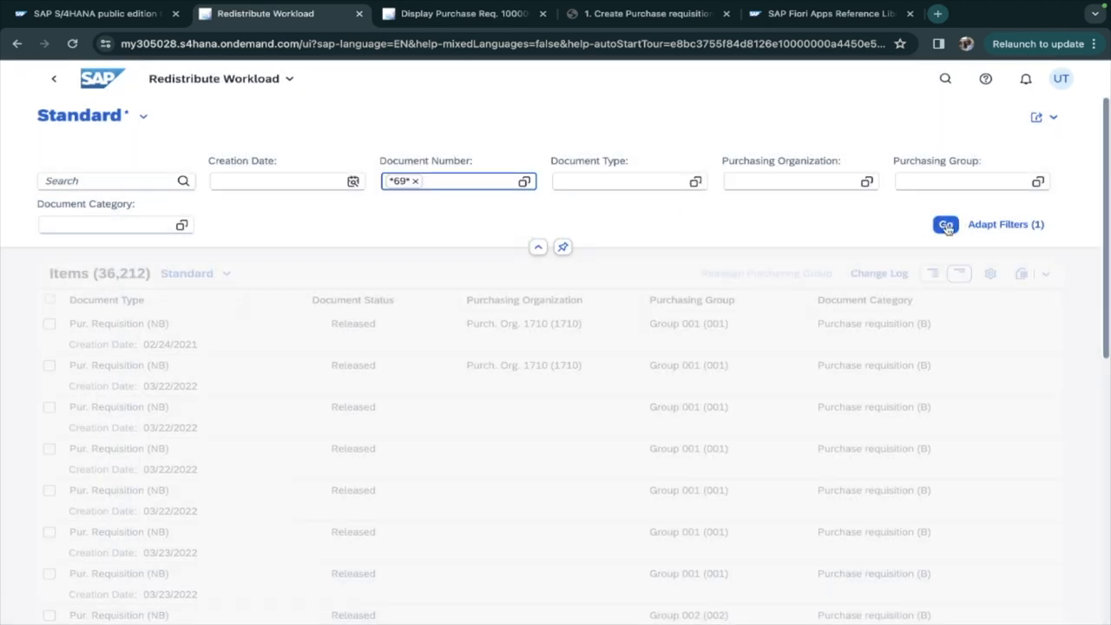
pyautogui.click(945, 224)
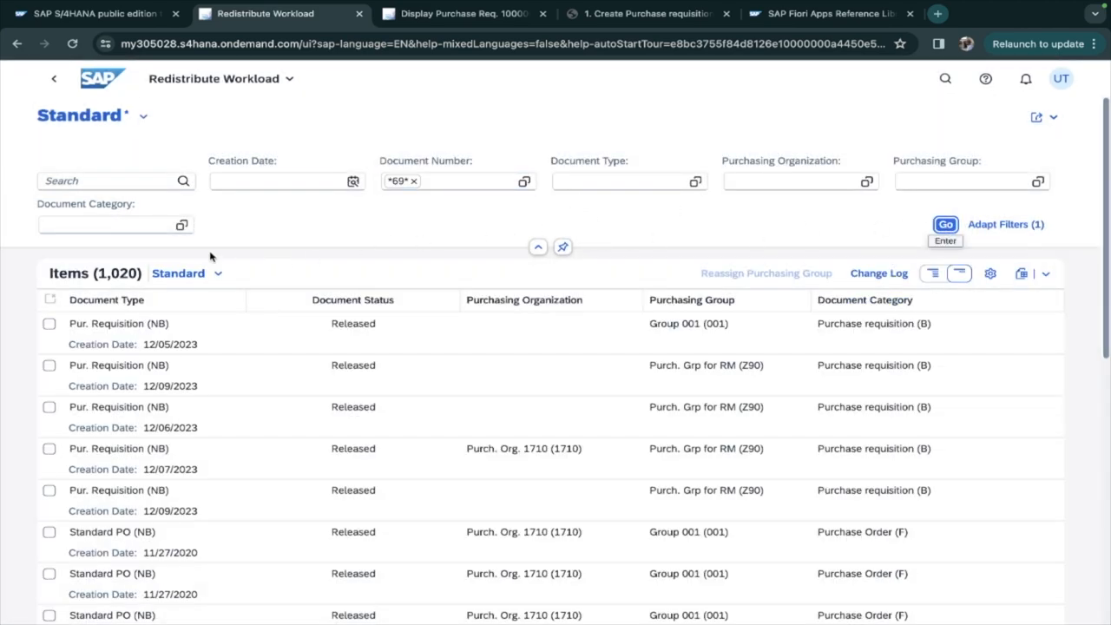
# - Add Document Category Purchase requisition to the filter, leaving five requisitions
pyautogui.click(180, 224)
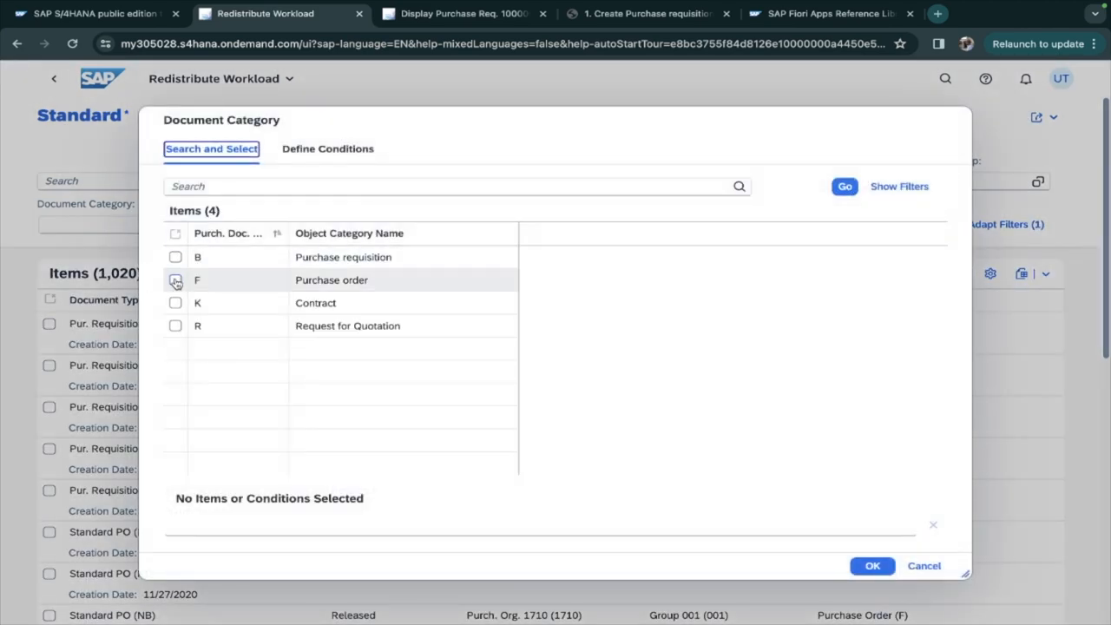
pyautogui.click(872, 566)
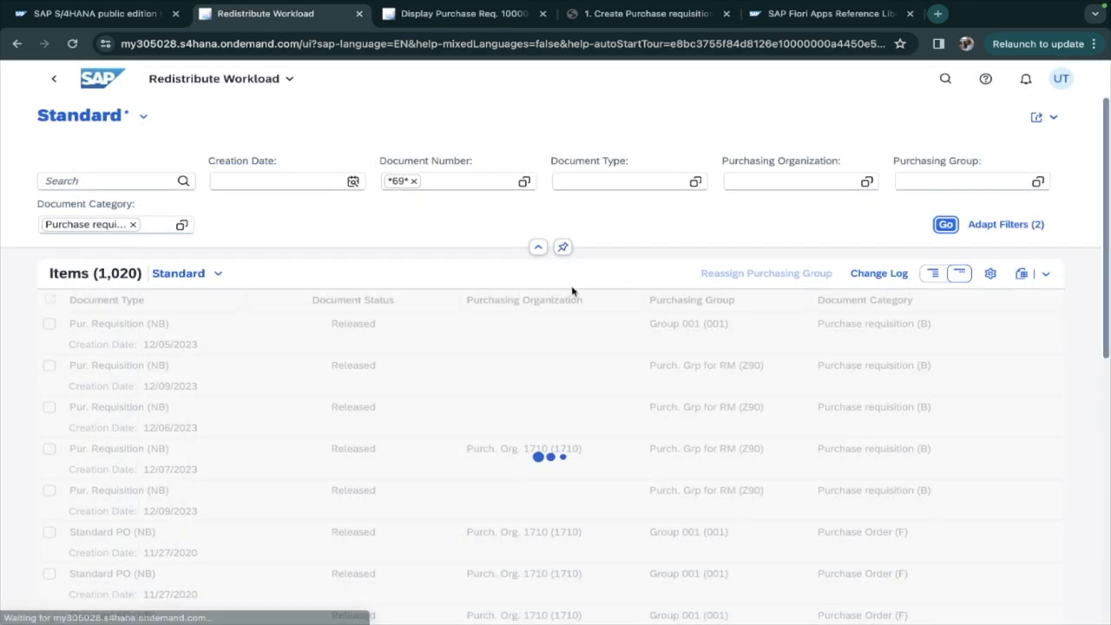
pyautogui.click(944, 224)
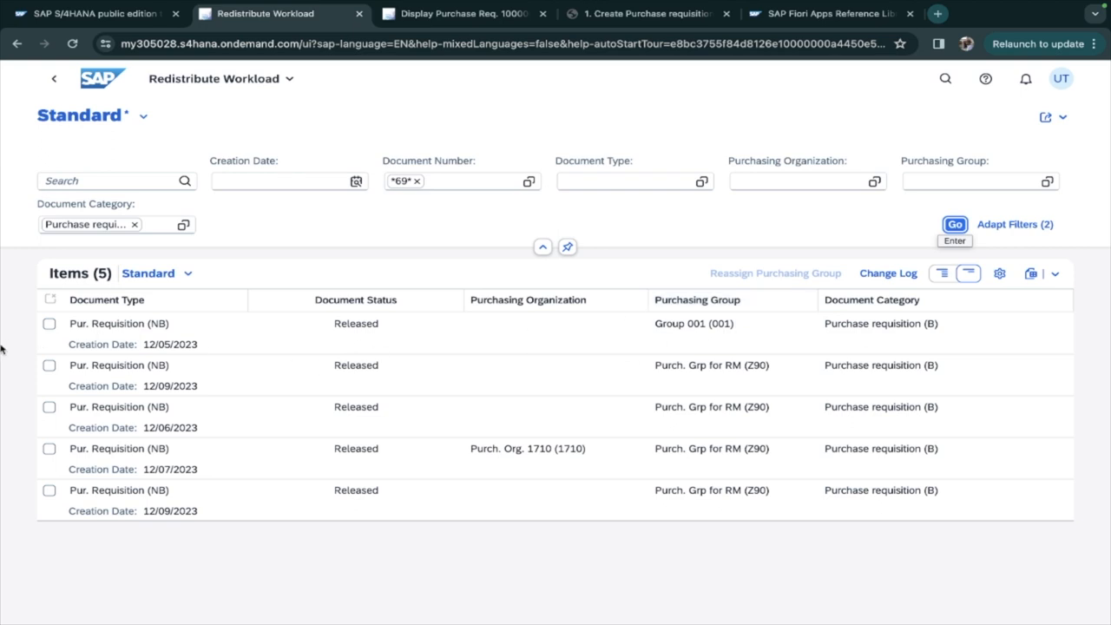
# - Select two requisitions and simulate their purchasing group reassignment, hitting a follow-on document error
pyautogui.click(49, 323)
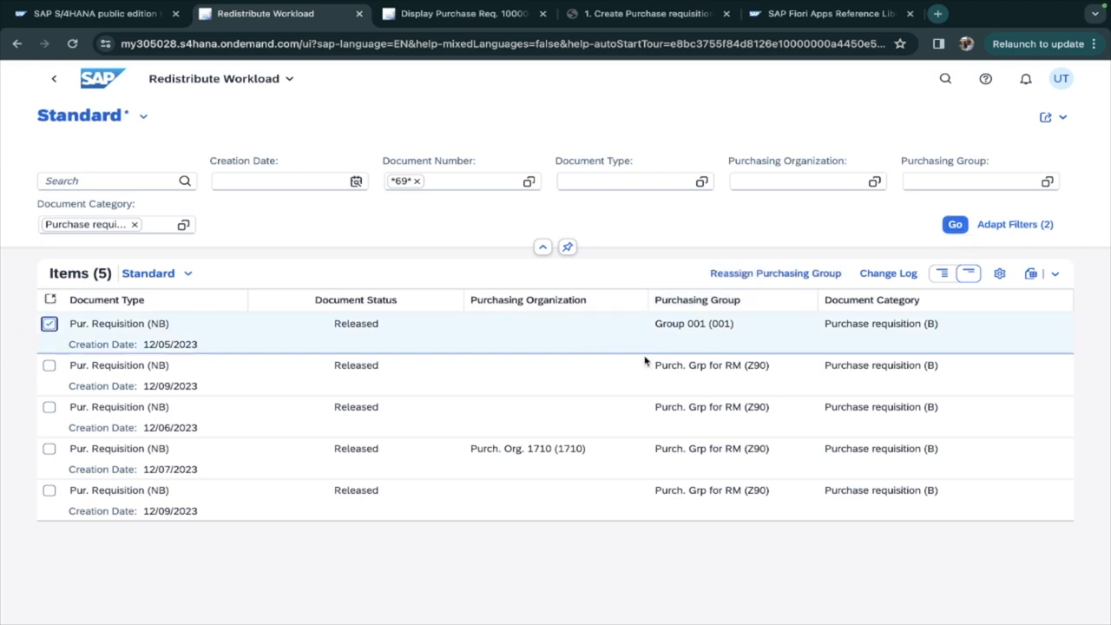
pyautogui.moveTo(84, 382)
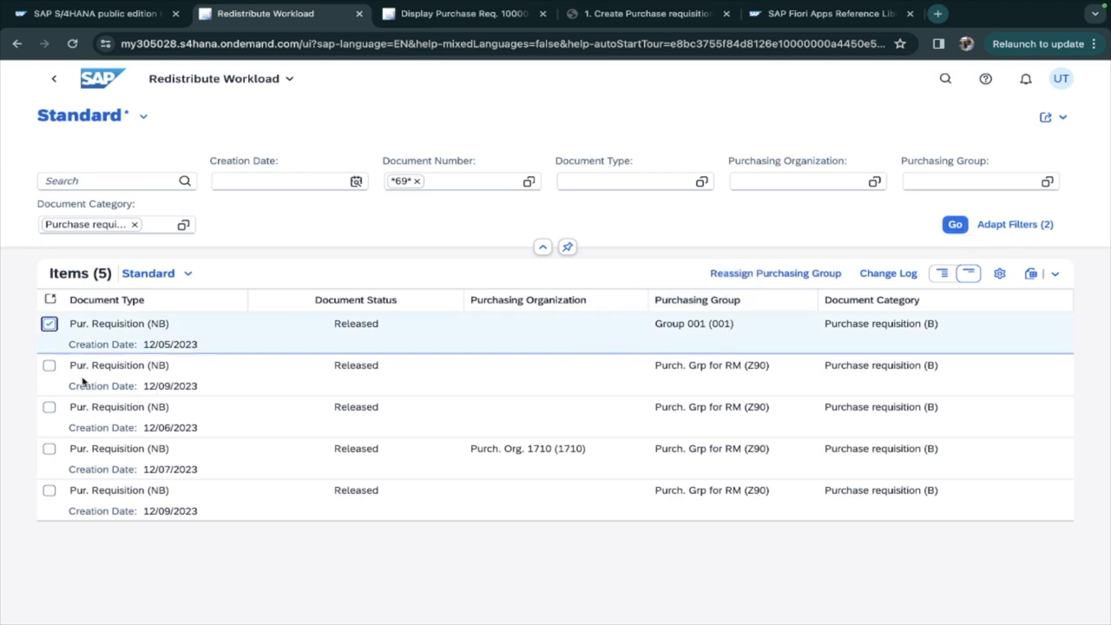
pyautogui.click(49, 365)
pyautogui.write('002')
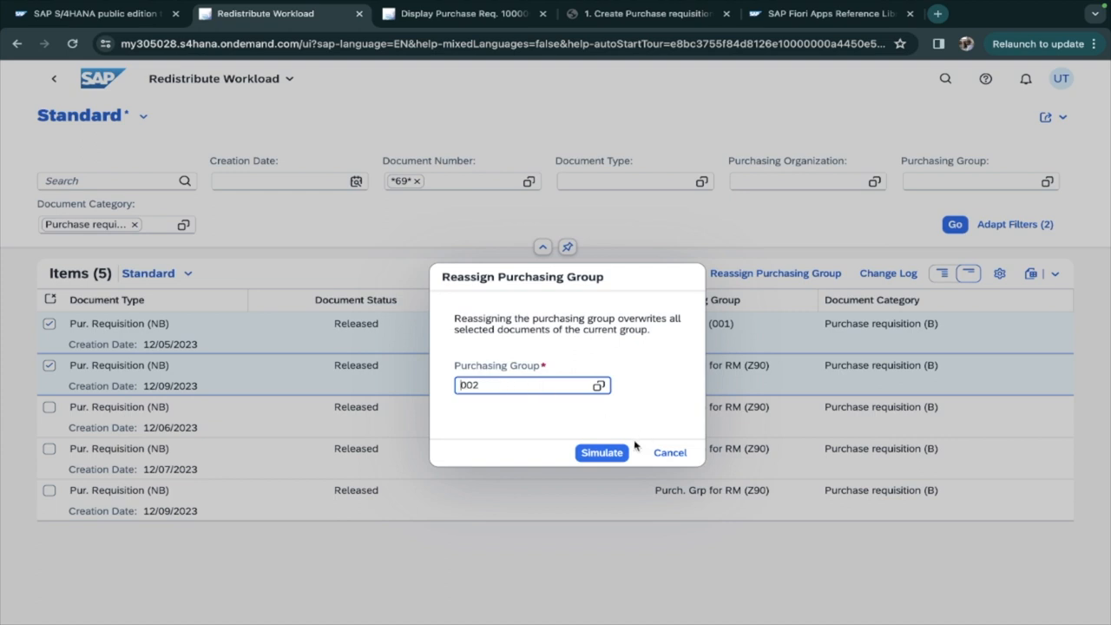
pyautogui.click(671, 451)
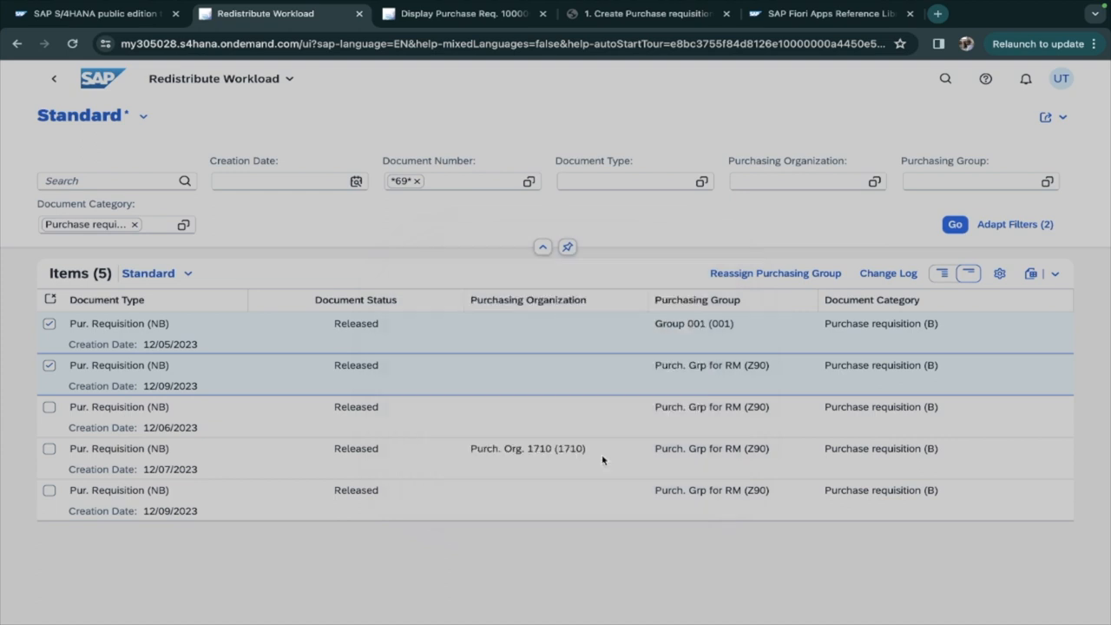
pyautogui.click(774, 273)
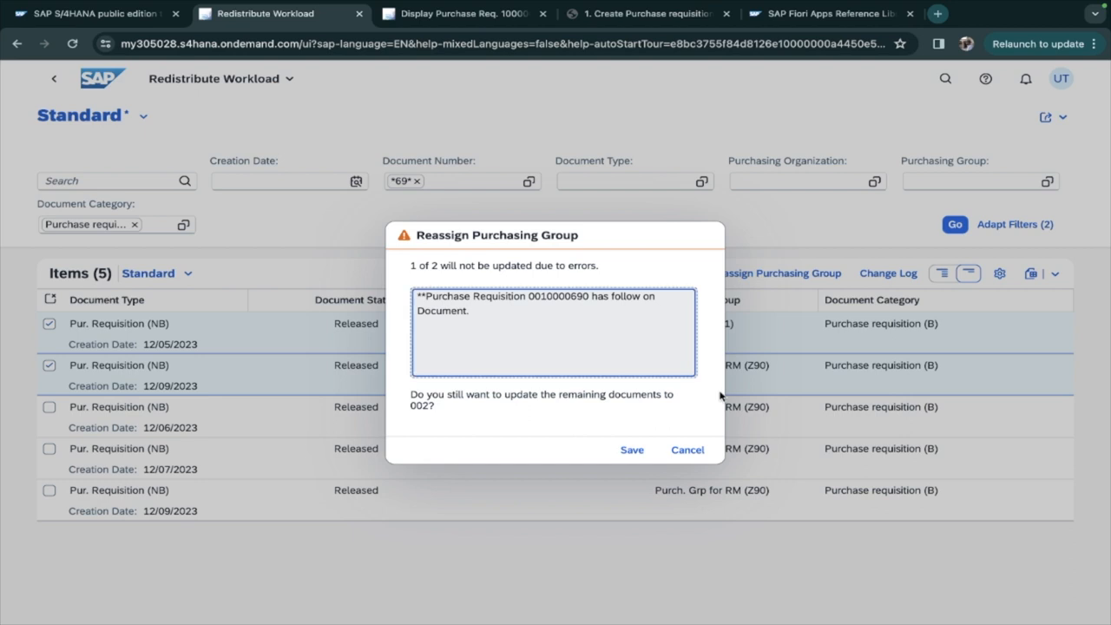
pyautogui.moveTo(641, 302)
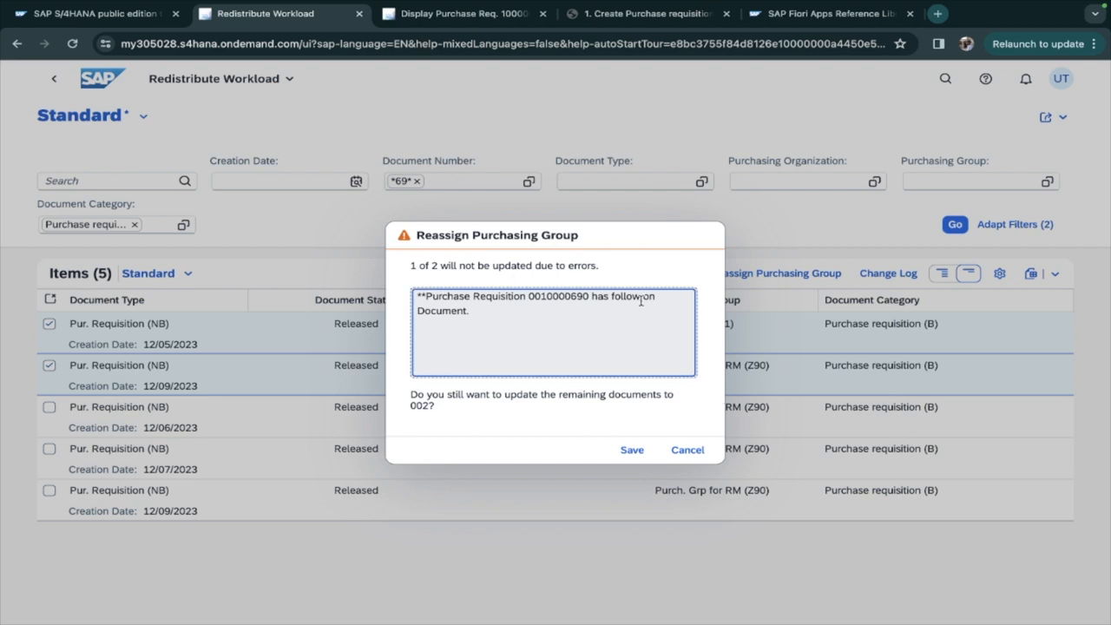
pyautogui.click(632, 450)
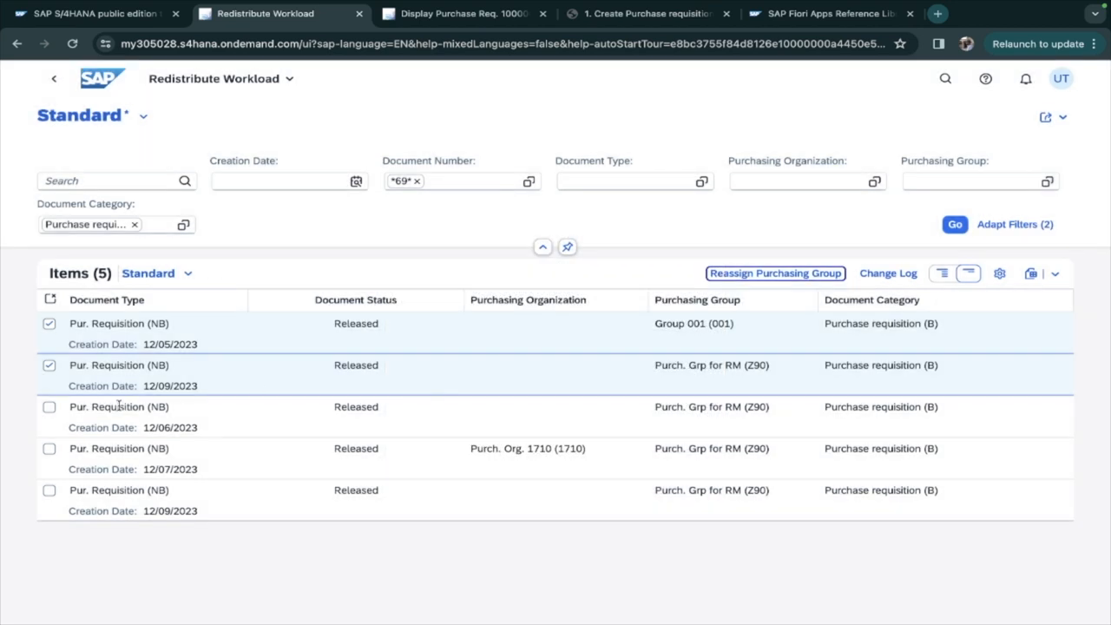
pyautogui.click(775, 273)
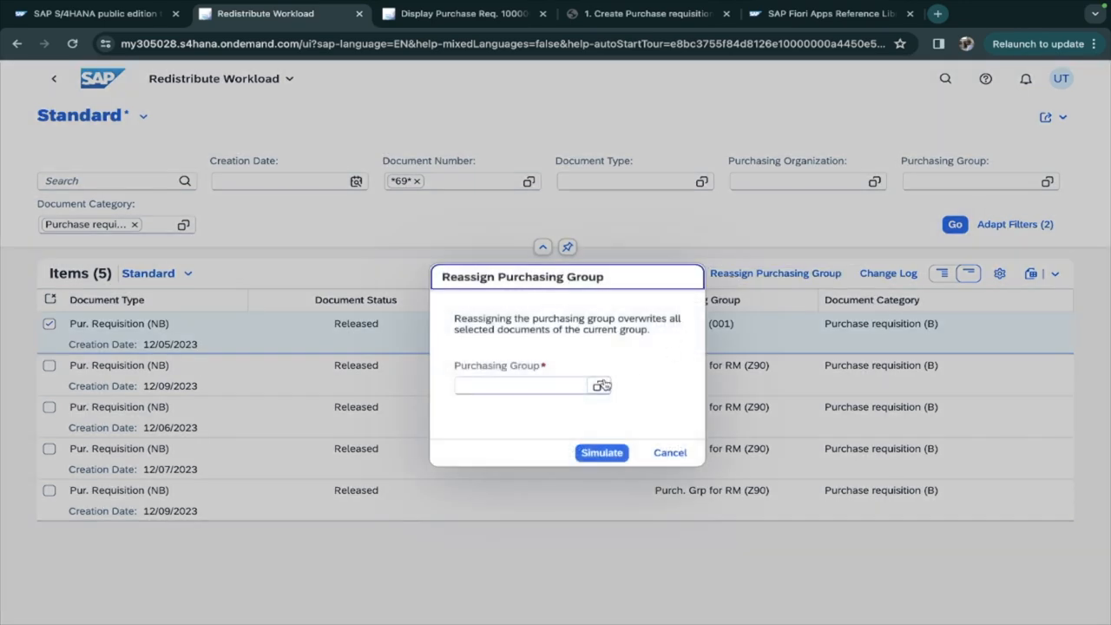
pyautogui.click(601, 385)
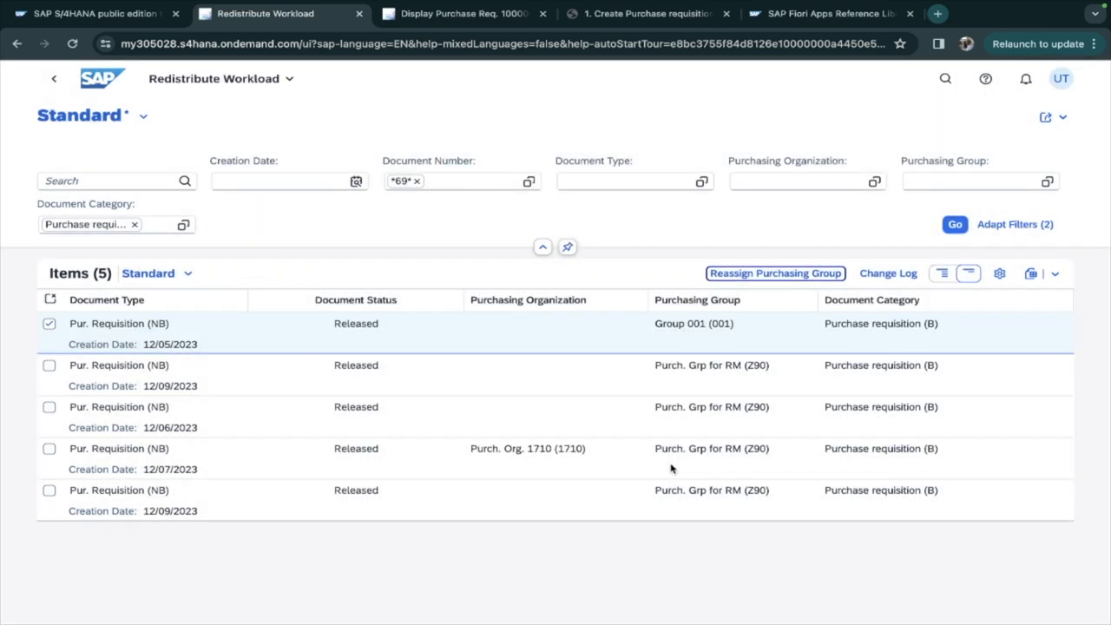
# - Save the first requisition's reassignment to purchasing group Z90 and reselect its row
pyautogui.click(774, 273)
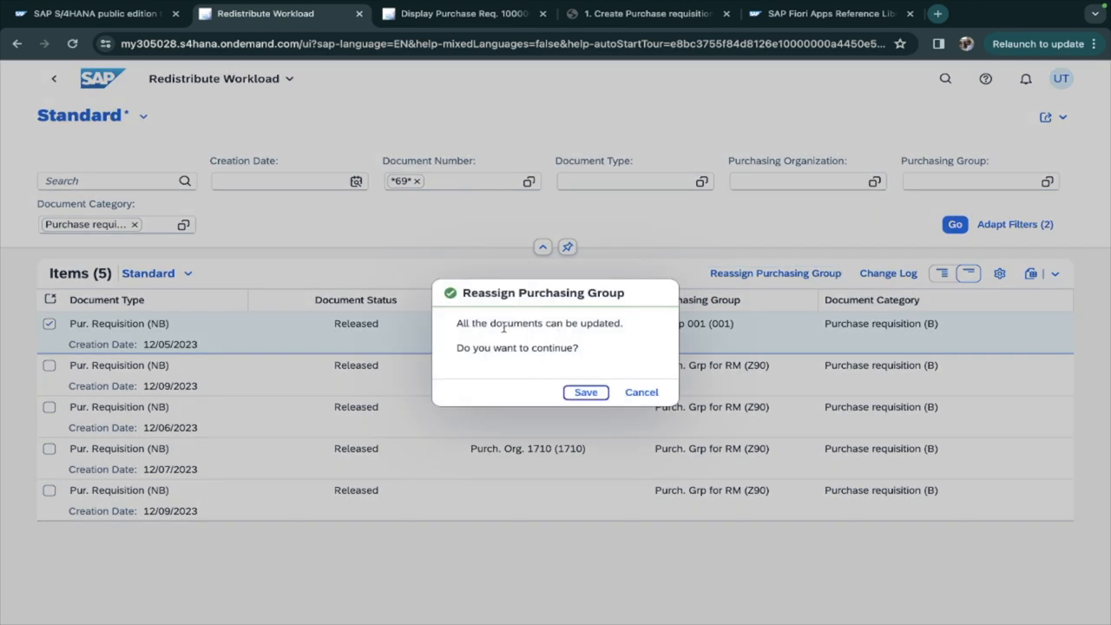
pyautogui.moveTo(616, 334)
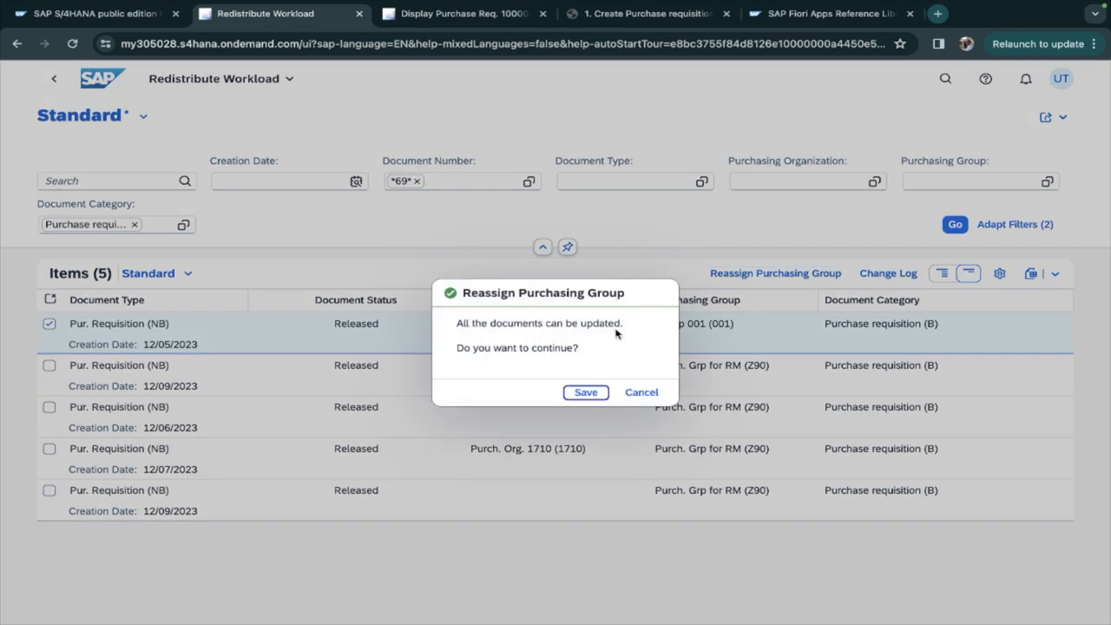
pyautogui.moveTo(587, 365)
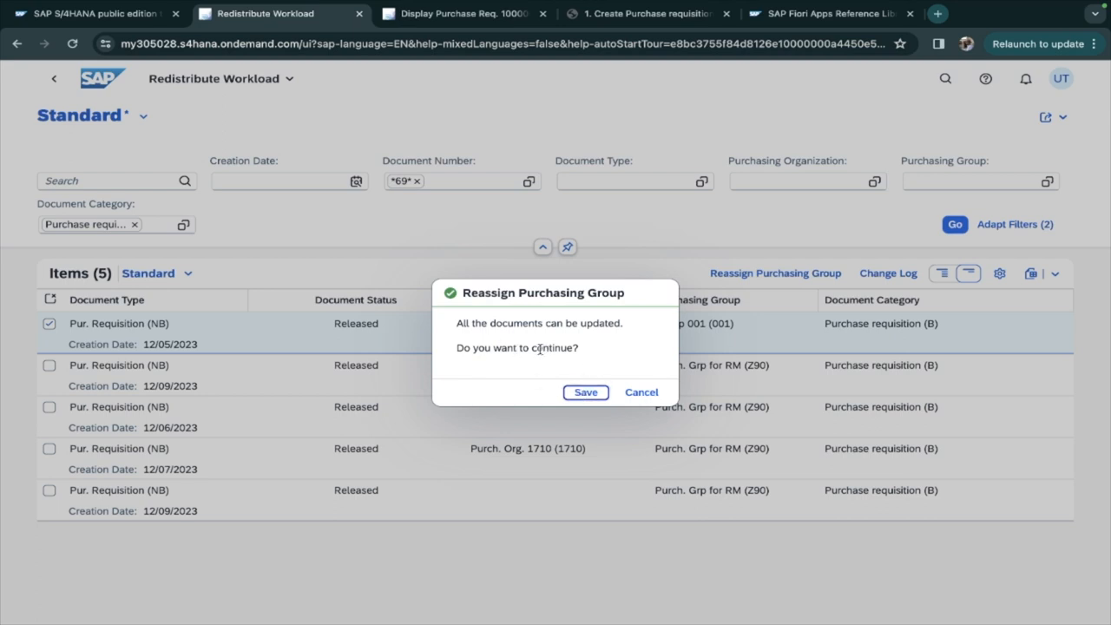
pyautogui.click(585, 393)
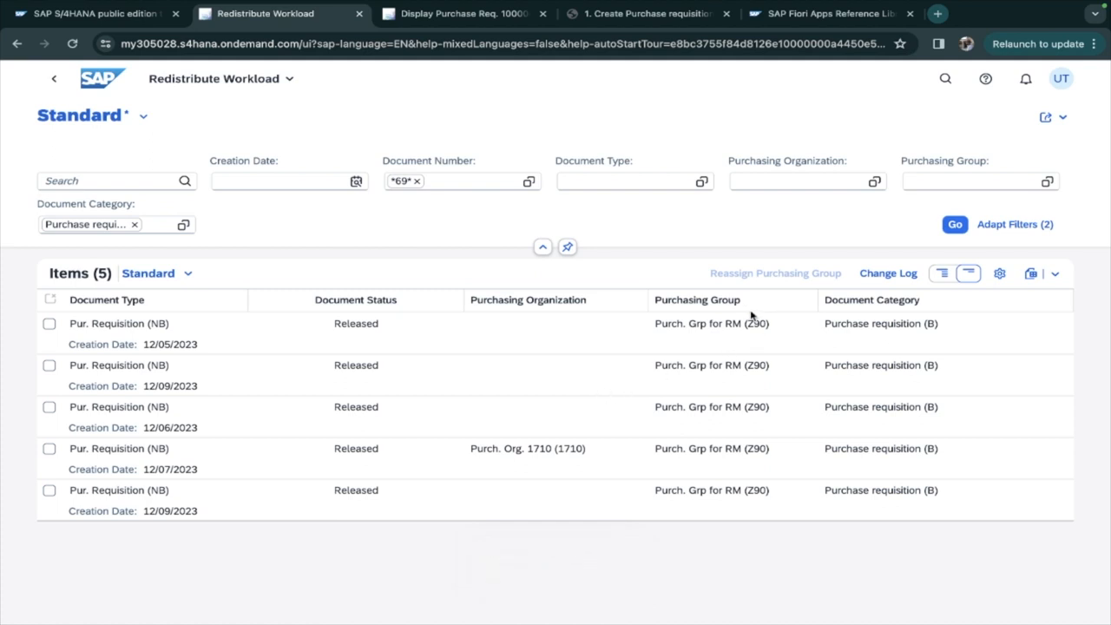
pyautogui.moveTo(767, 330)
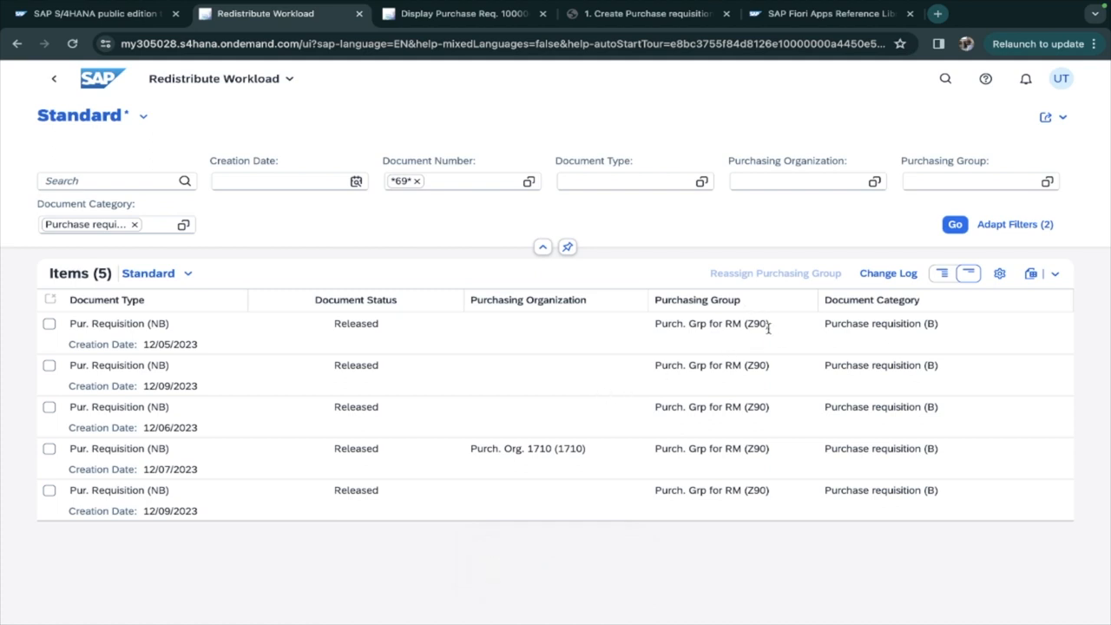
pyautogui.click(49, 323)
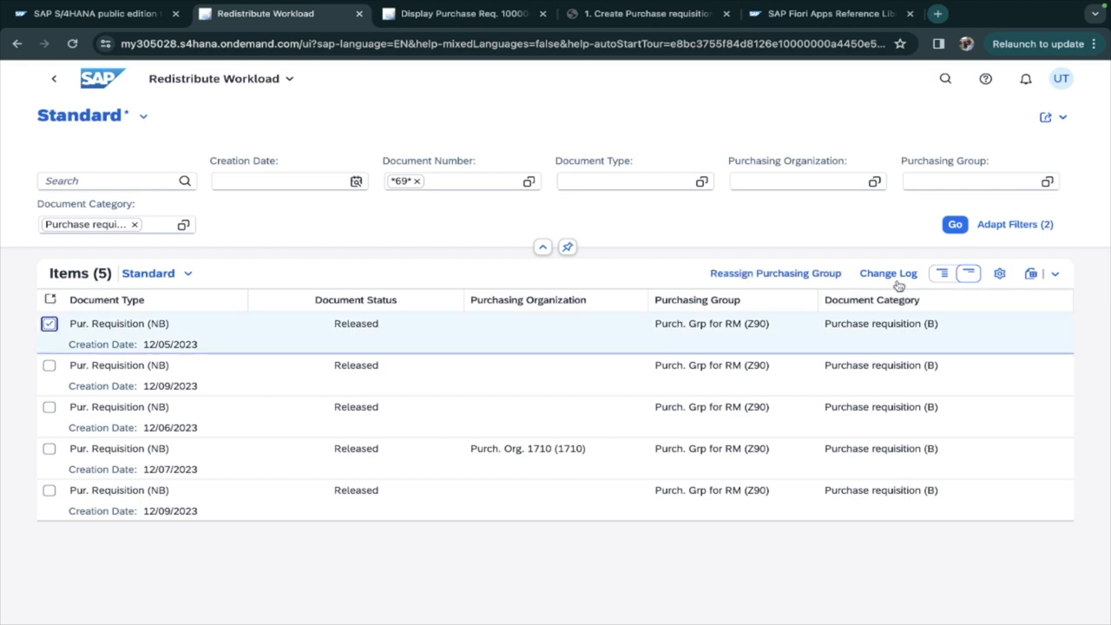
pyautogui.click(890, 273)
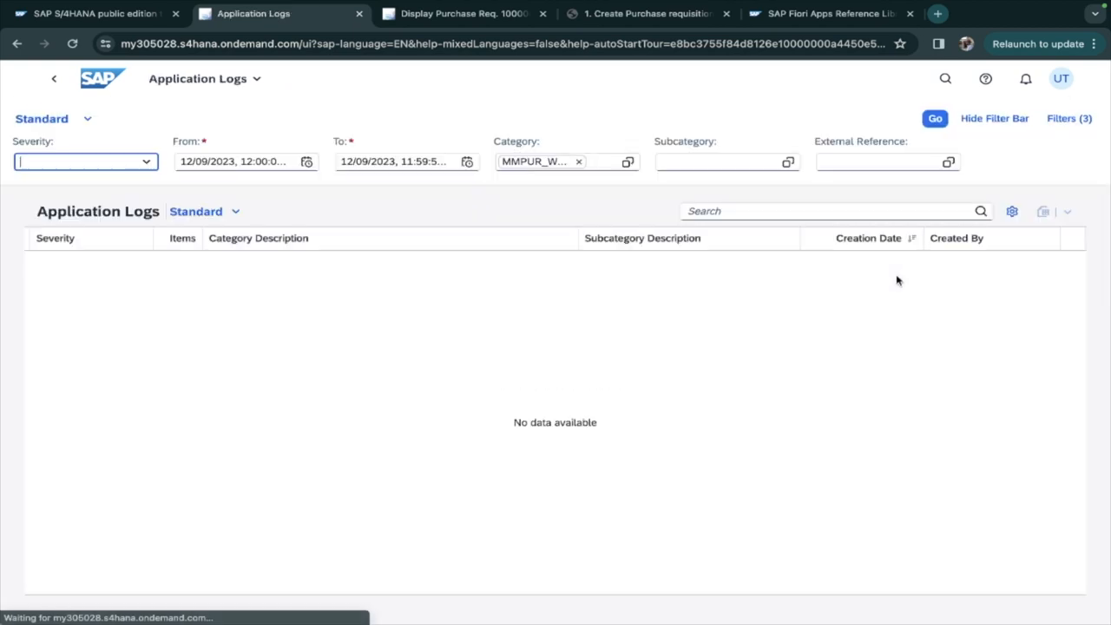
pyautogui.click(934, 118)
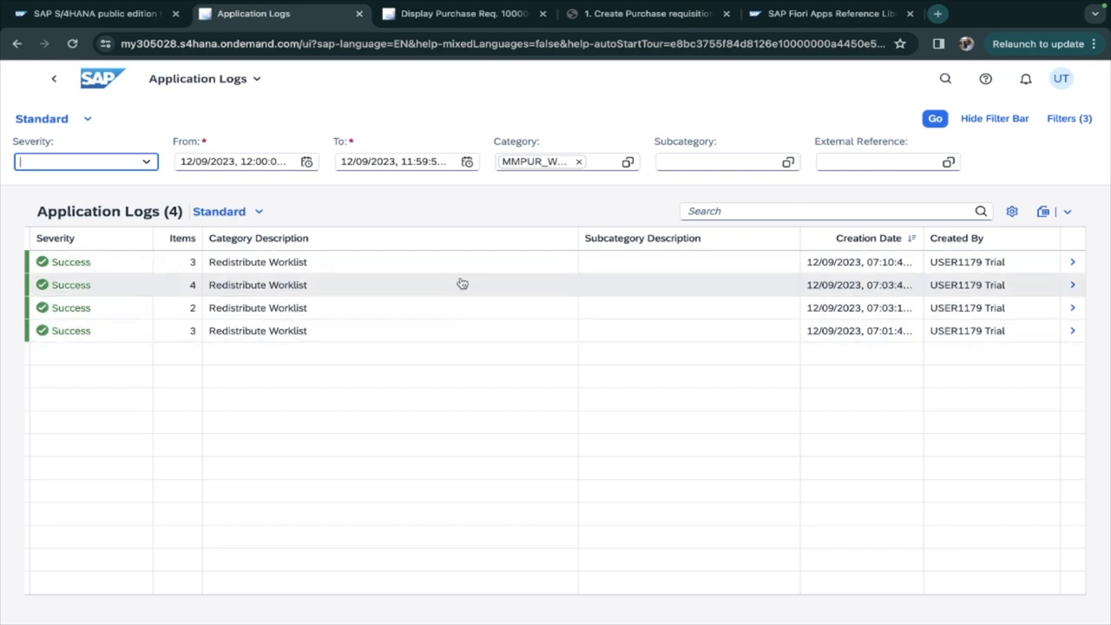
pyautogui.moveTo(52, 80)
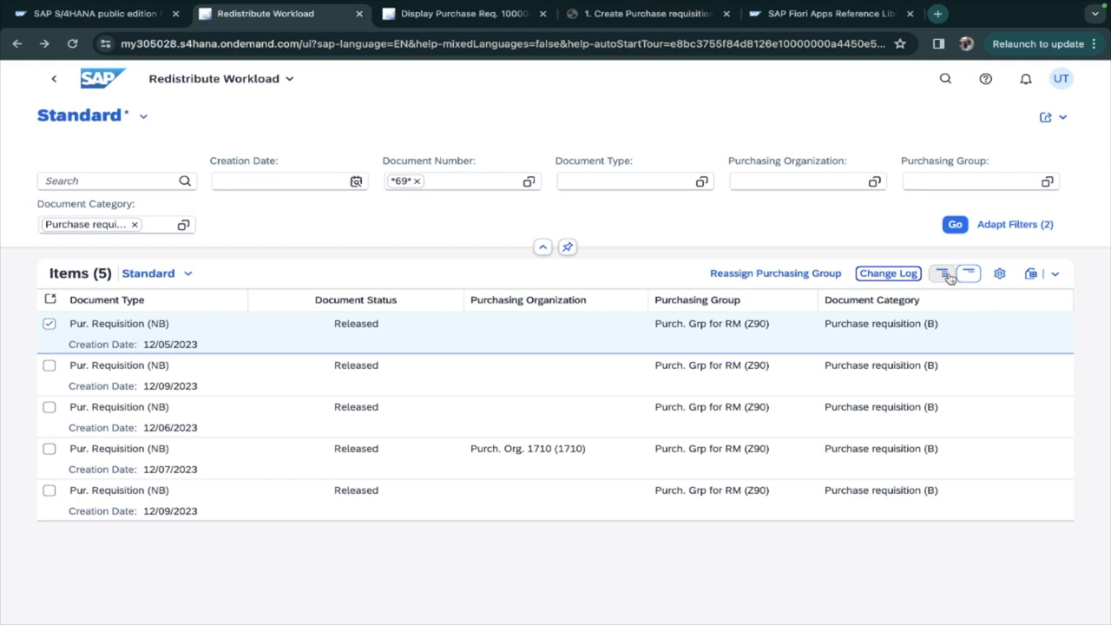
pyautogui.moveTo(969, 275)
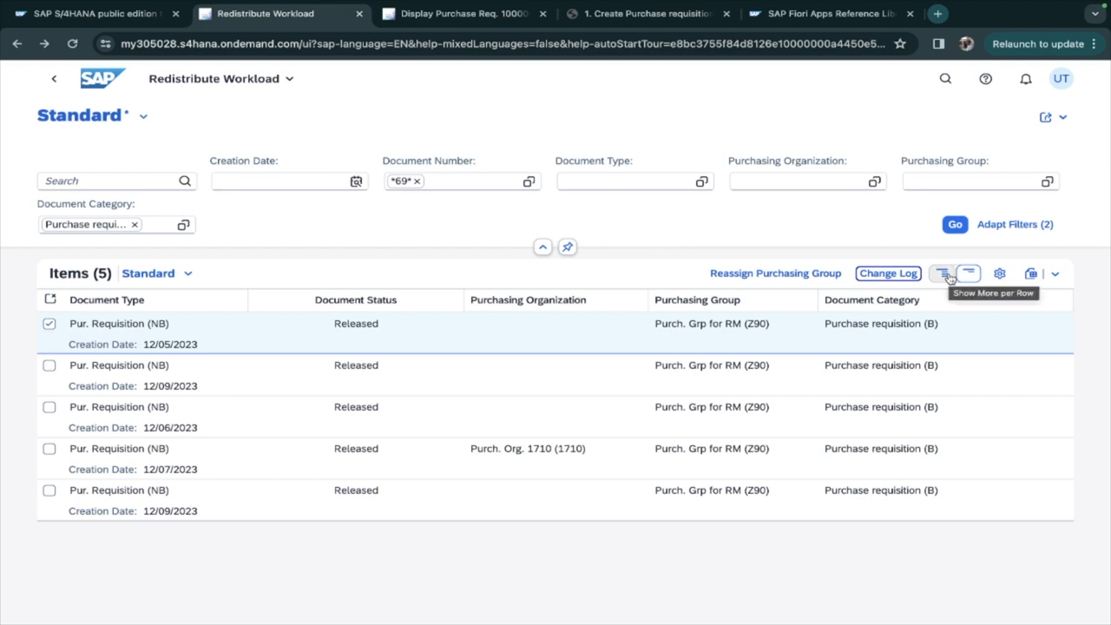
# - Enable all thirteen table columns in Settings, toggling row details more then less
pyautogui.click(942, 274)
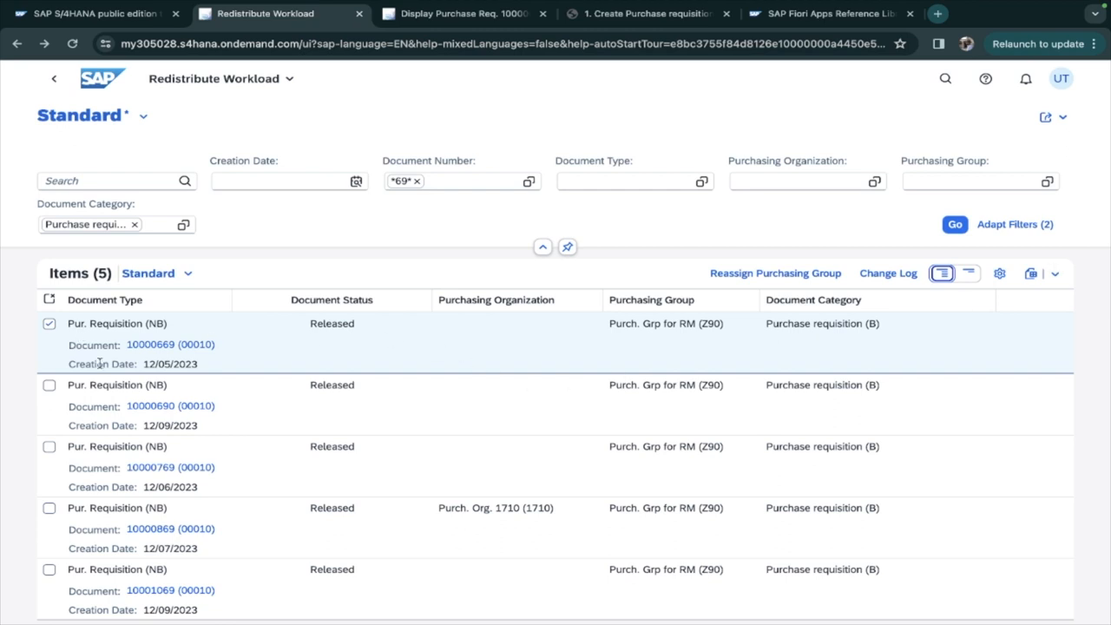
pyautogui.click(1000, 275)
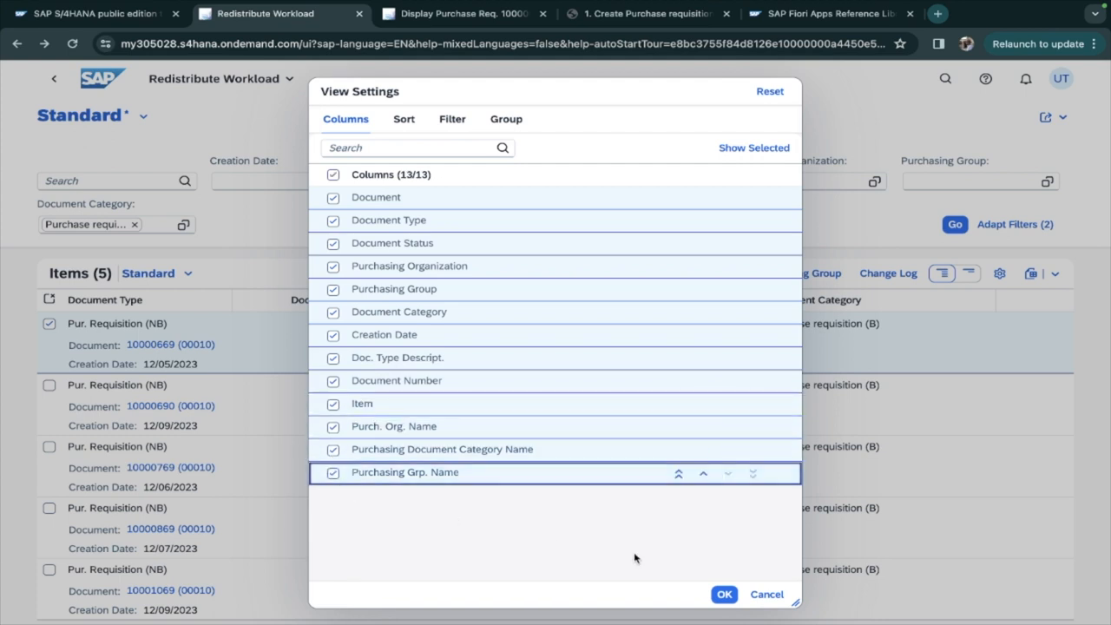
pyautogui.click(724, 594)
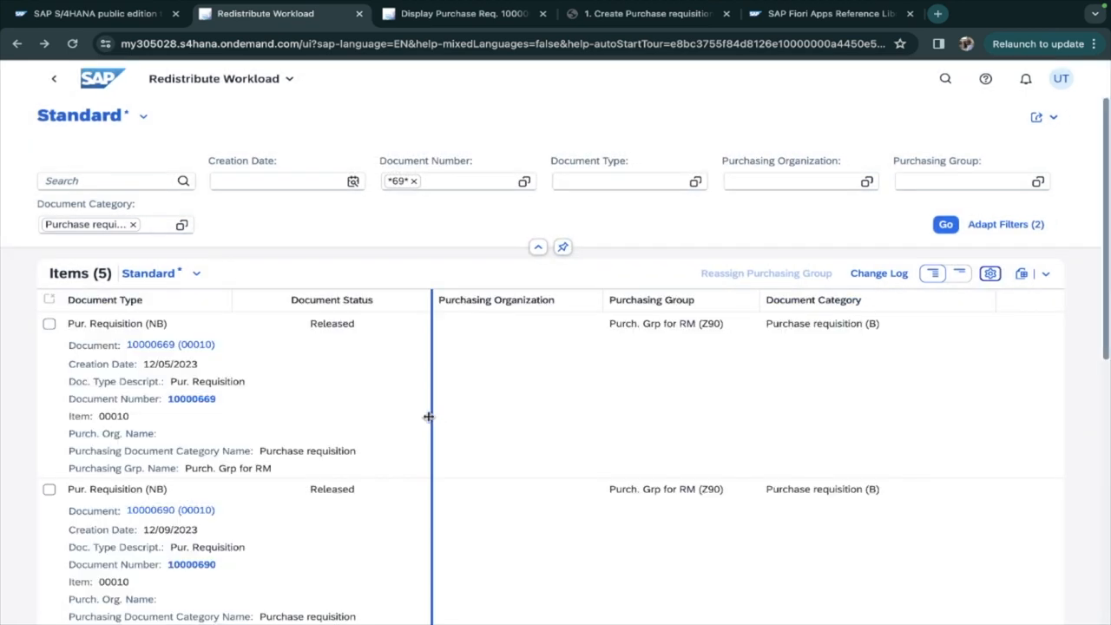
pyautogui.moveTo(990, 275)
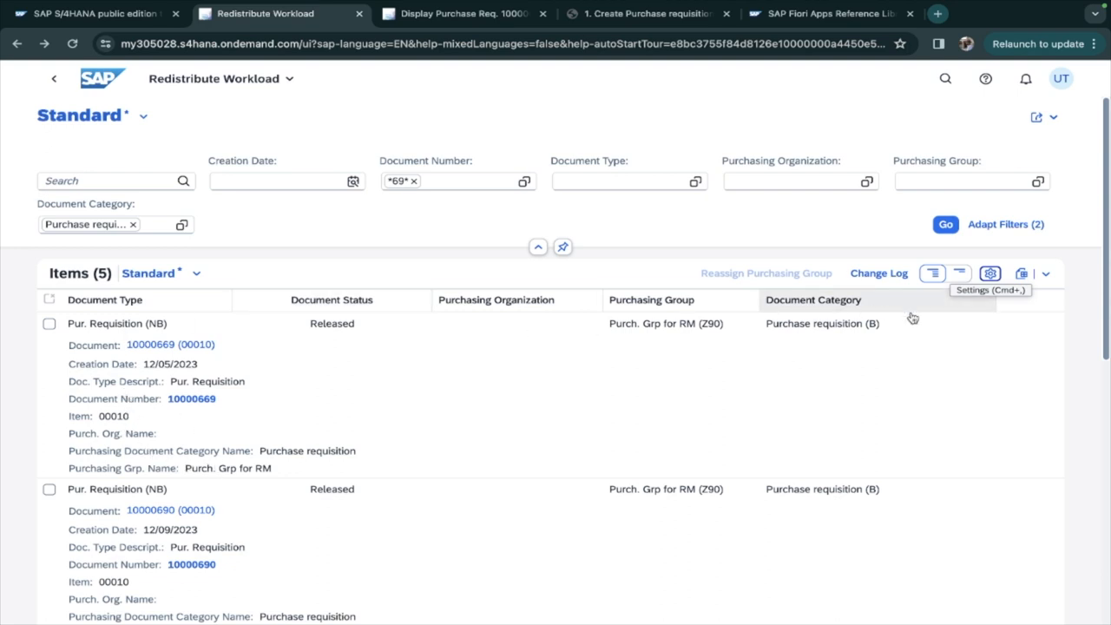
pyautogui.click(969, 275)
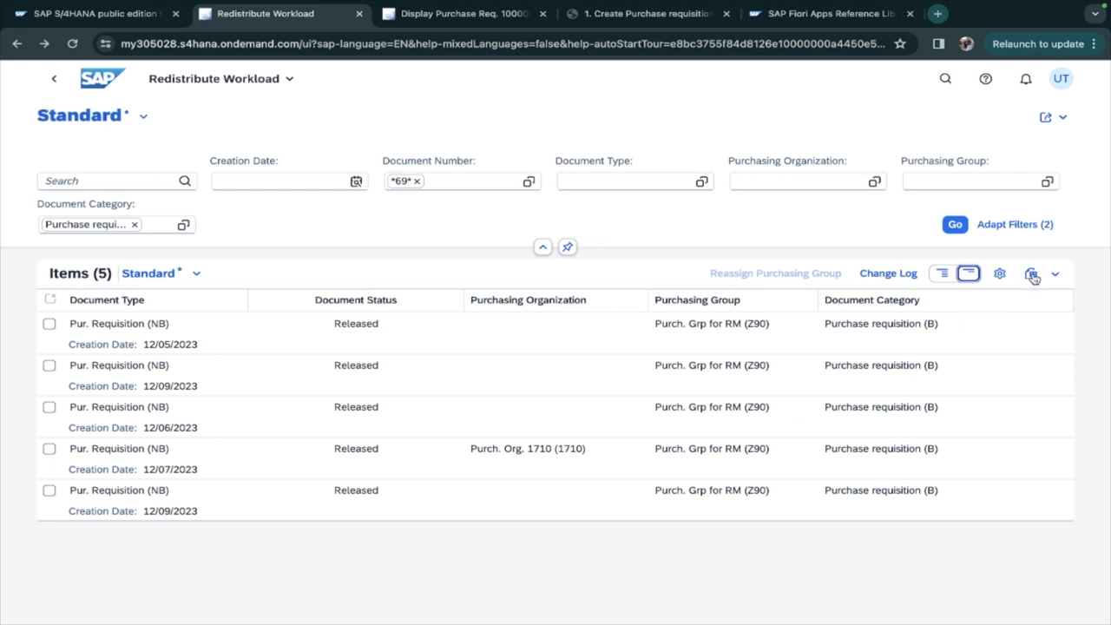
pyautogui.moveTo(514, 348)
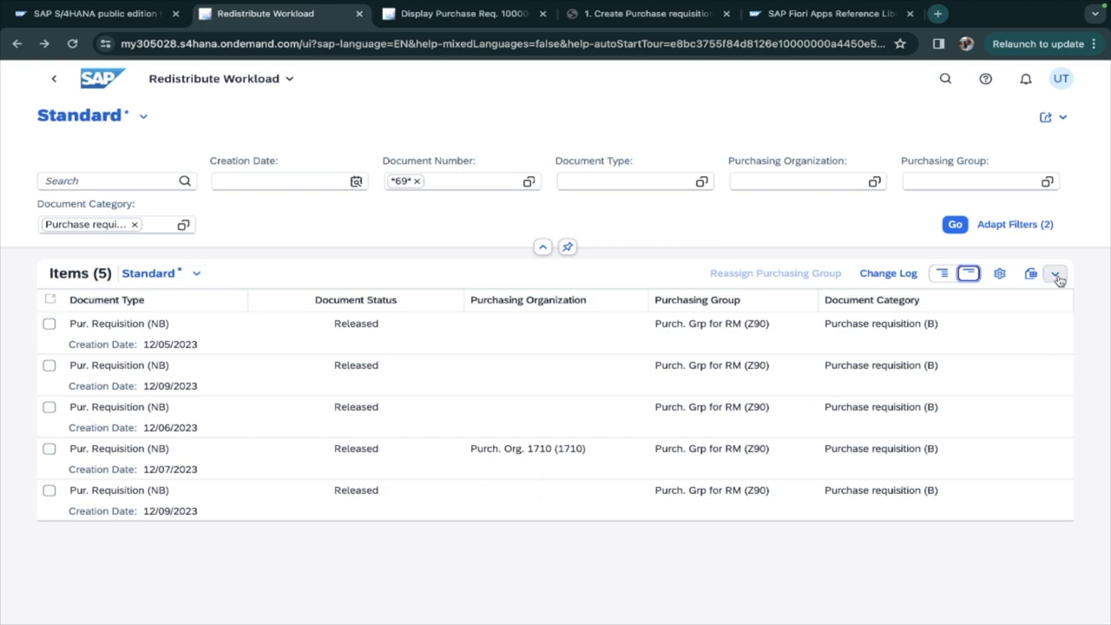
pyautogui.click(1056, 274)
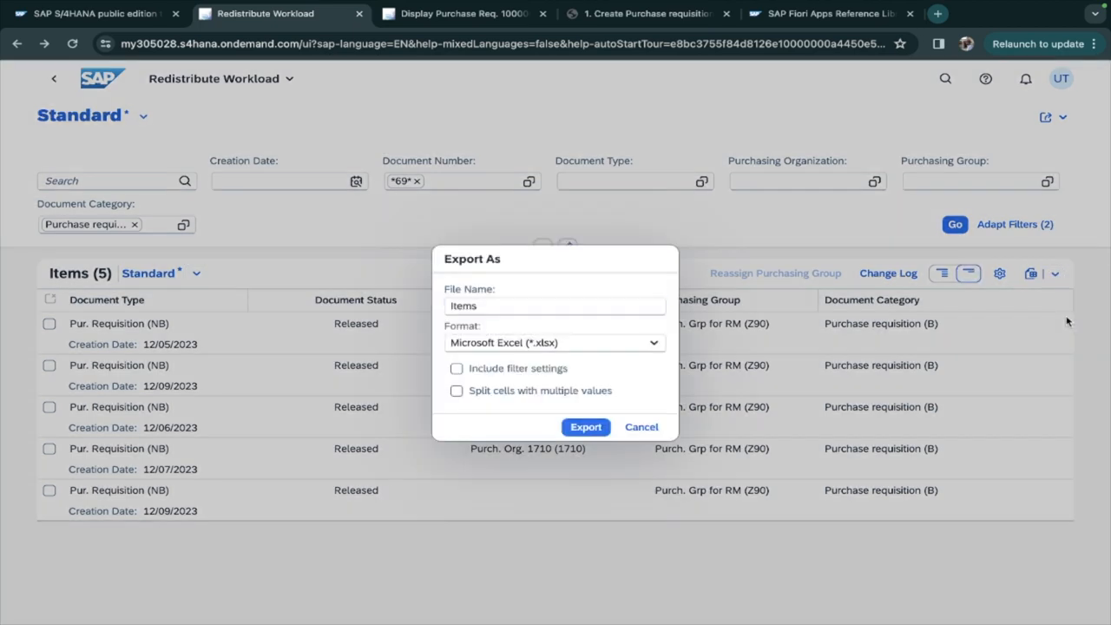
pyautogui.click(653, 342)
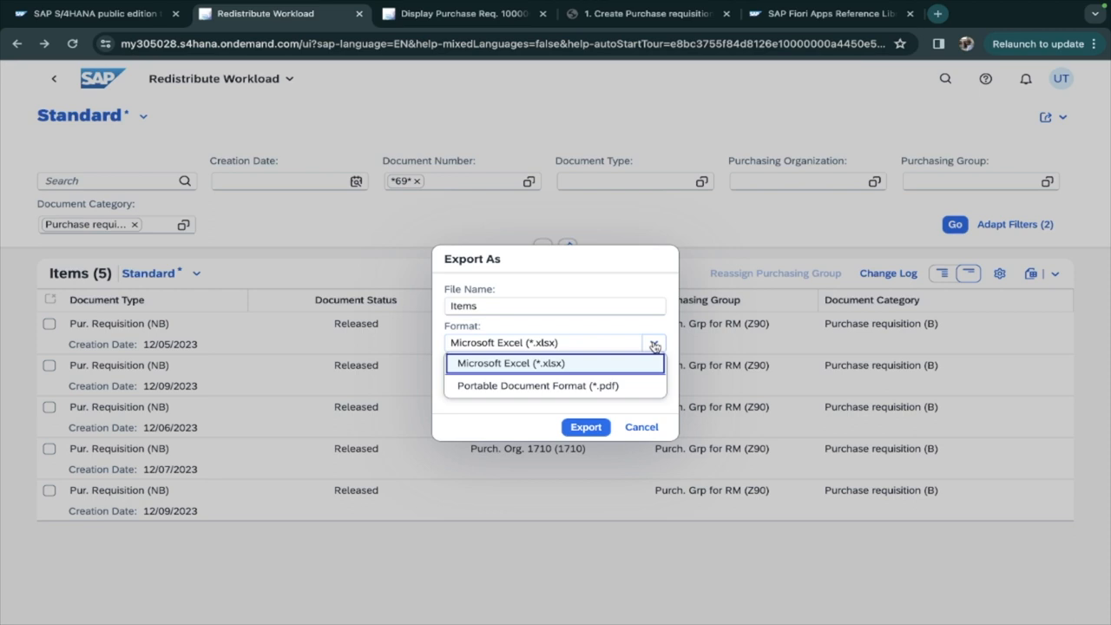
pyautogui.click(533, 363)
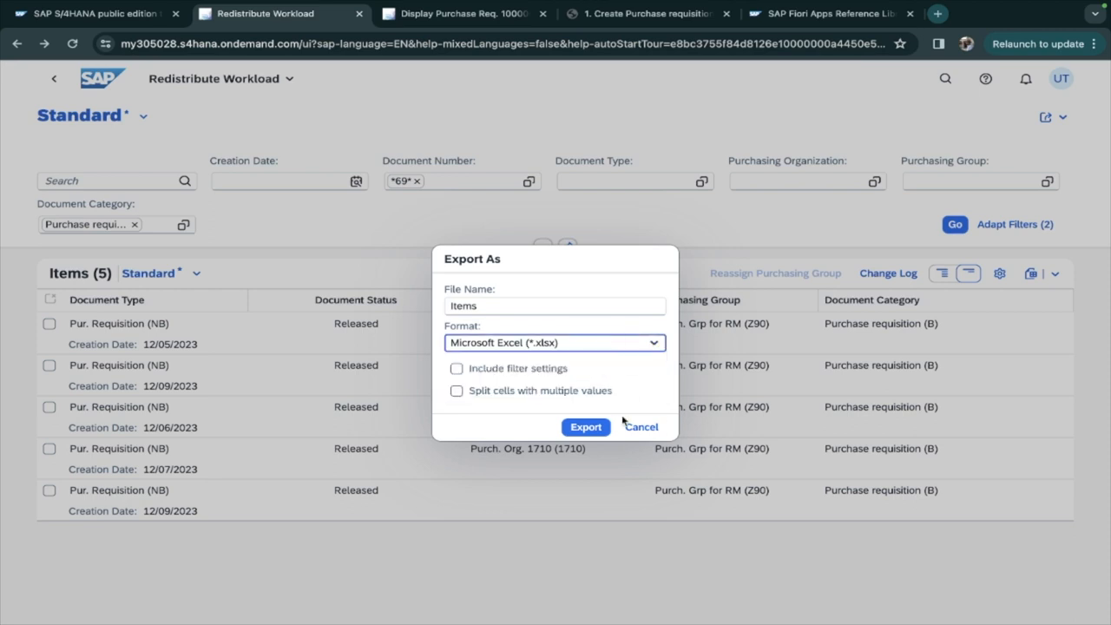
pyautogui.click(641, 427)
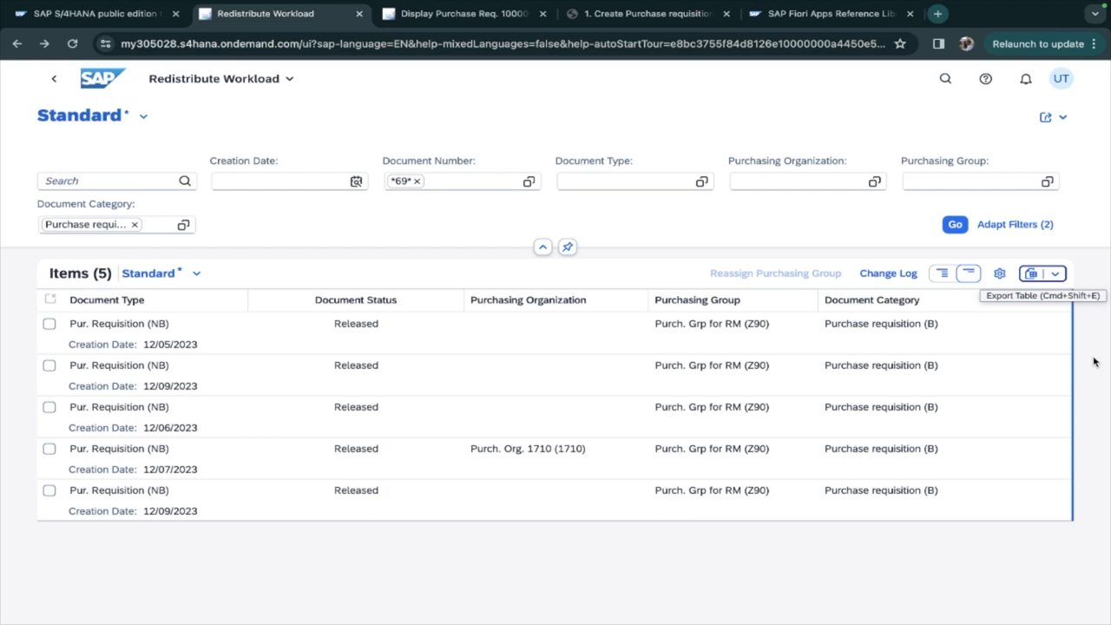
pyautogui.moveTo(1085, 344)
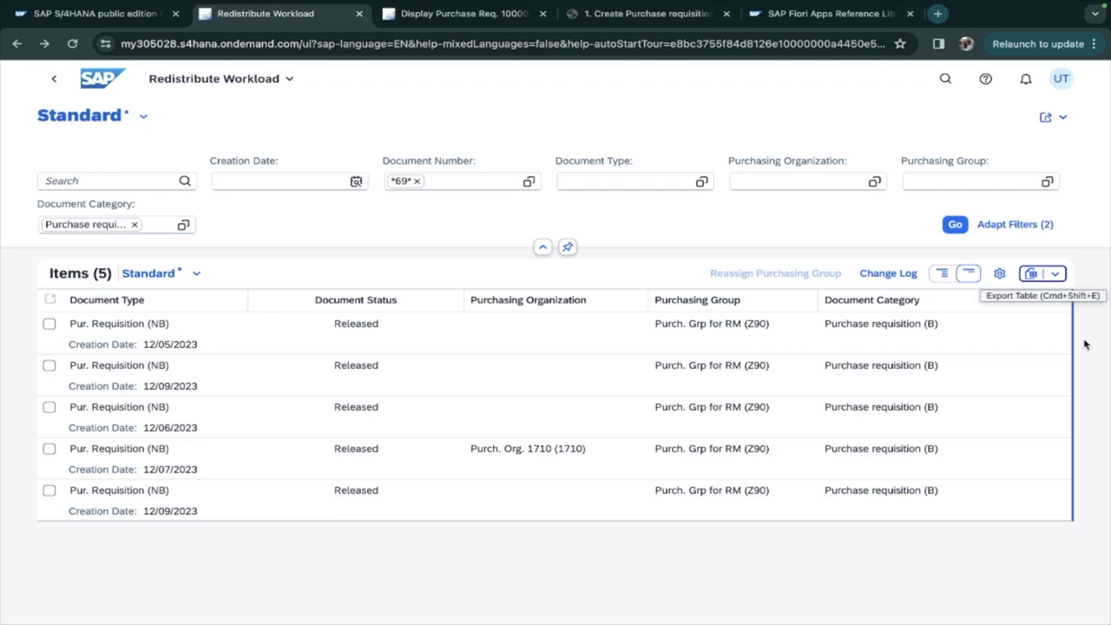